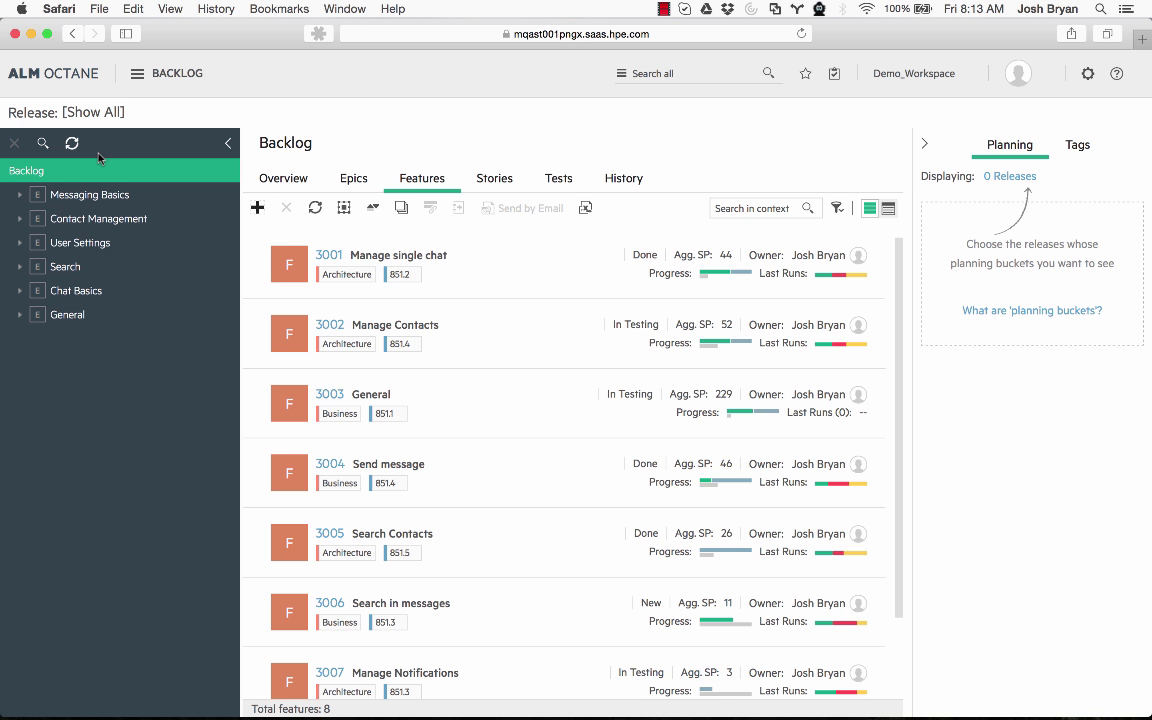
Expand the Messaging Basics and Contact Management epics and show the backlog Overview dashboard
left_click(136, 73)
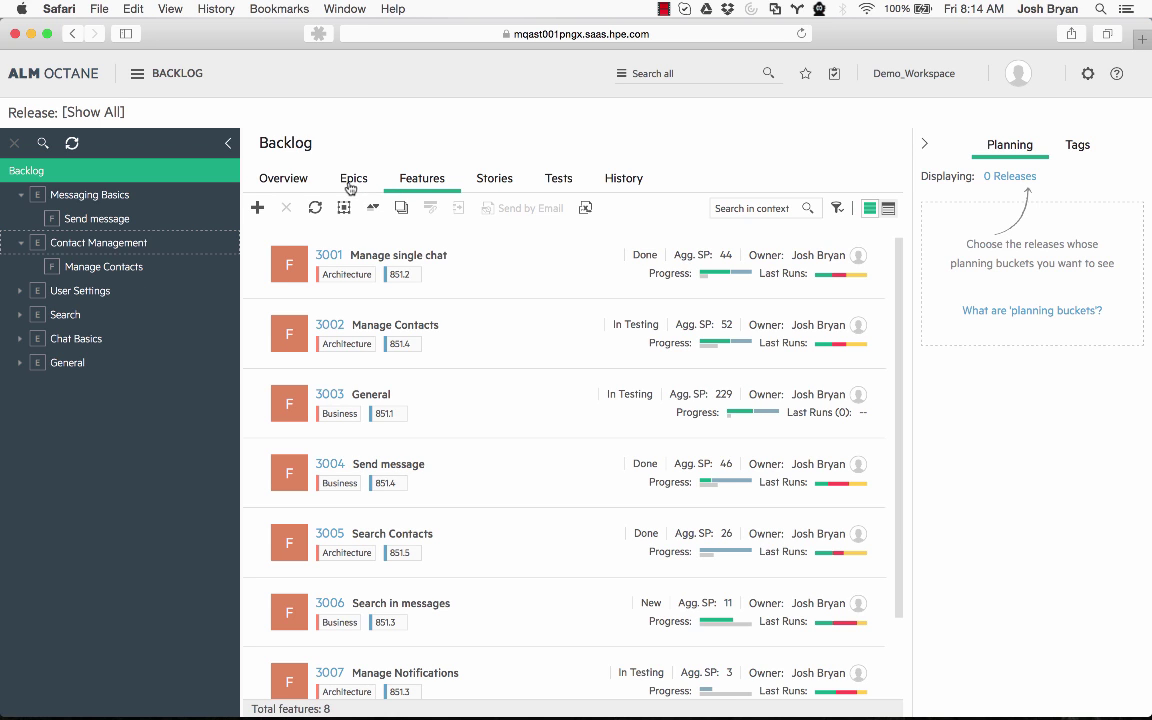
left_click(283, 178)
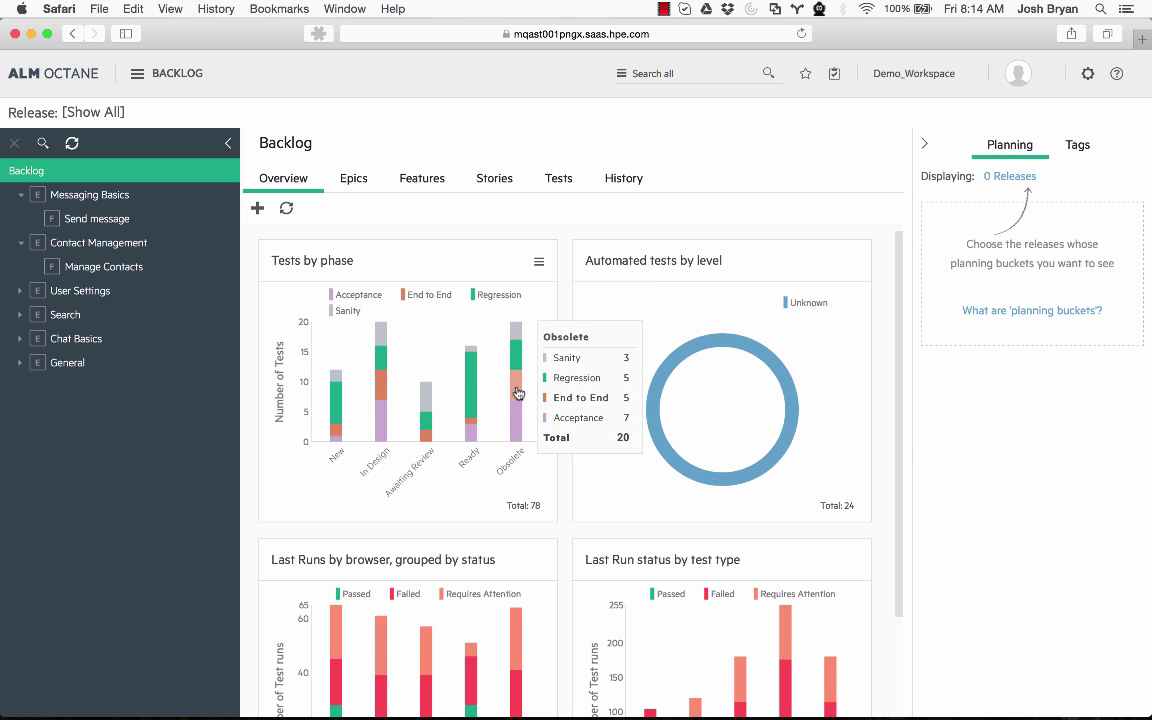
Scroll the Overview dashboard, then browse the Epics, Features, Stories and Tests lists
scroll("down", 3)
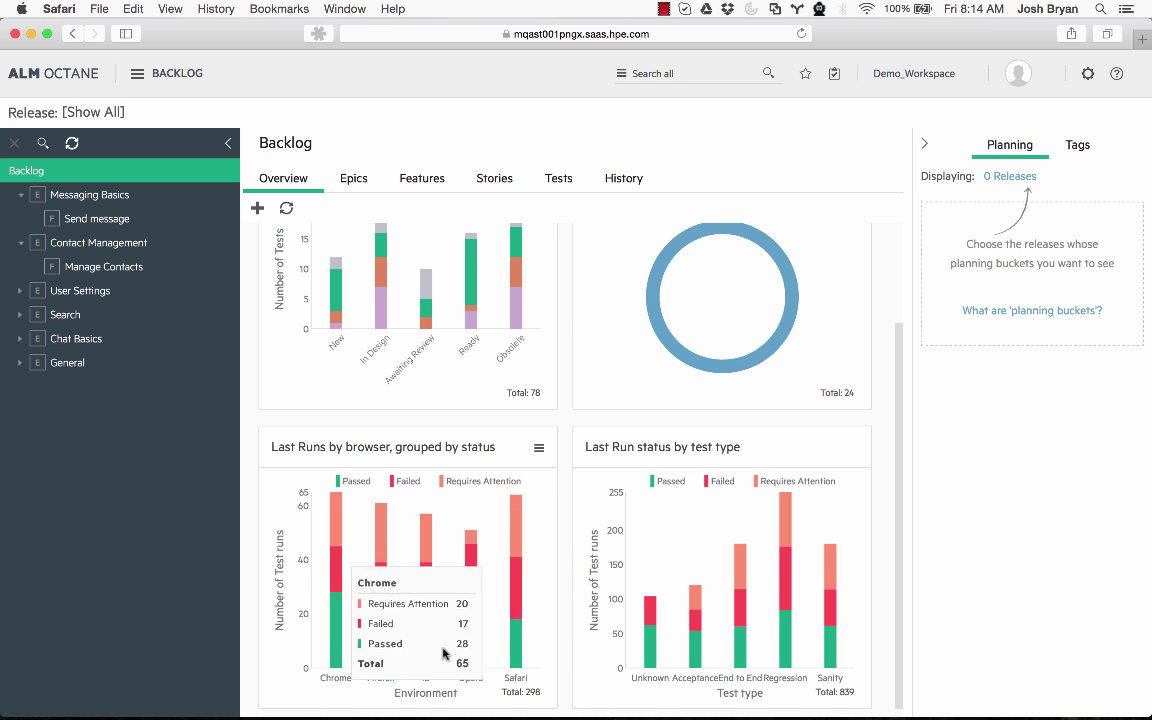
scroll("up", 3)
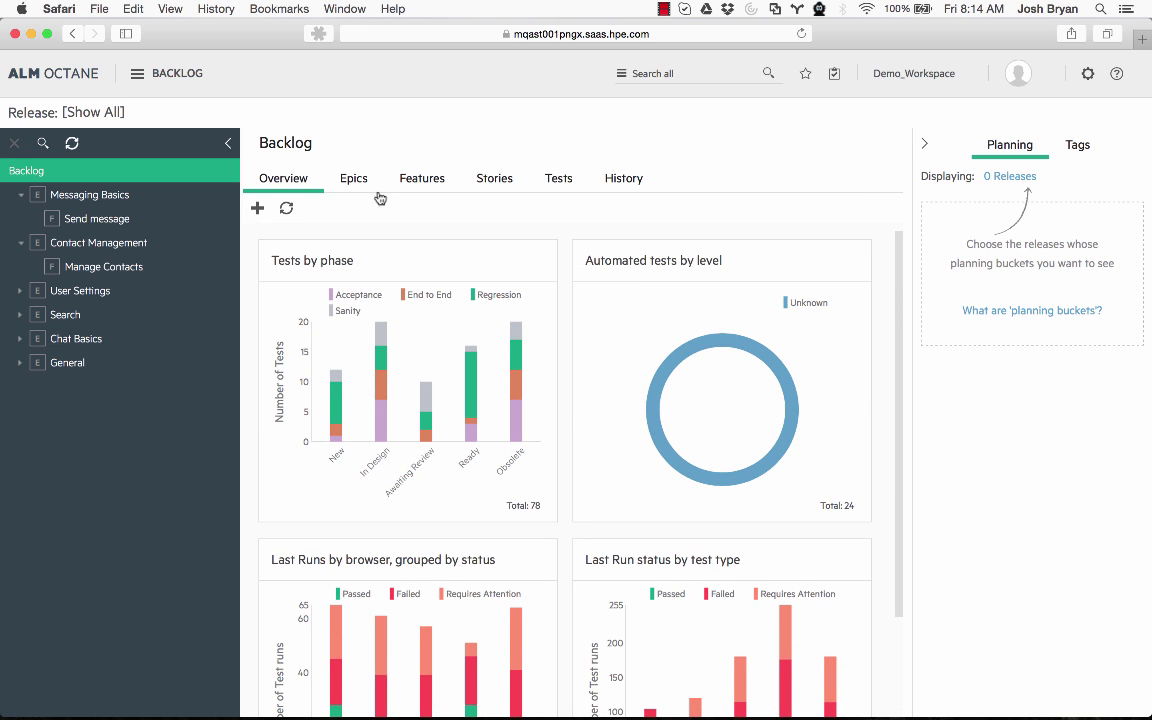
left_click(354, 178)
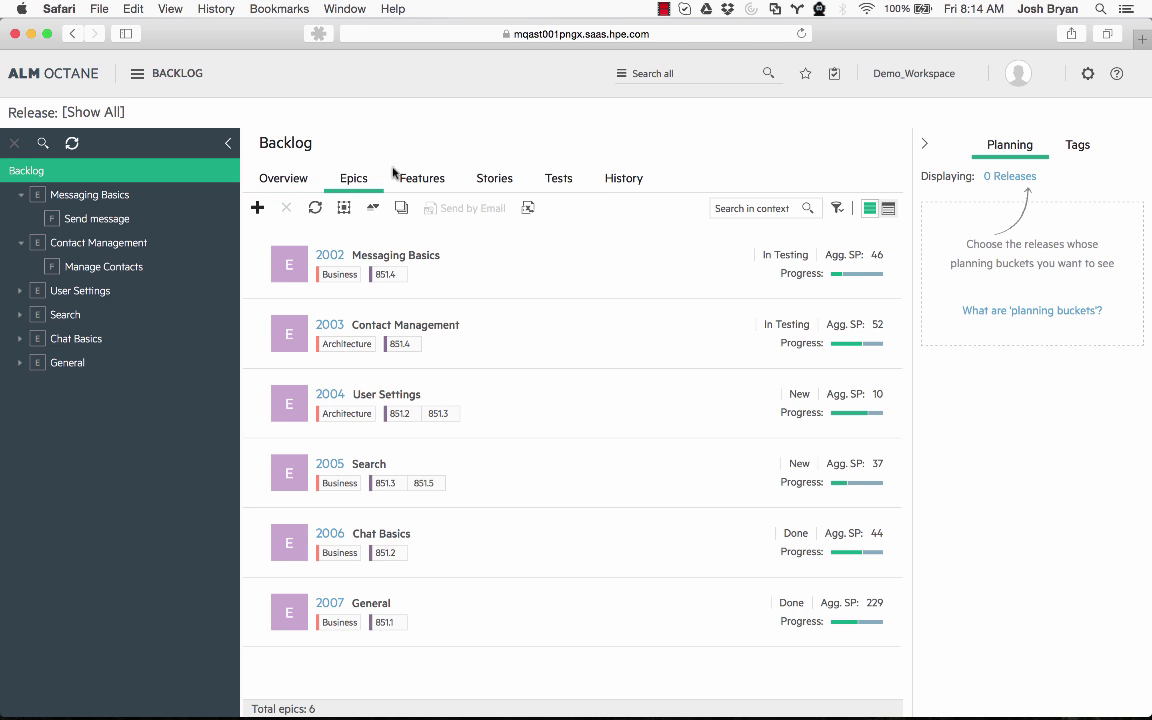
left_click(421, 178)
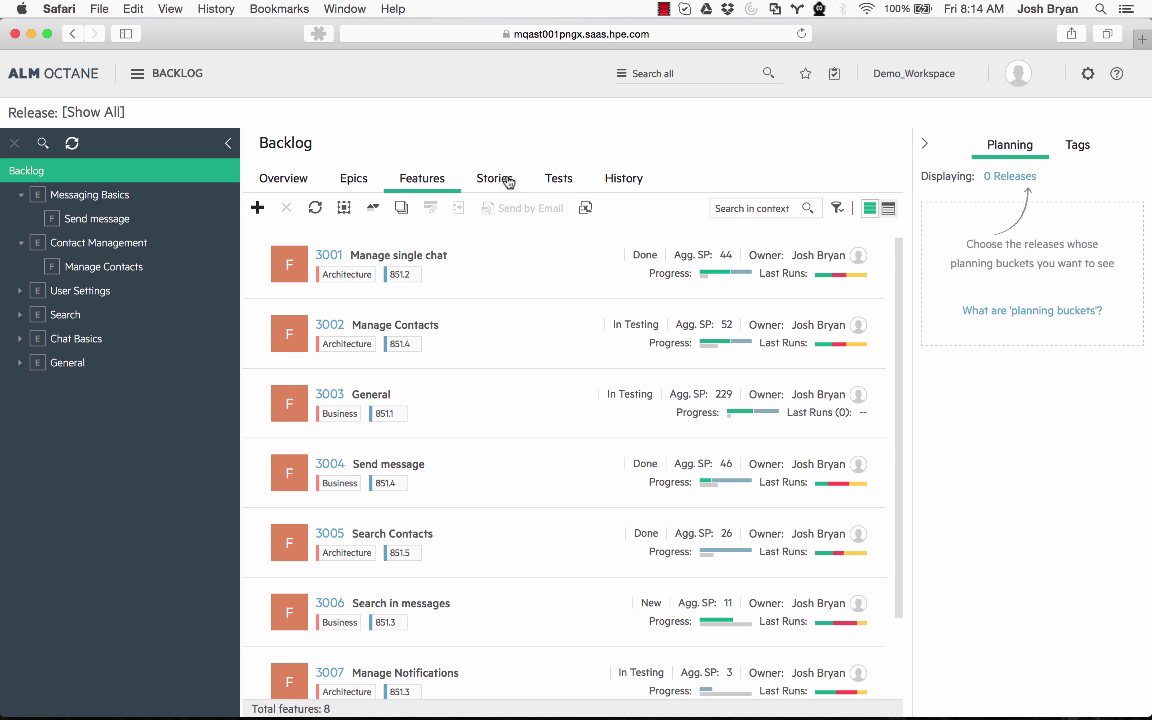
left_click(494, 178)
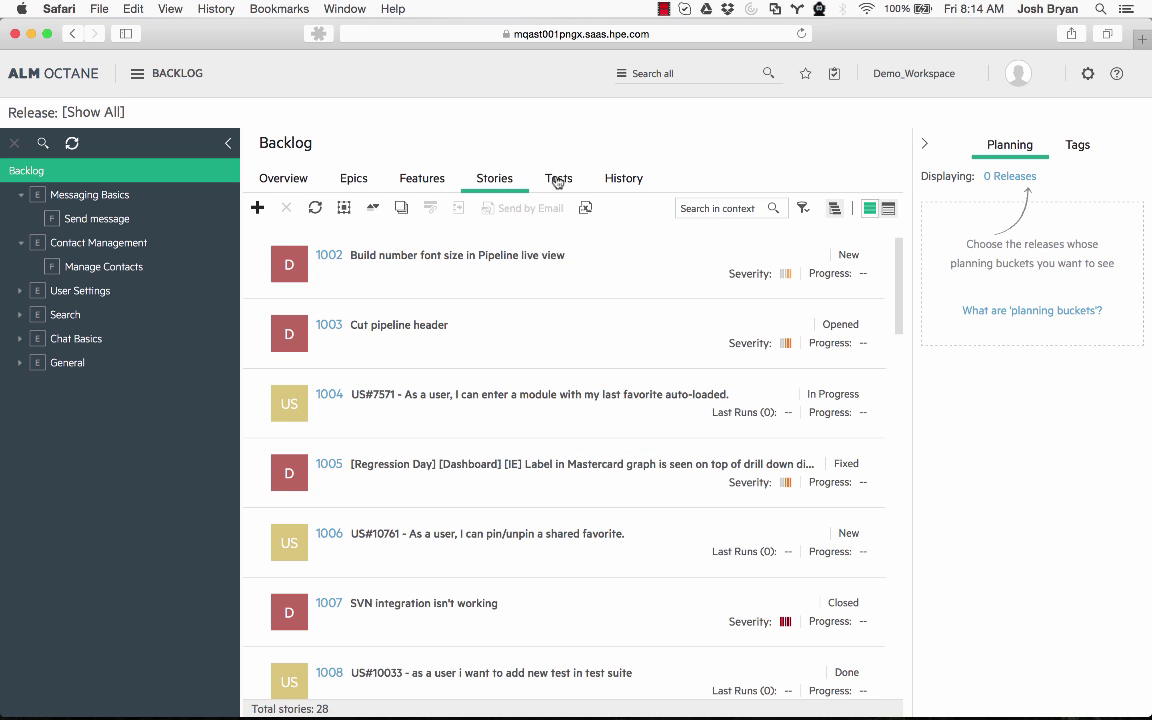
left_click(558, 178)
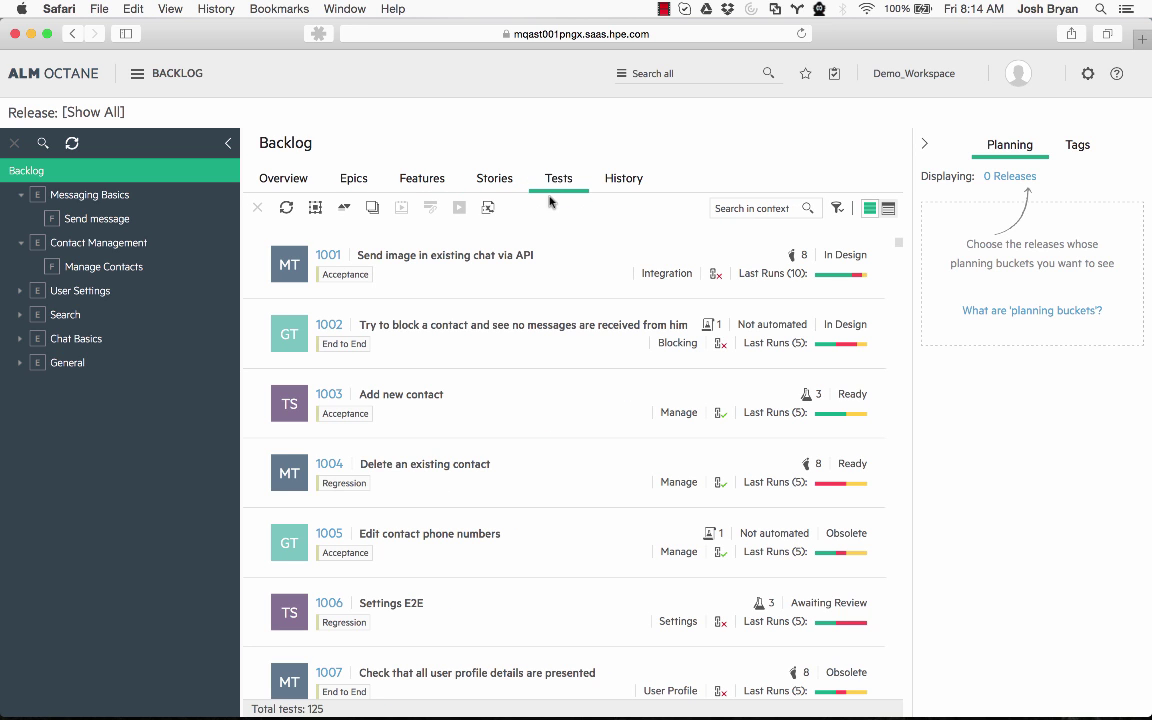
mouse_move(372, 385)
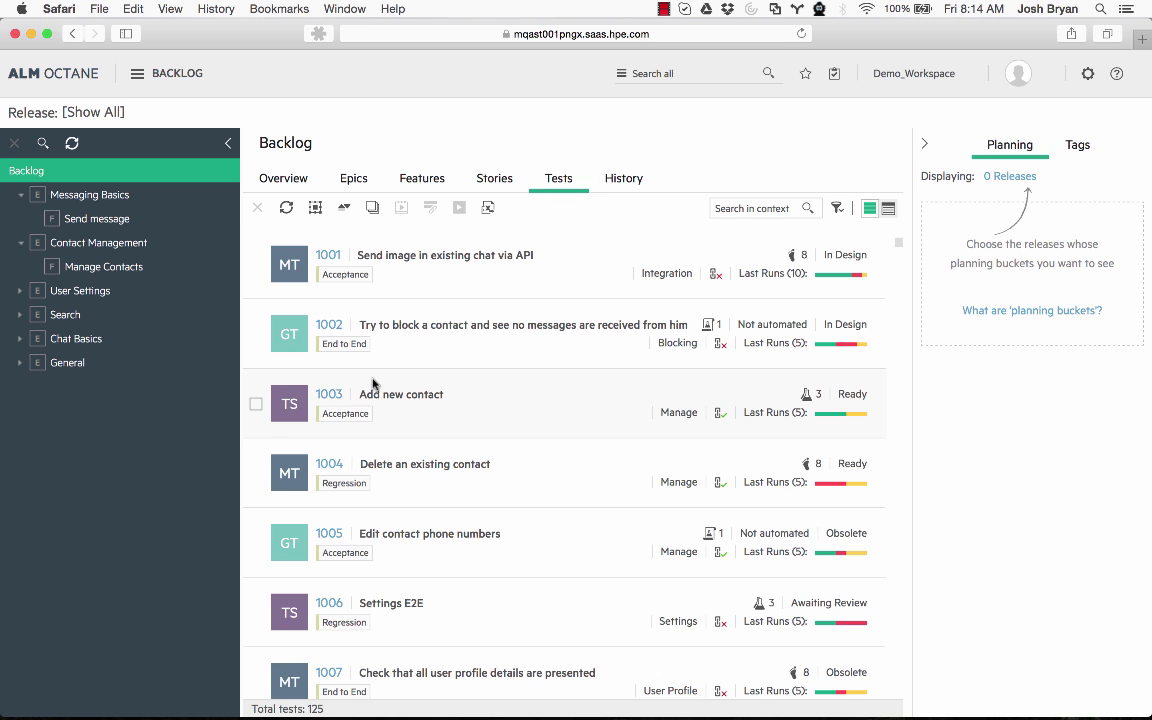
Display the backlog's History timeline of recent additions
left_click(136, 73)
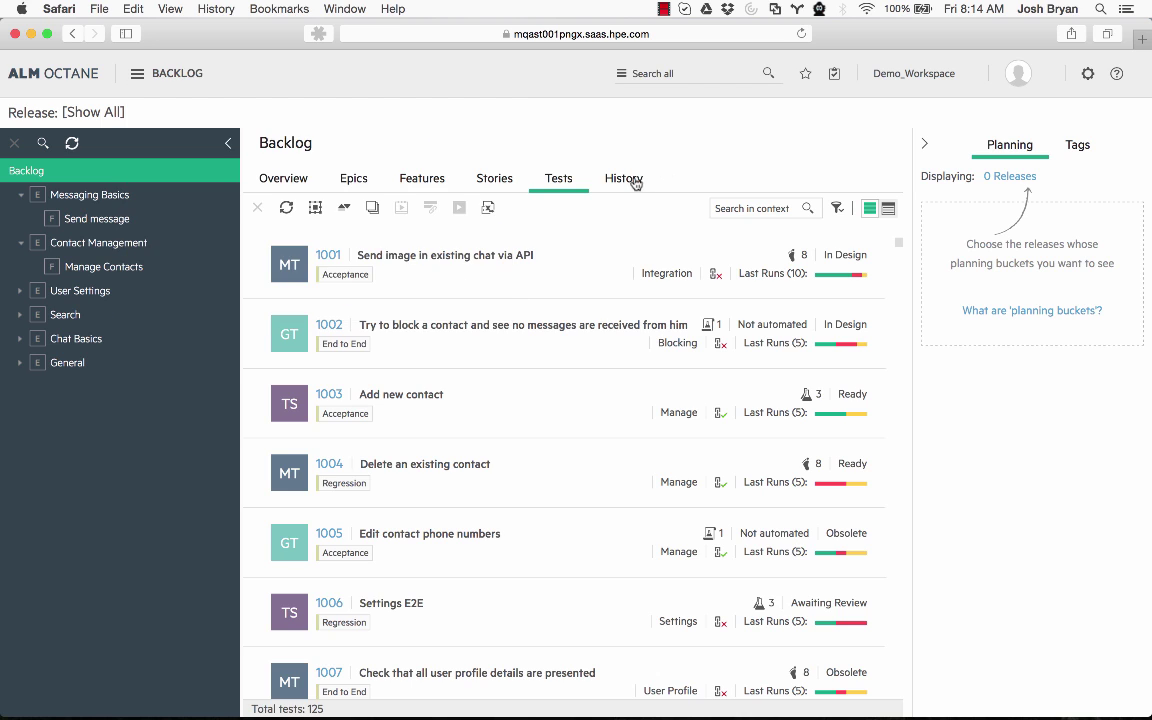
left_click(623, 178)
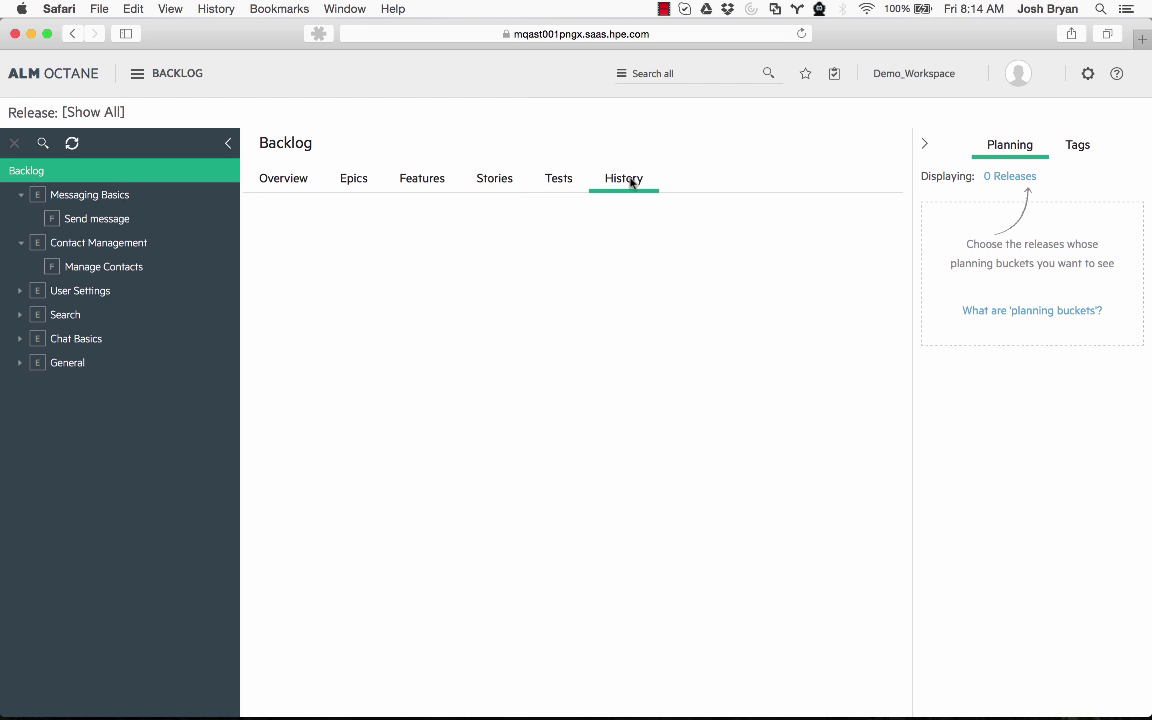
left_click(623, 178)
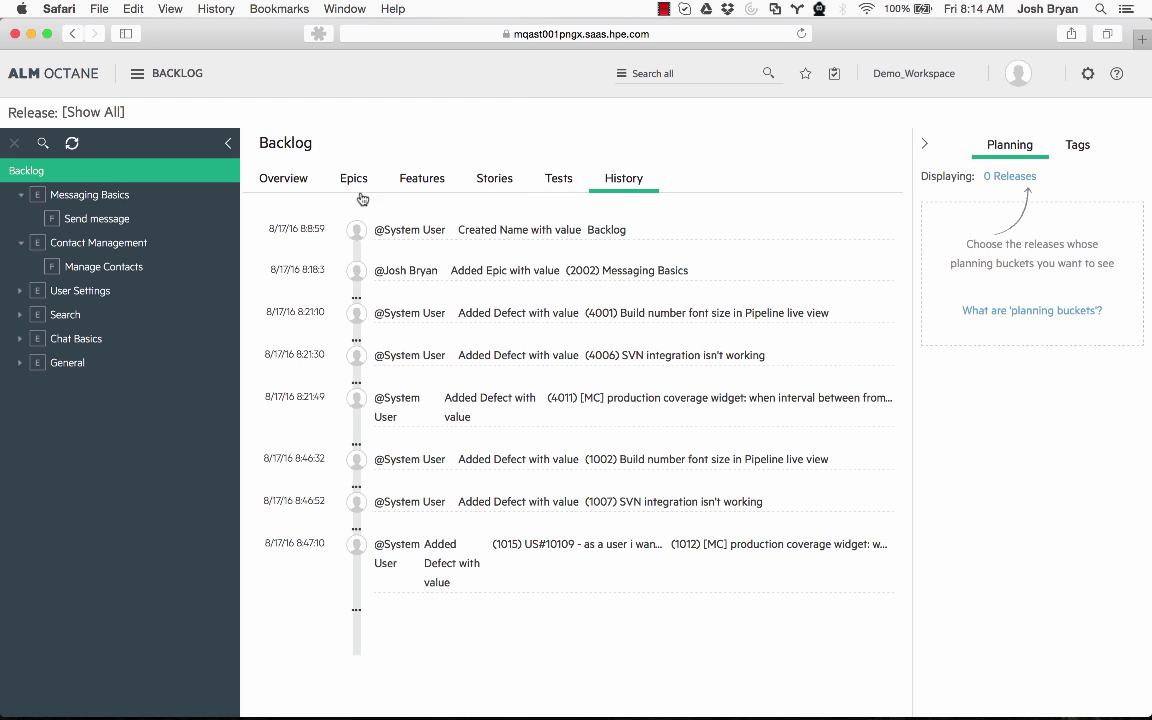
Return to the Overview dashboard, then list the six backlog epics
left_click(283, 178)
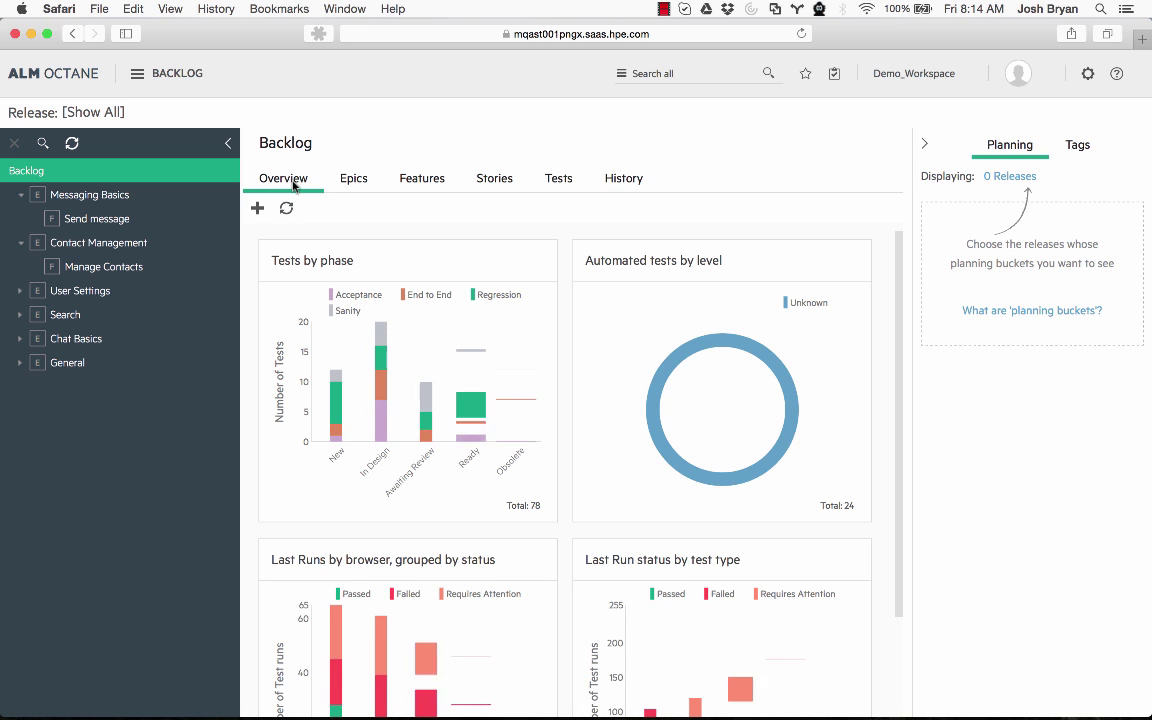
left_click(353, 178)
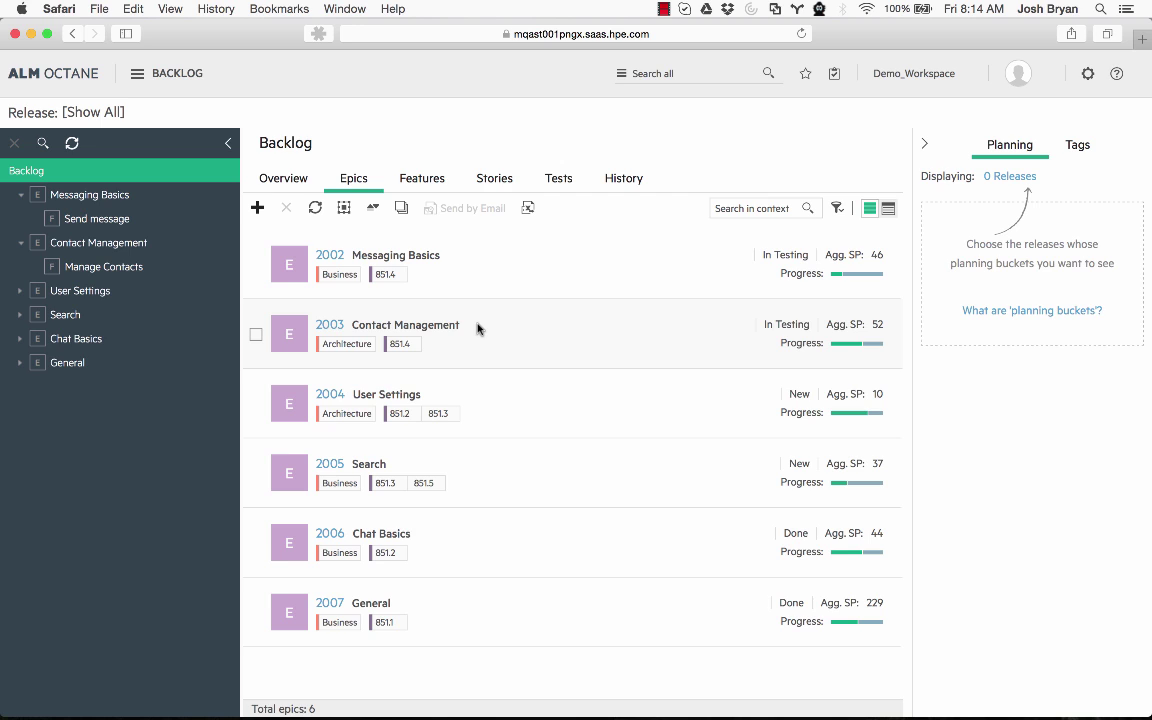
mouse_move(421, 150)
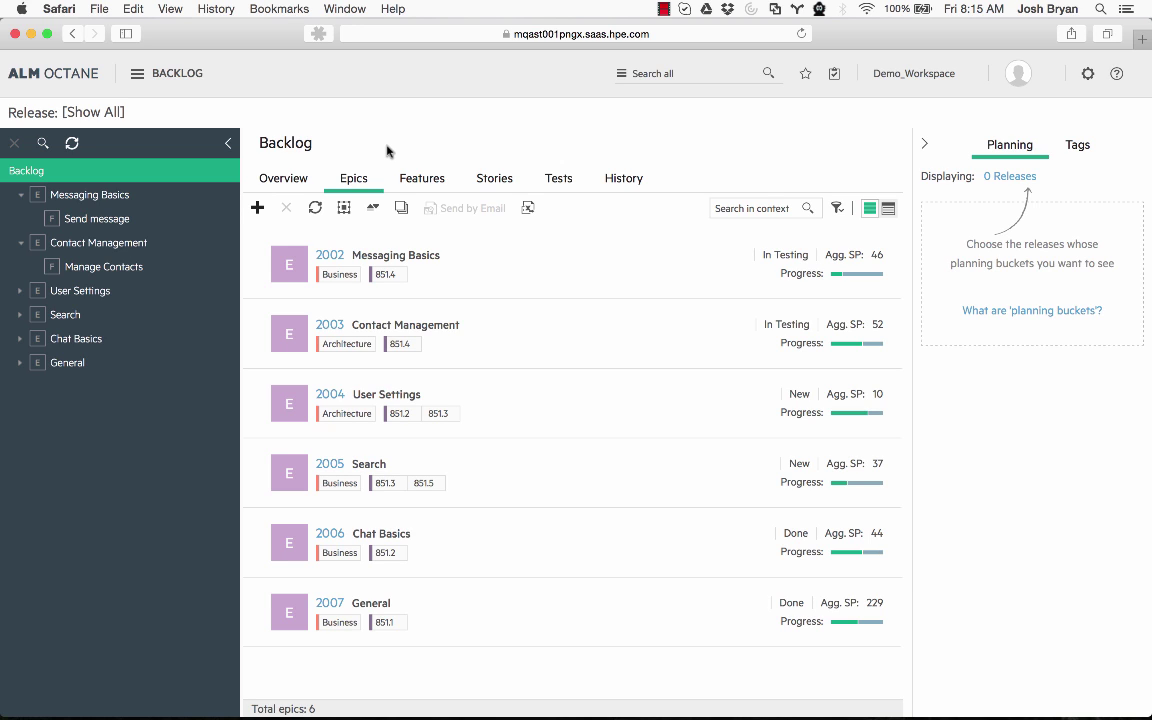
mouse_move(421, 186)
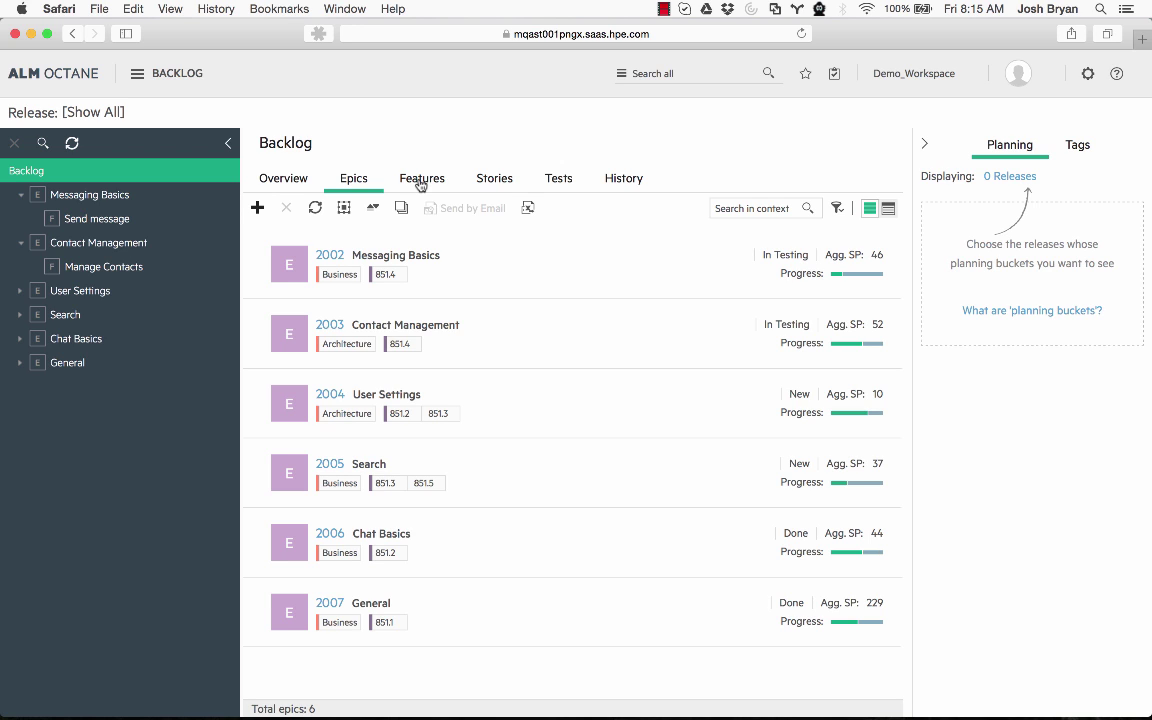
mouse_move(504, 186)
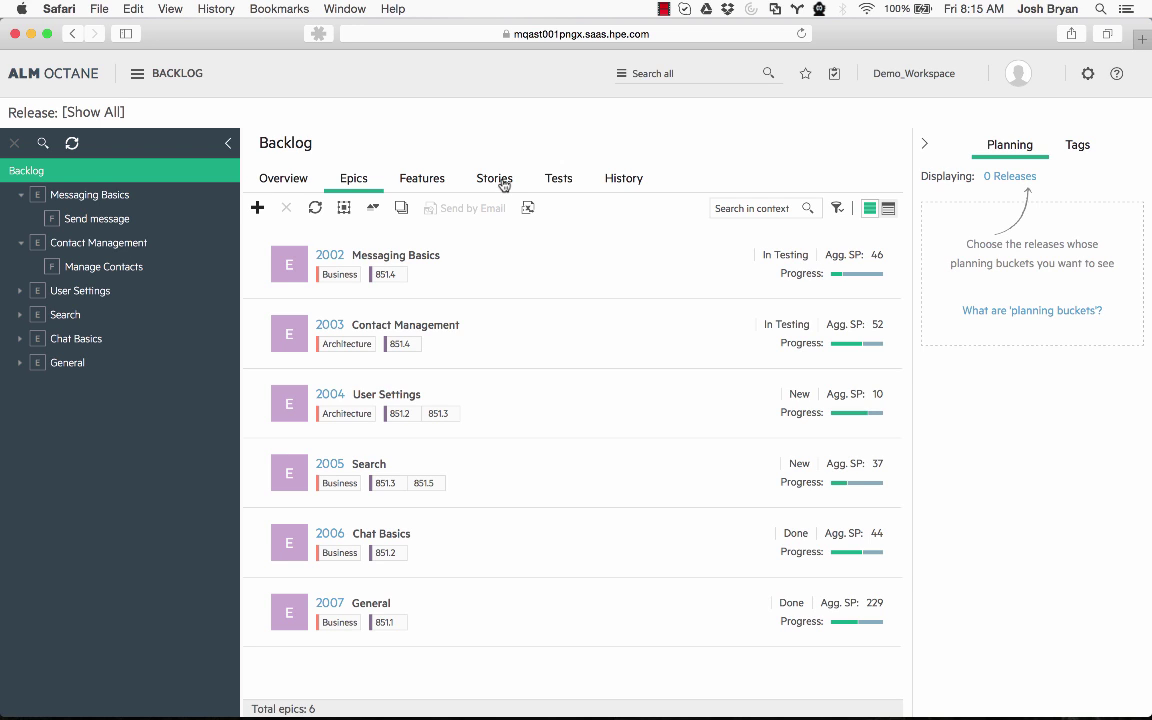
mouse_move(458, 327)
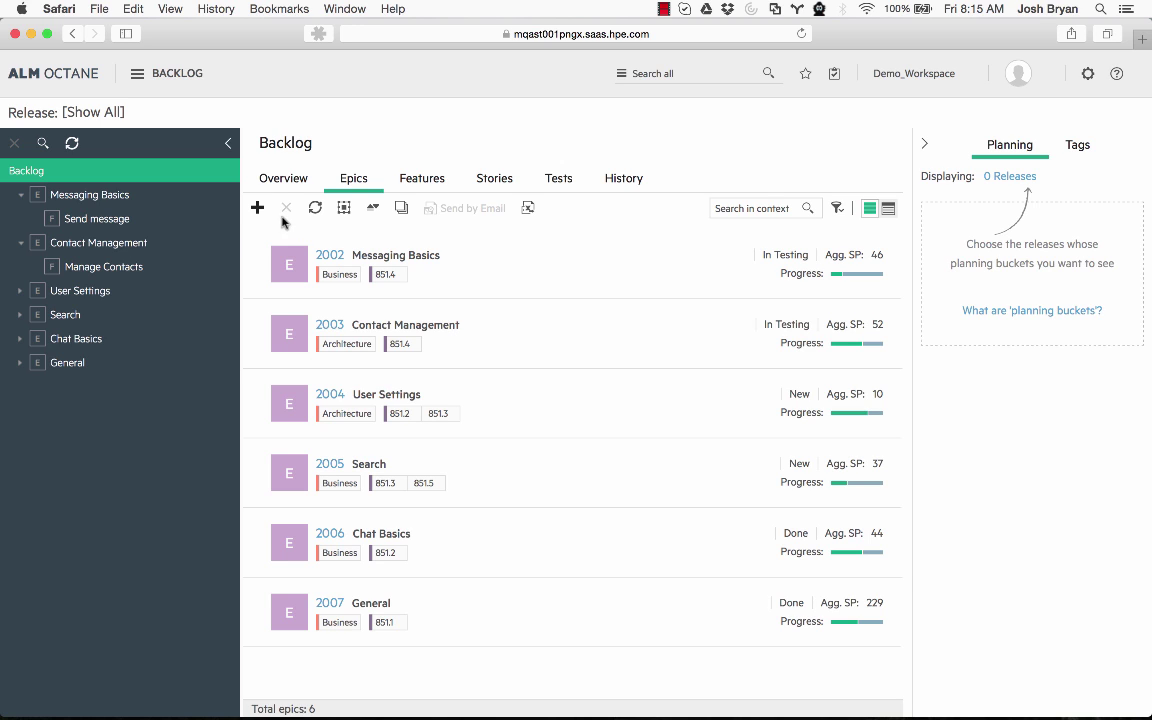
Add a Business-type epic named 'Online Retail', which gets ID 1016
left_click(257, 208)
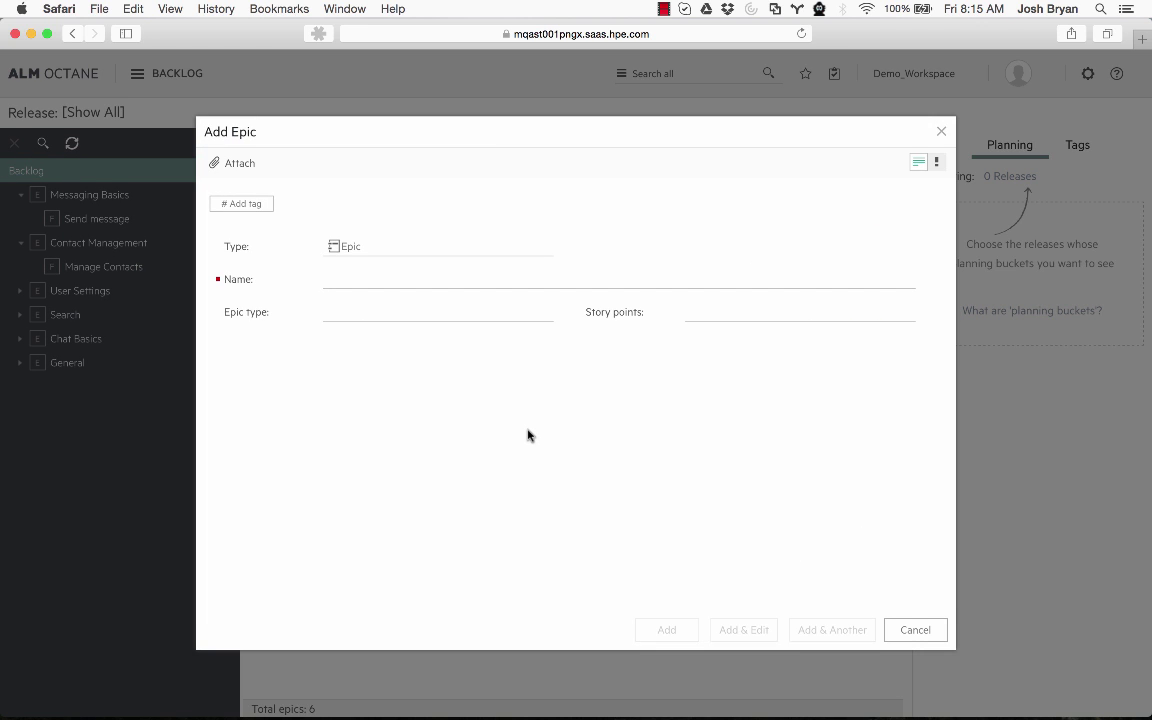
type("Online")
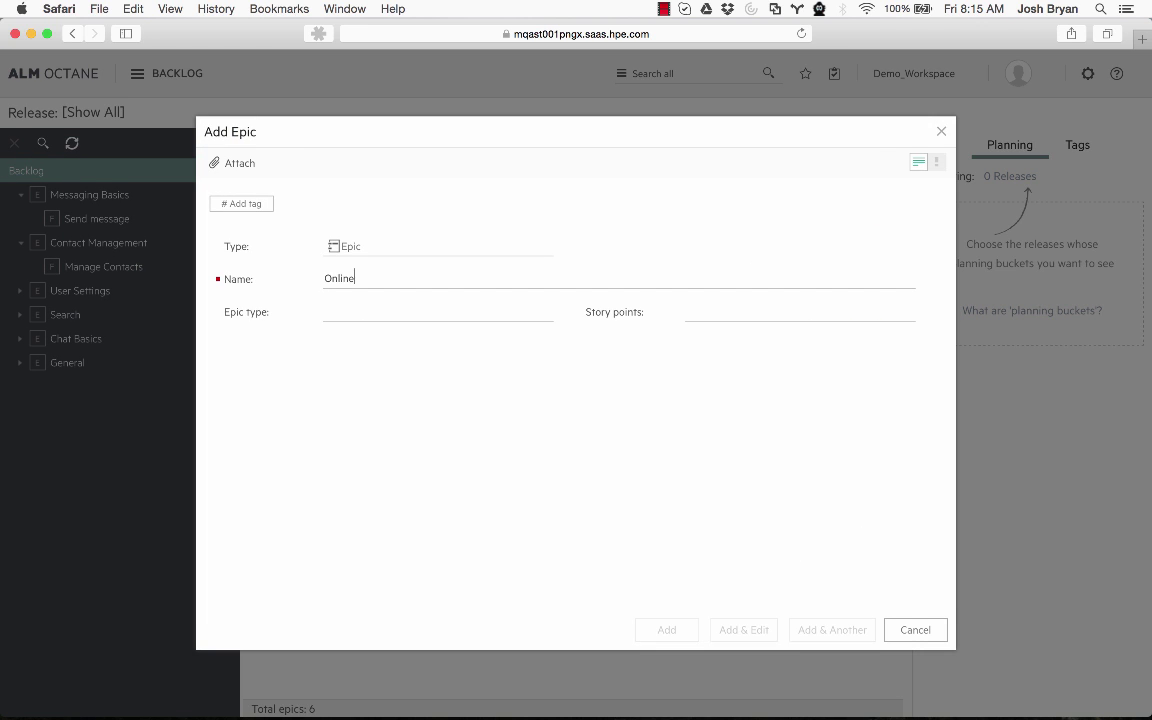
type("Ret")
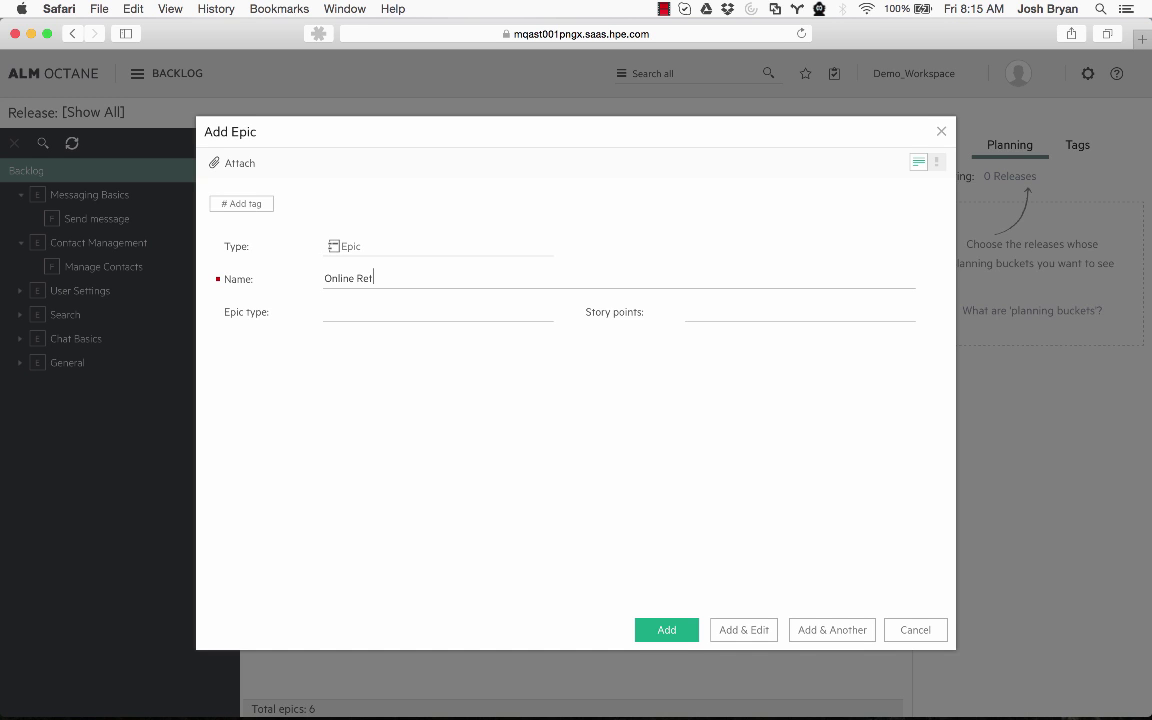
type("ail")
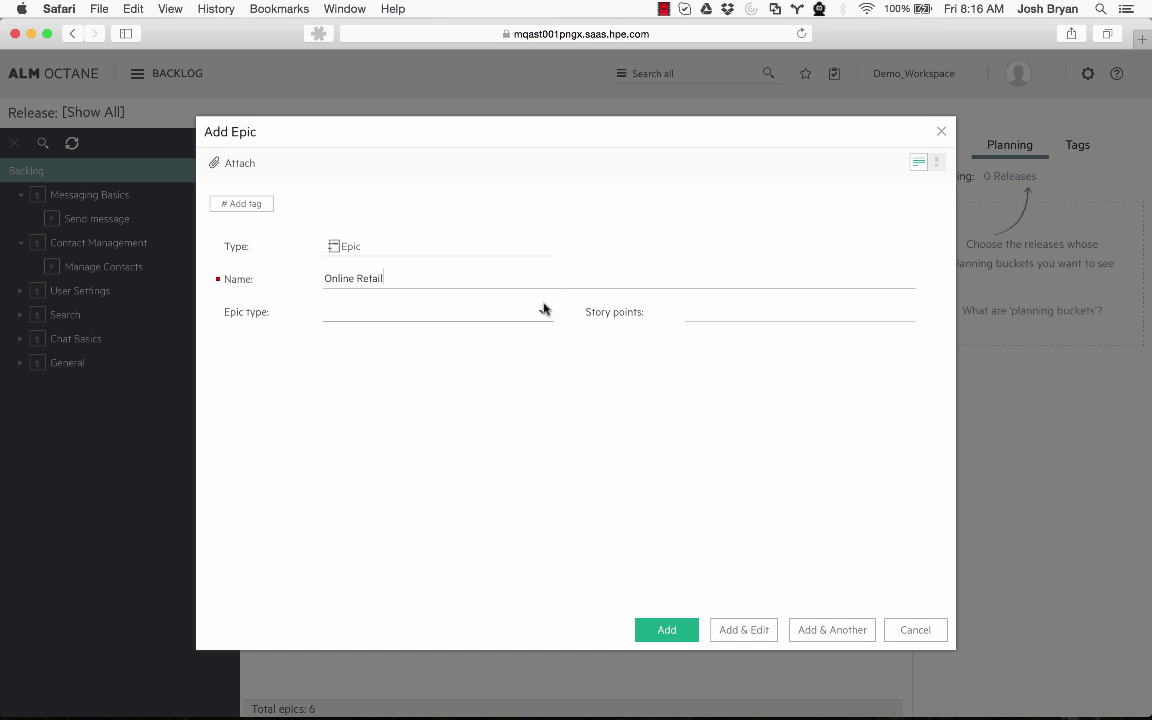
left_click(437, 311)
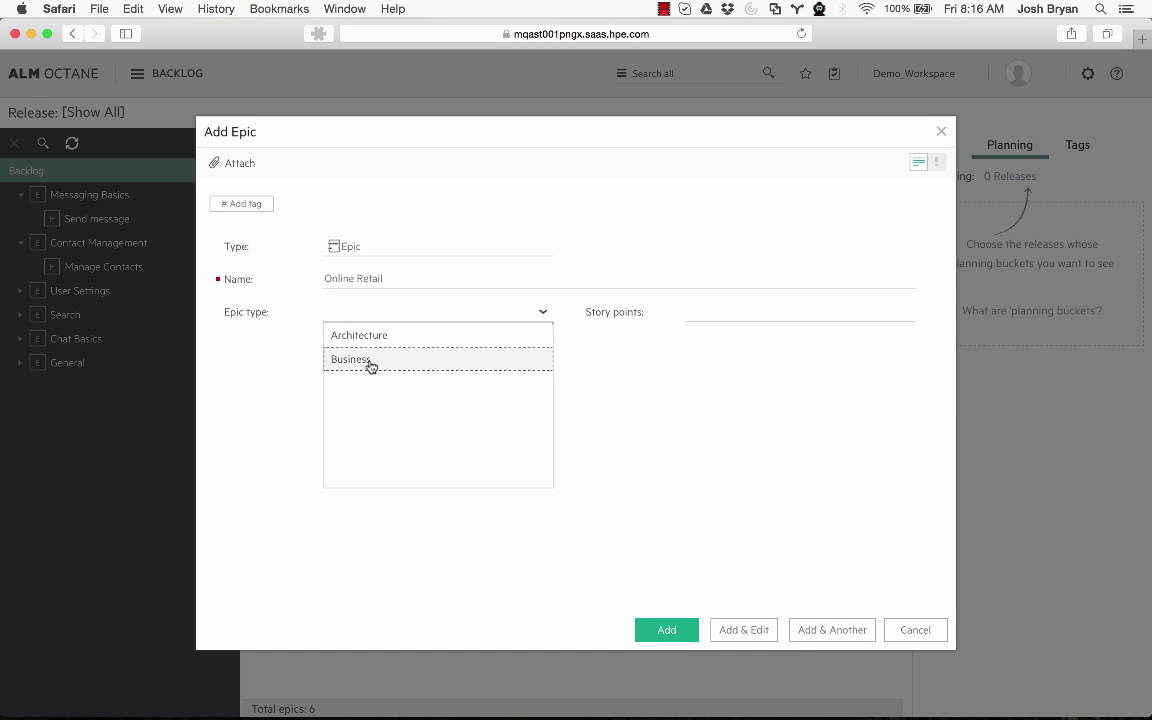
left_click(350, 359)
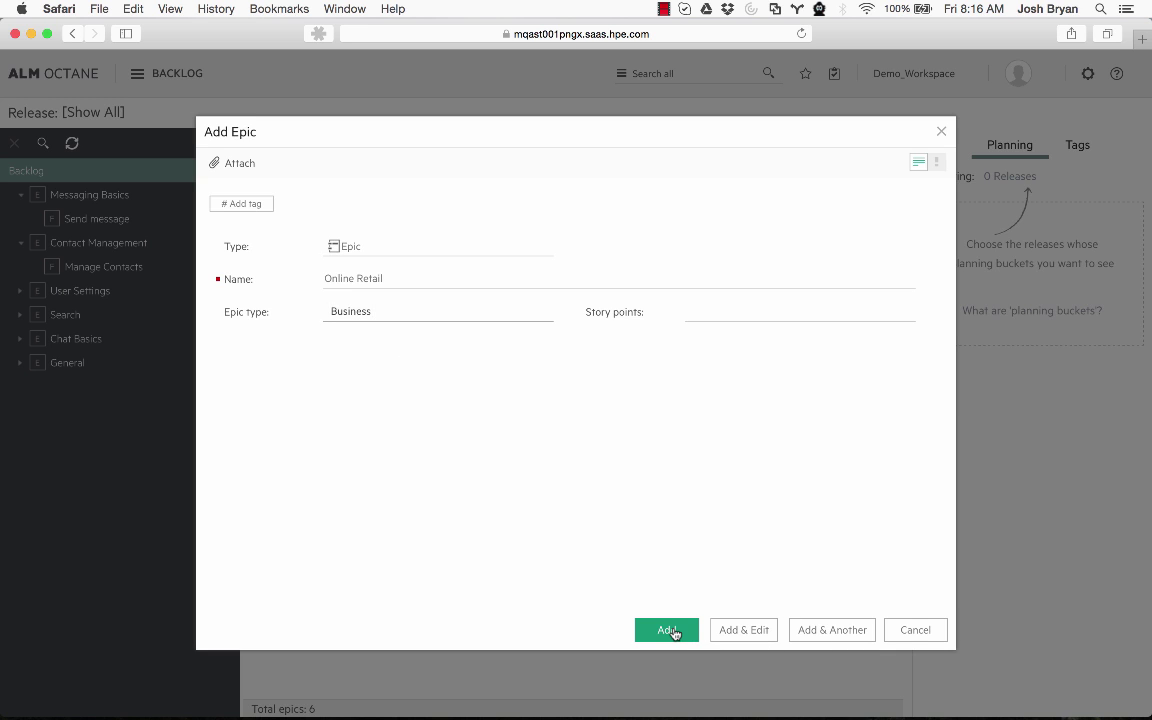
mouse_move(353, 238)
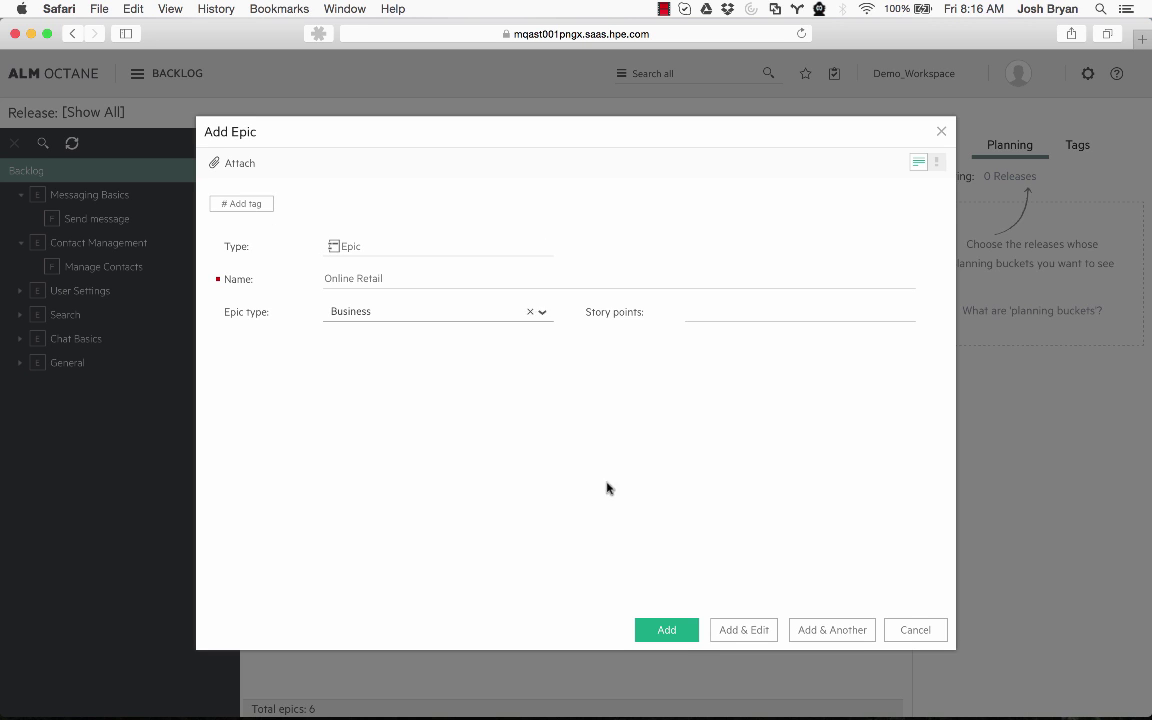
left_click(666, 630)
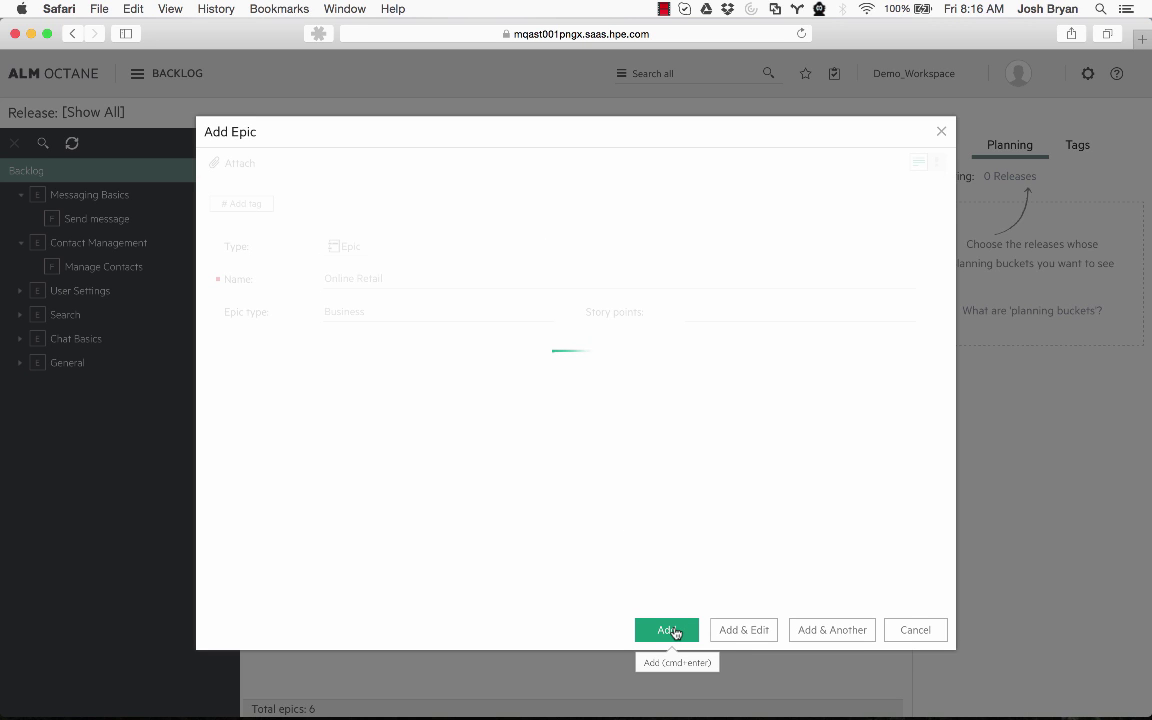
left_click(667, 630)
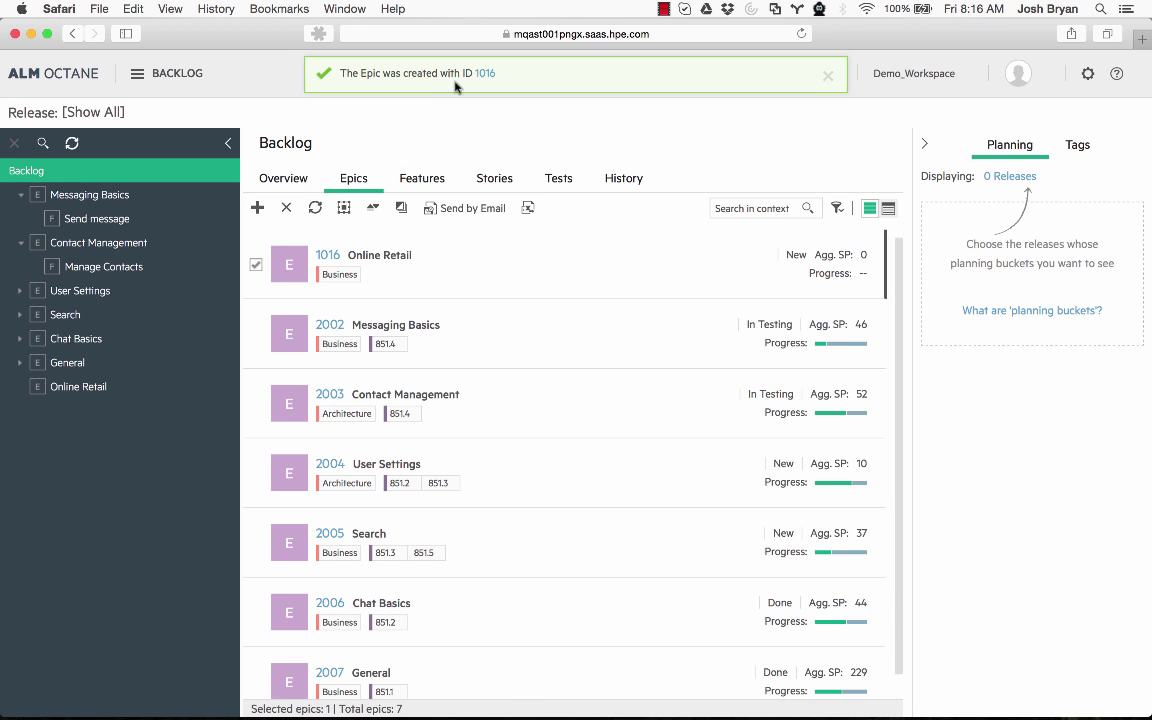
On the Features list, start a new feature named 'Sports Department'
left_click(421, 178)
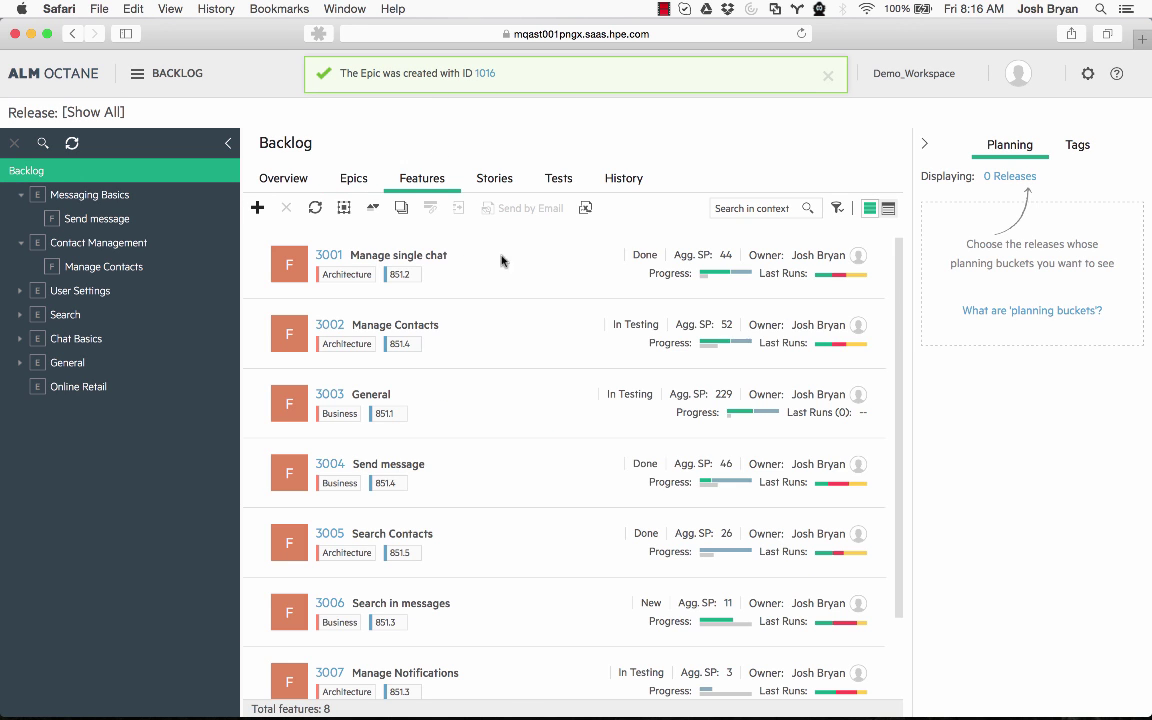
left_click(827, 75)
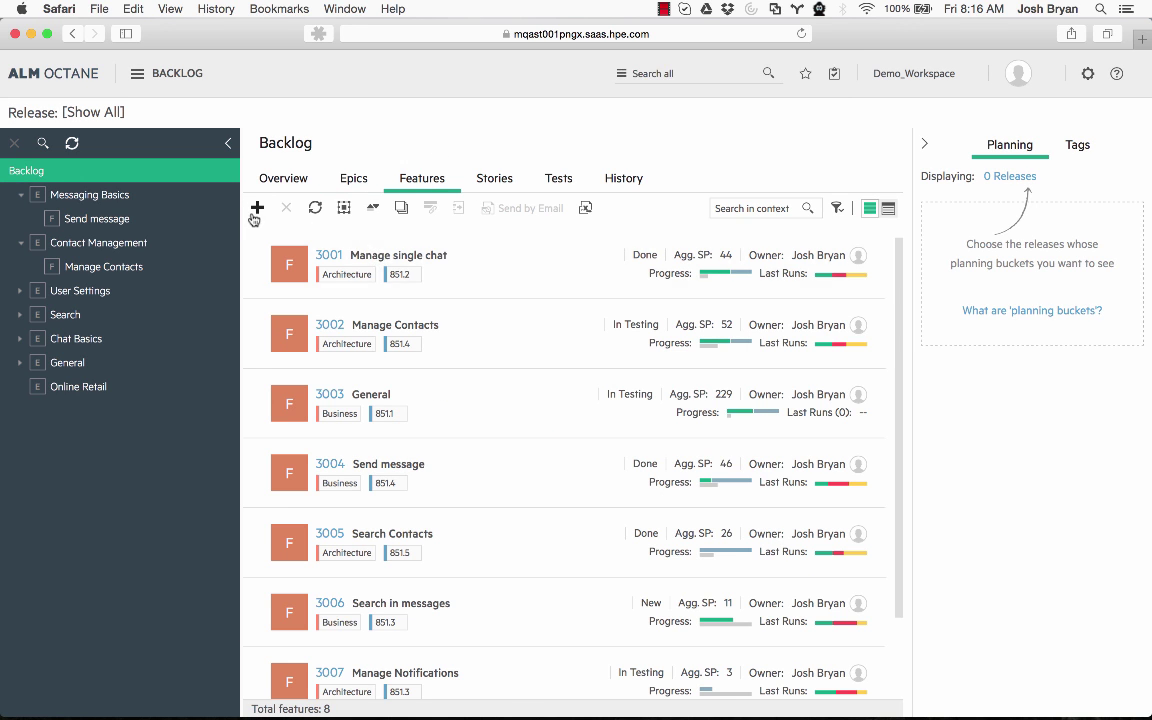
left_click(257, 207)
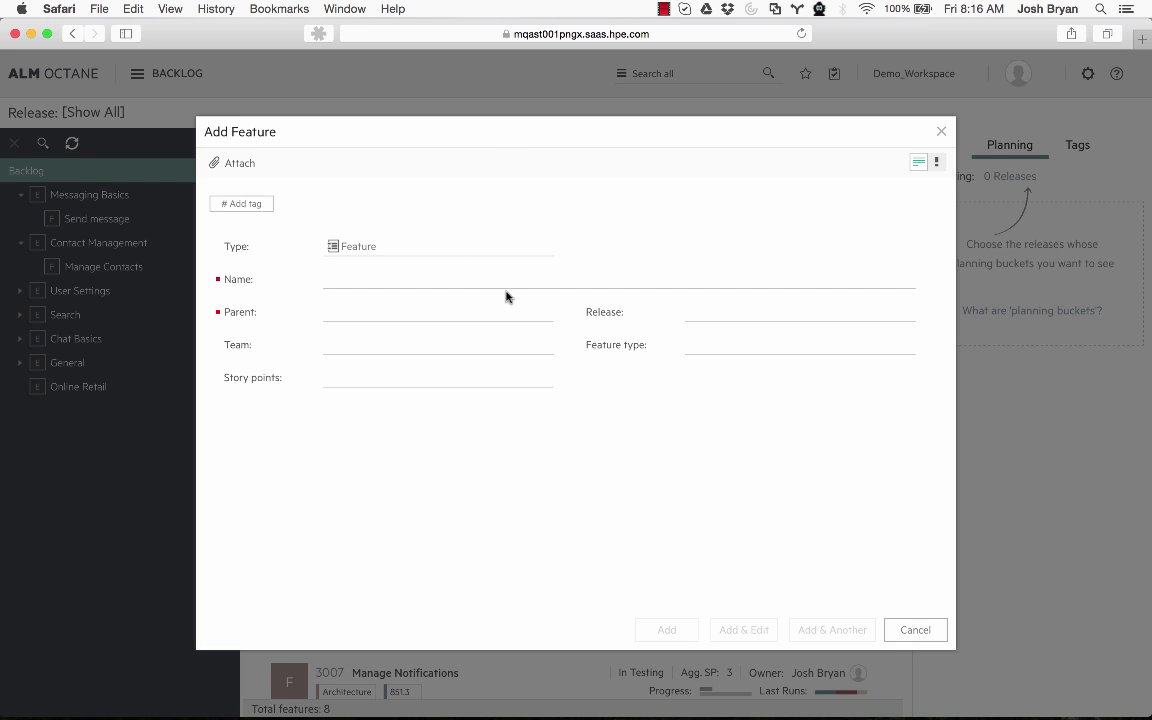
type("Sp")
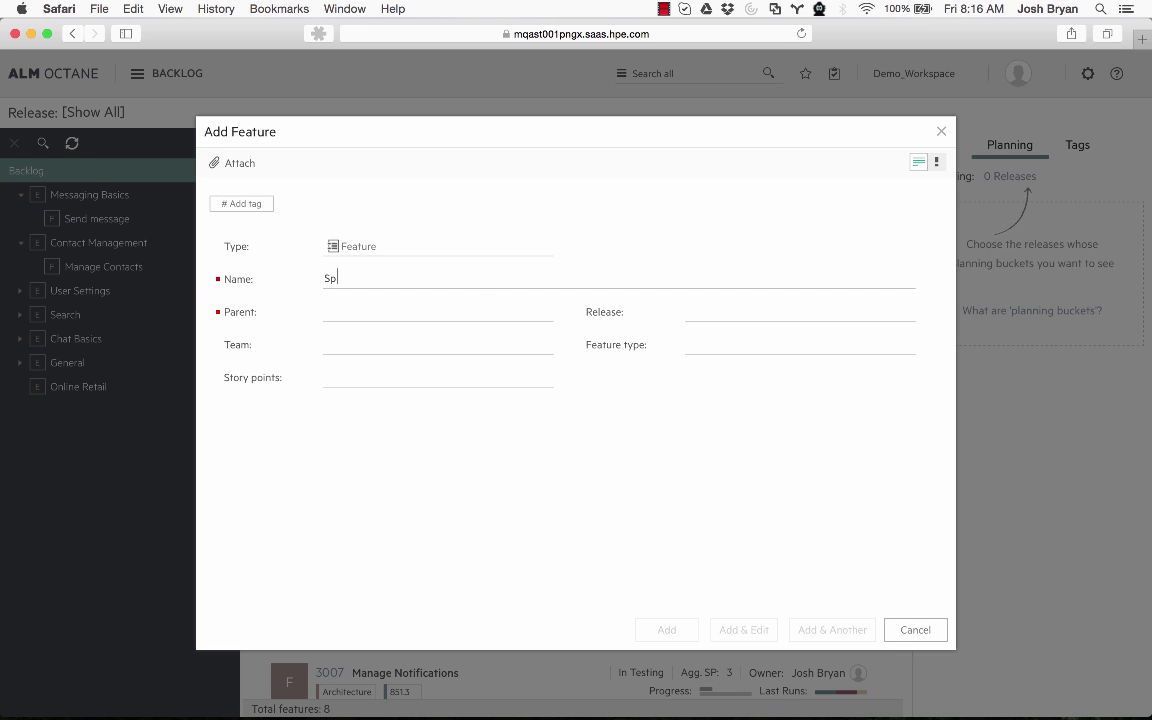
type("orts De")
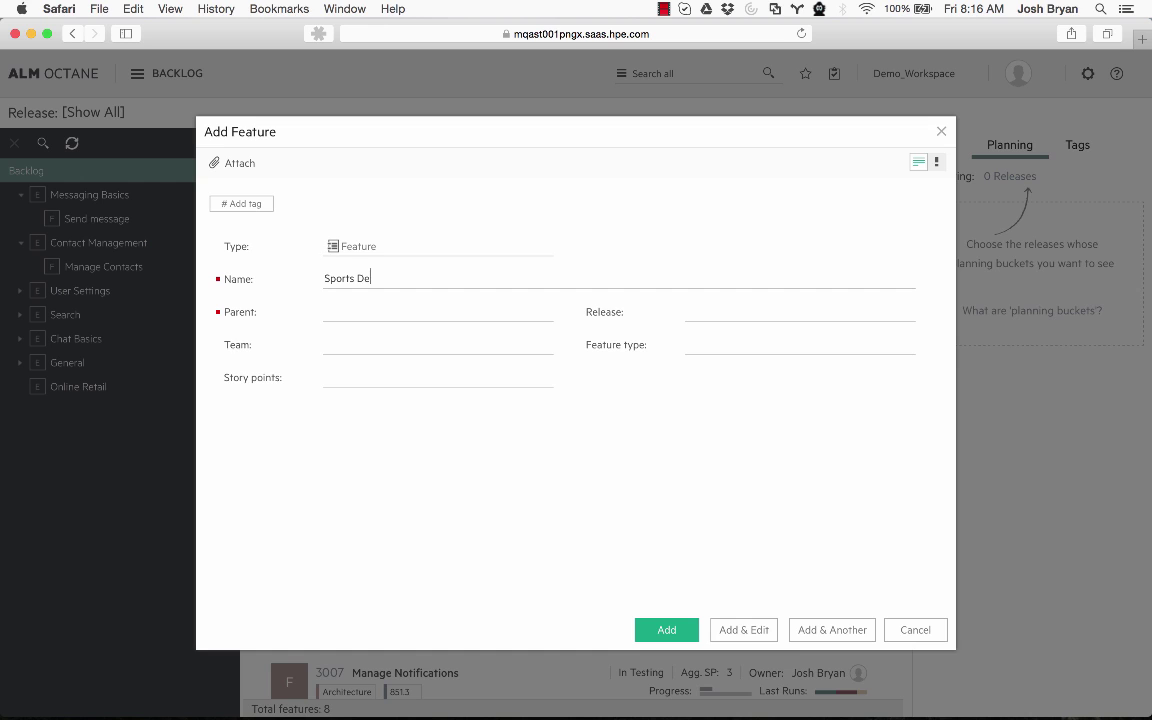
type("pa")
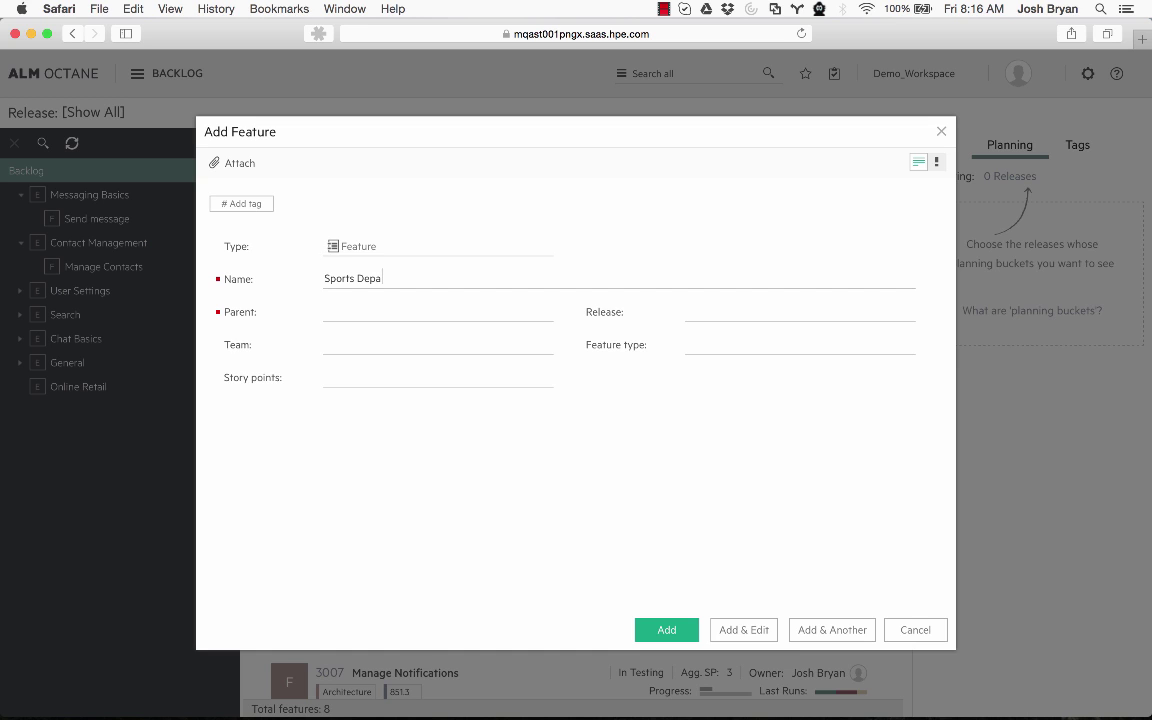
type("rtment")
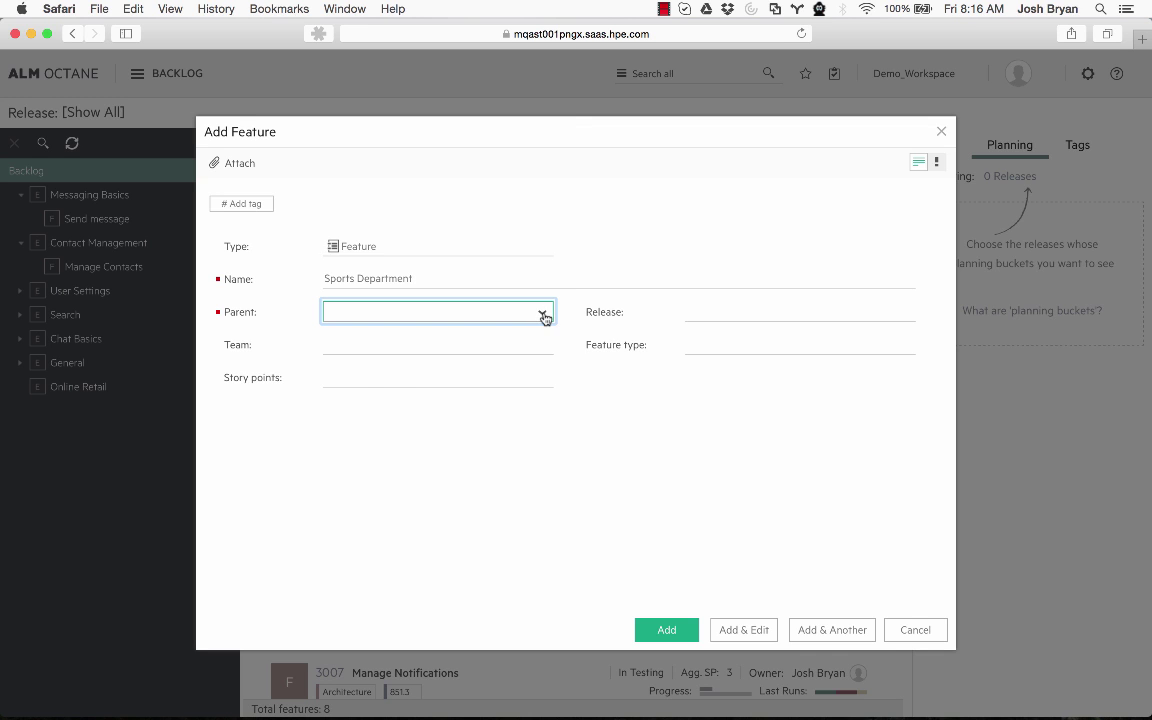
Give it parent Online Retail, a team, release 851.1 and Business type, then save
left_click(544, 311)
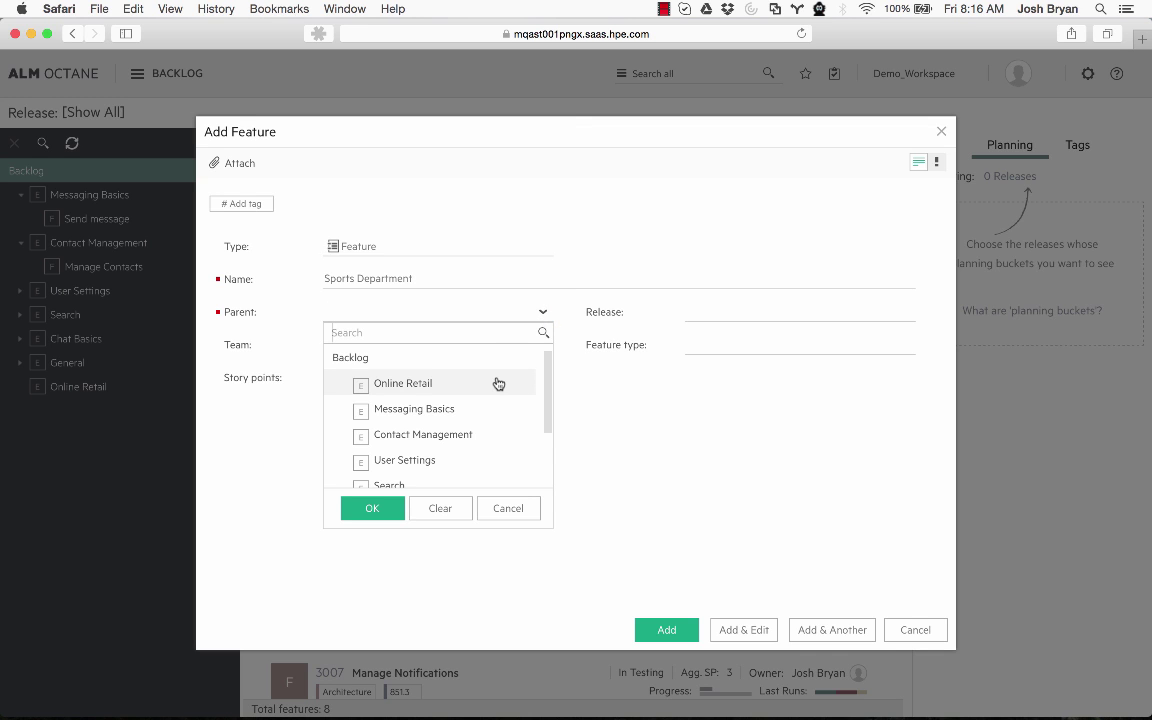
scroll("down", 3)
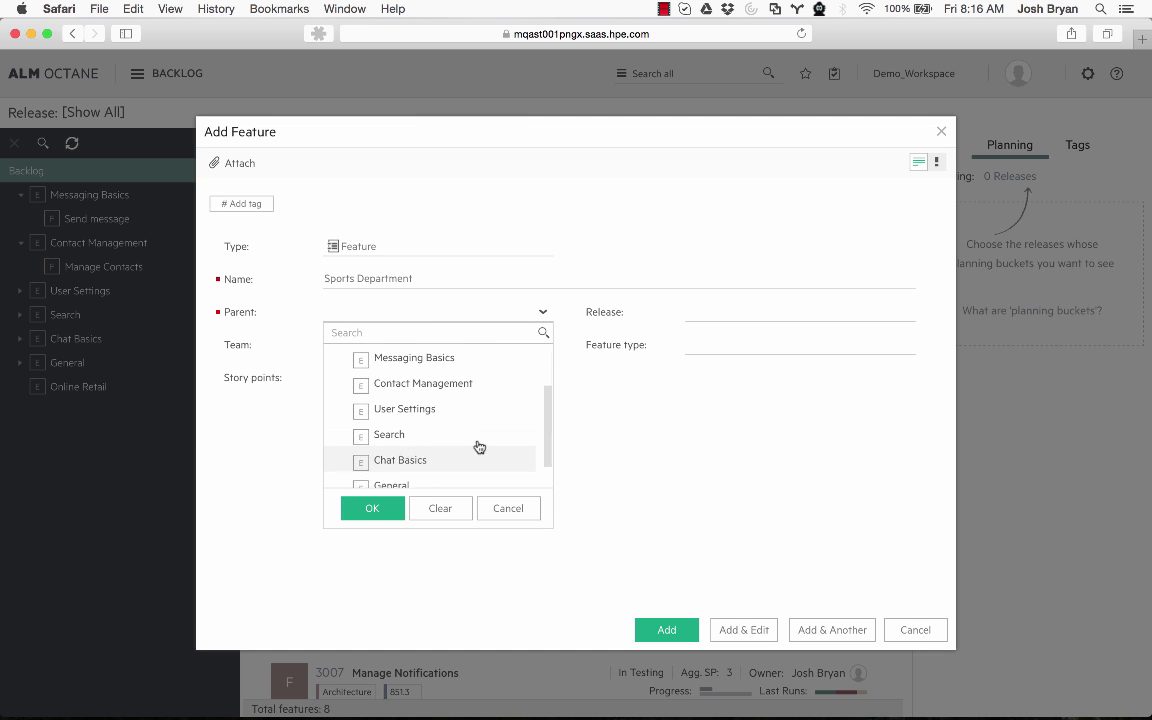
scroll("up", 3)
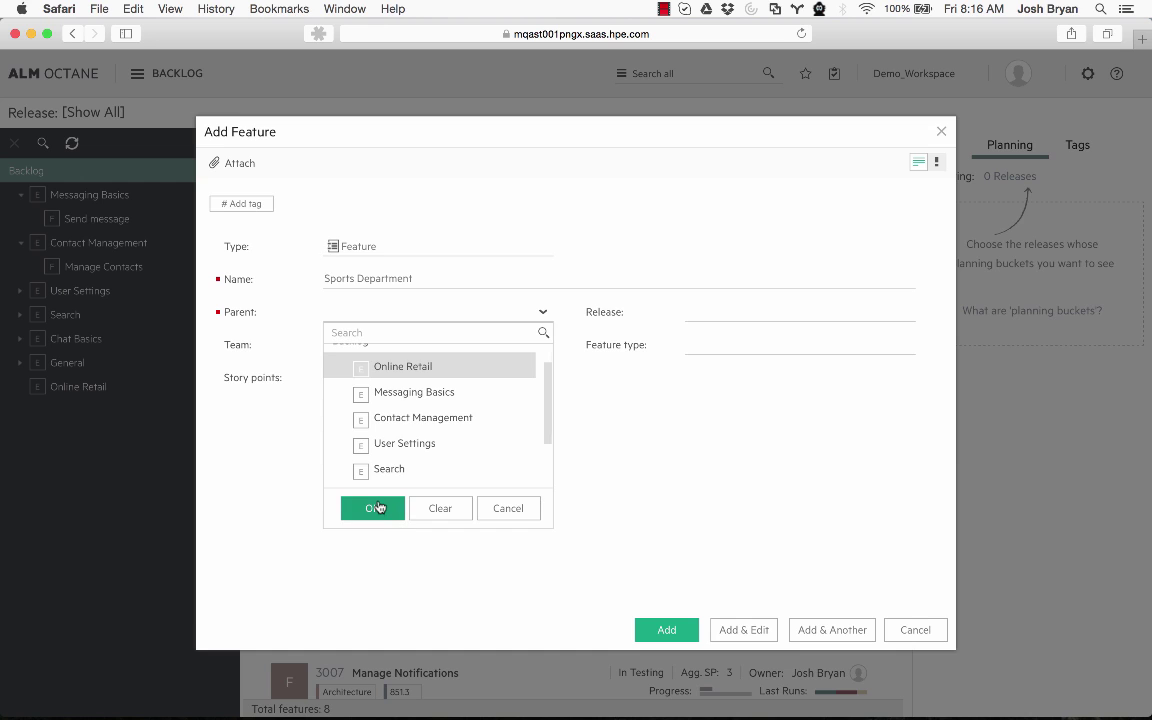
left_click(372, 508)
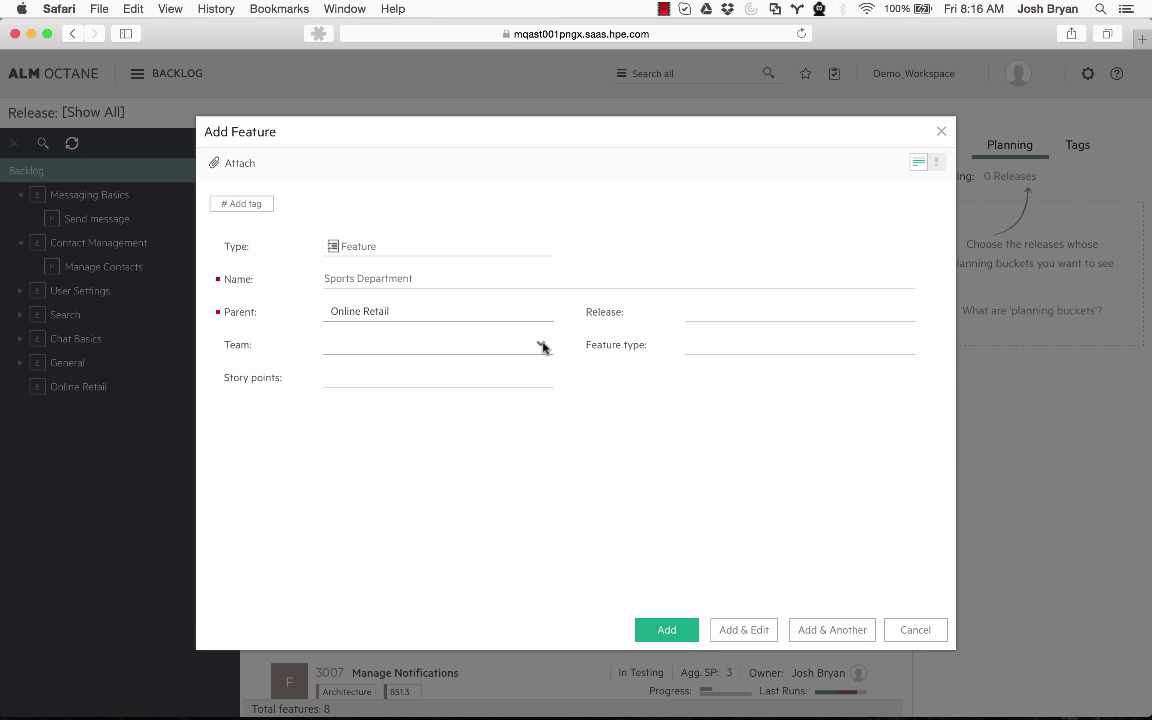
left_click(437, 344)
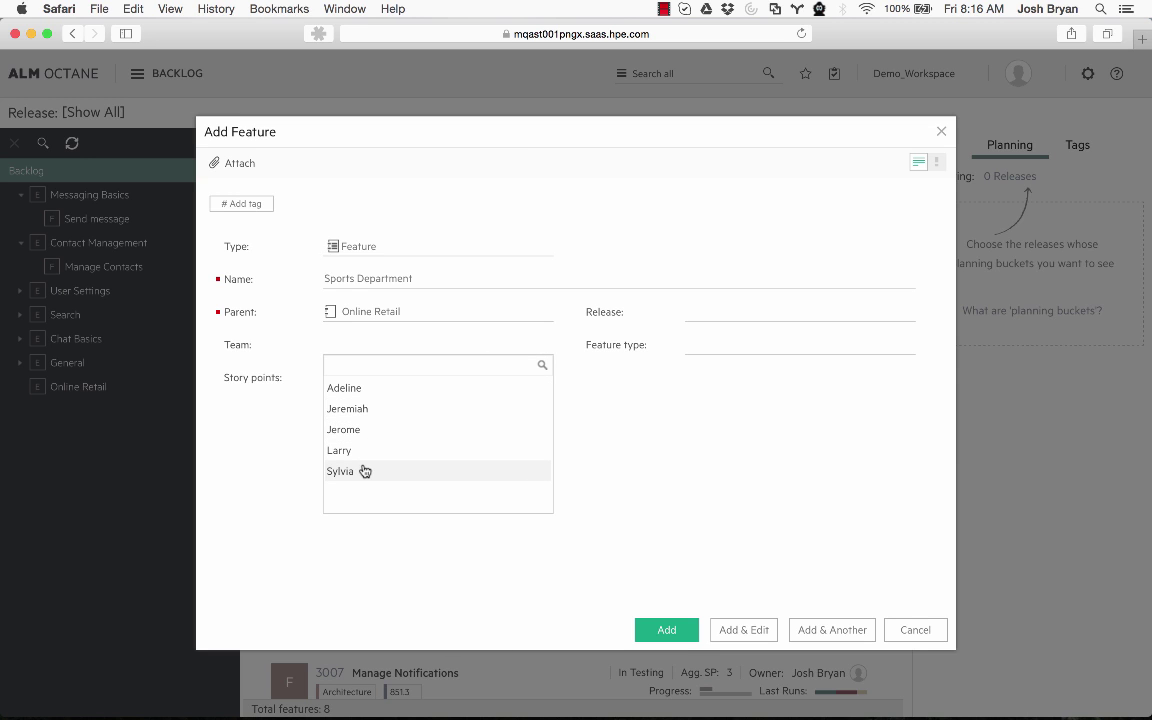
left_click(339, 471)
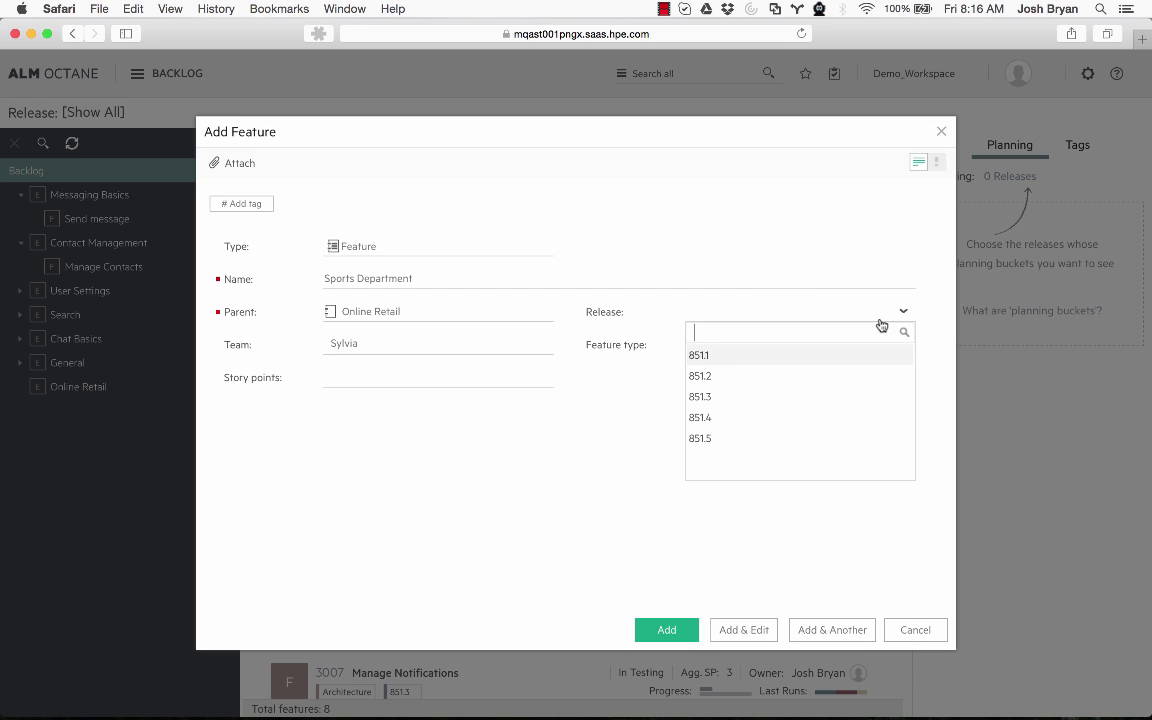
left_click(698, 355)
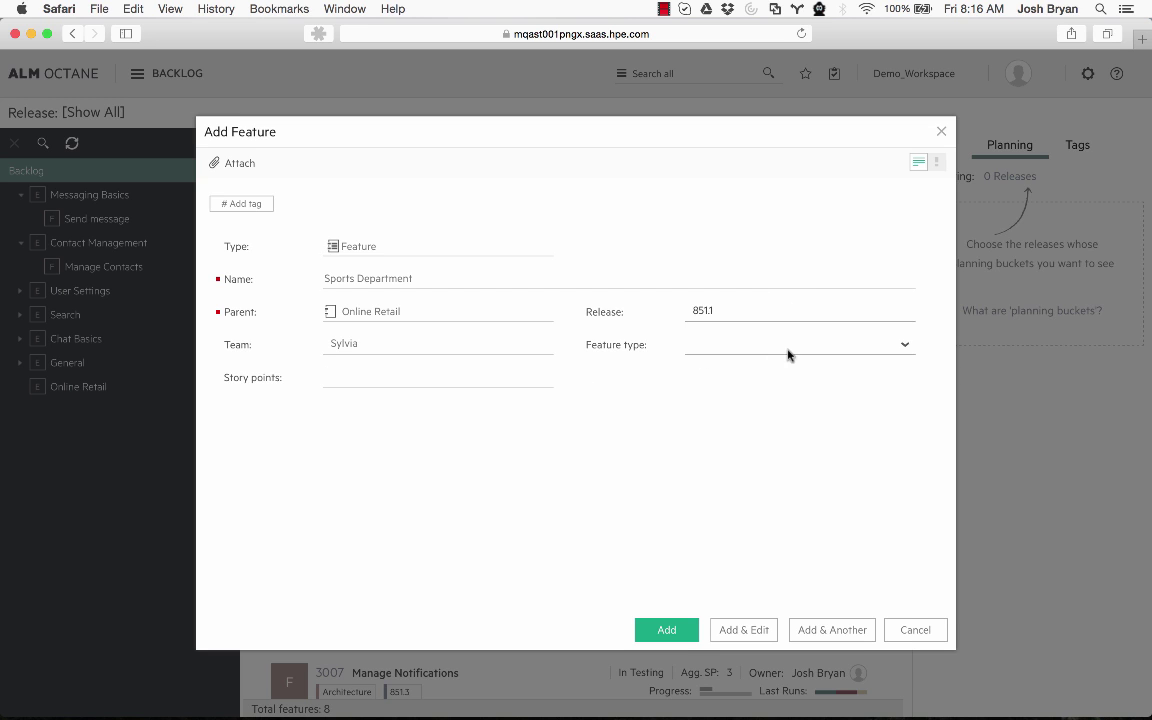
left_click(903, 344)
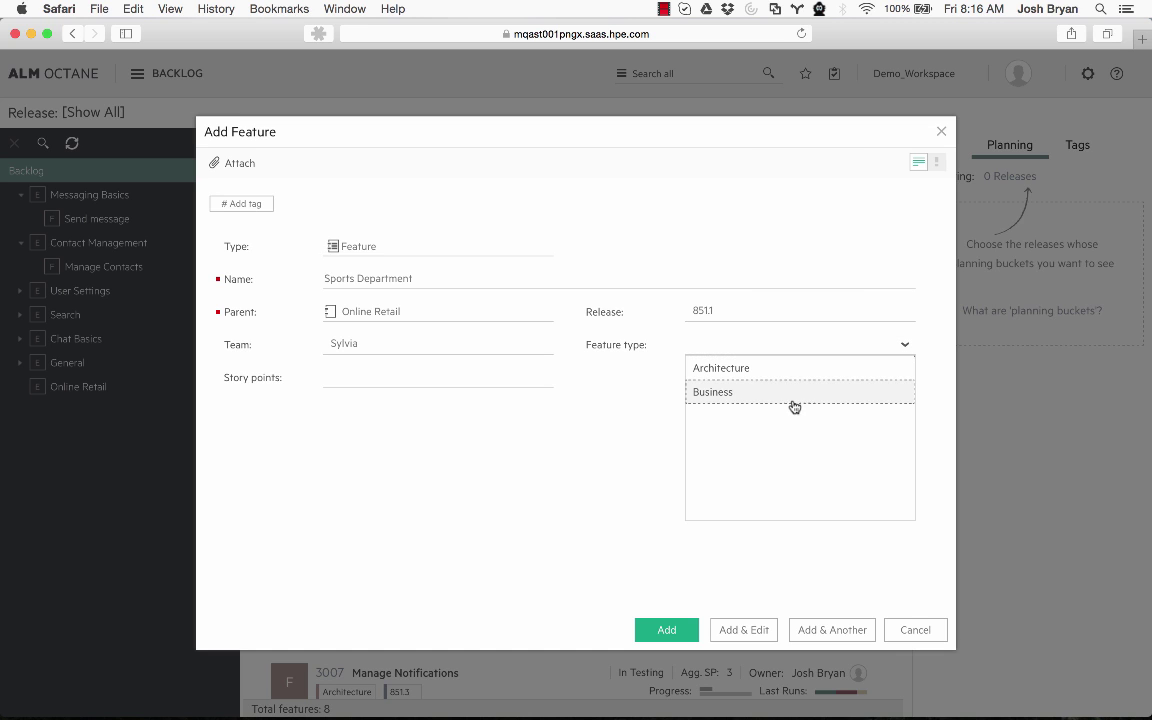
left_click(712, 392)
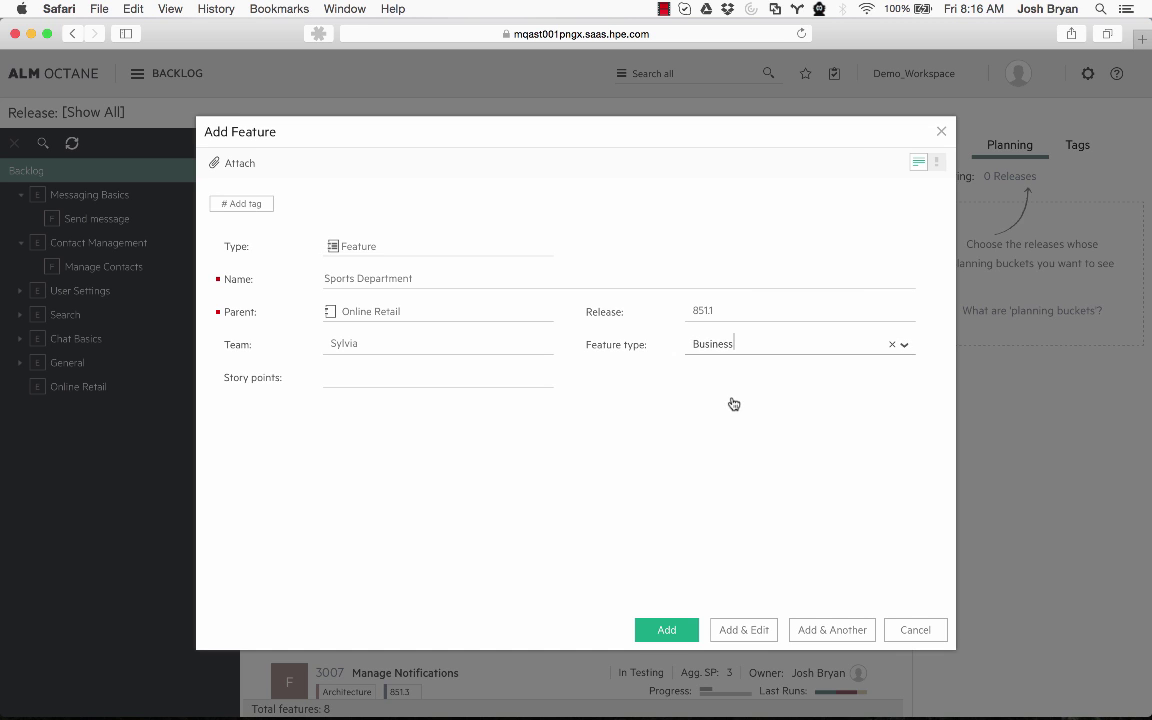
mouse_move(666, 629)
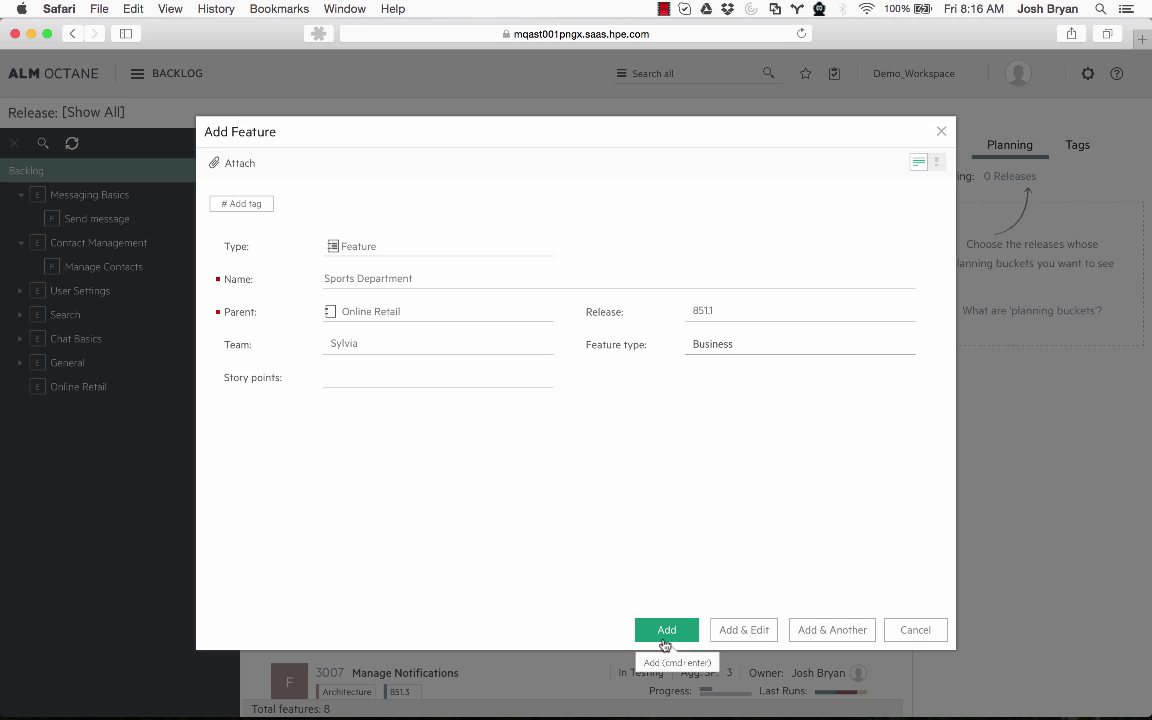
mouse_move(831, 630)
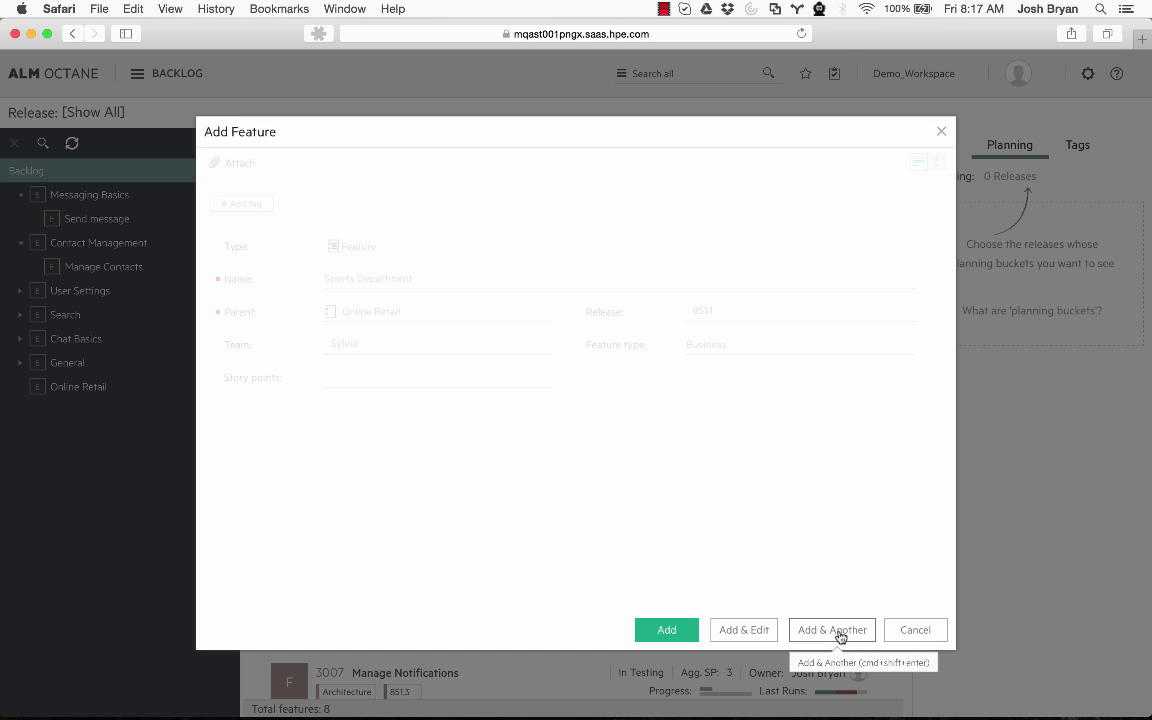
left_click(831, 629)
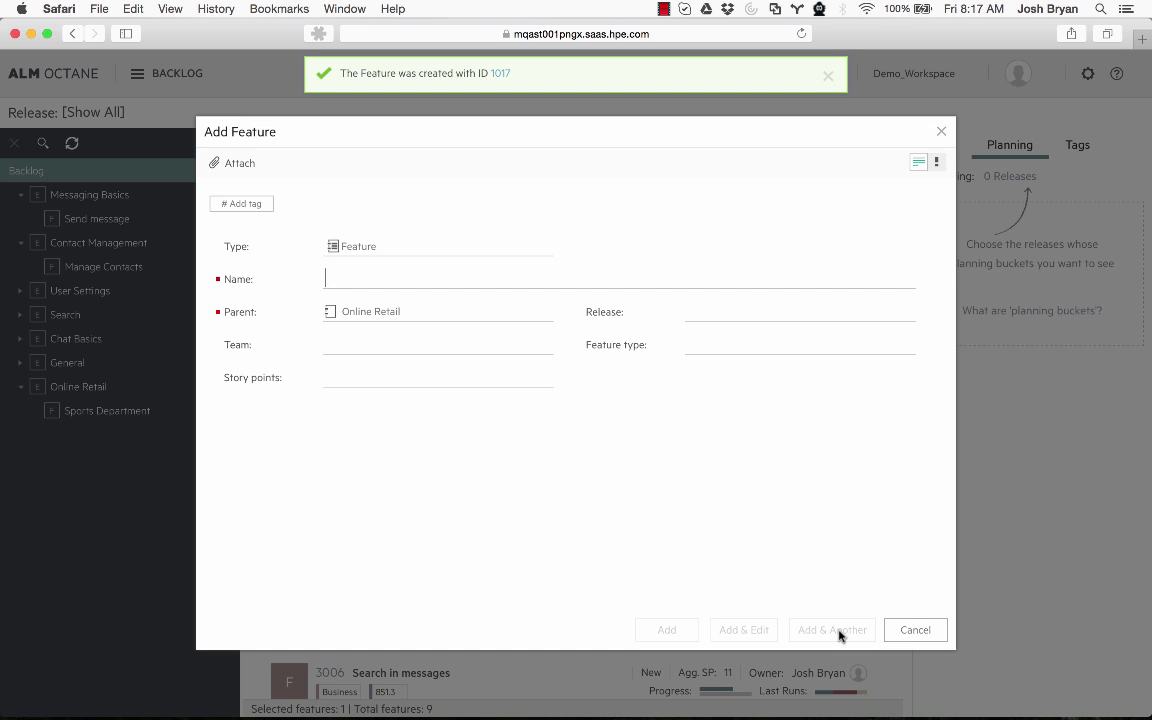
mouse_move(541, 250)
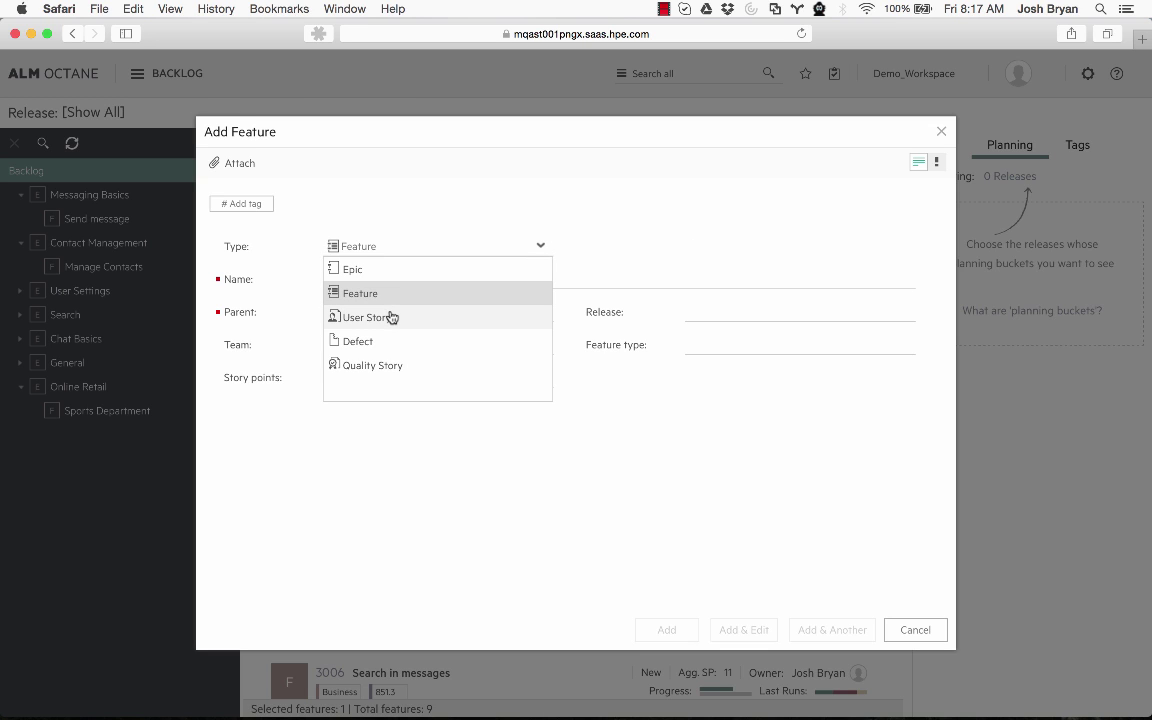
Make the new item a user story named 'As a user I want to be able to search by different teams'
left_click(365, 317)
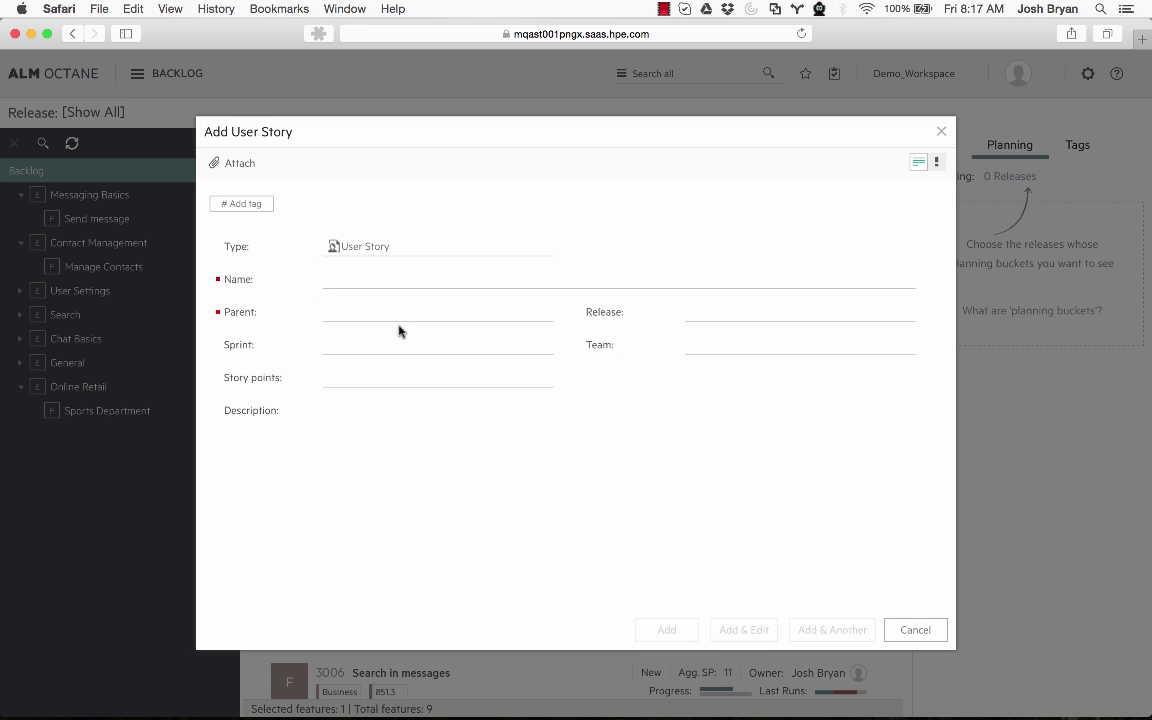
type("As a")
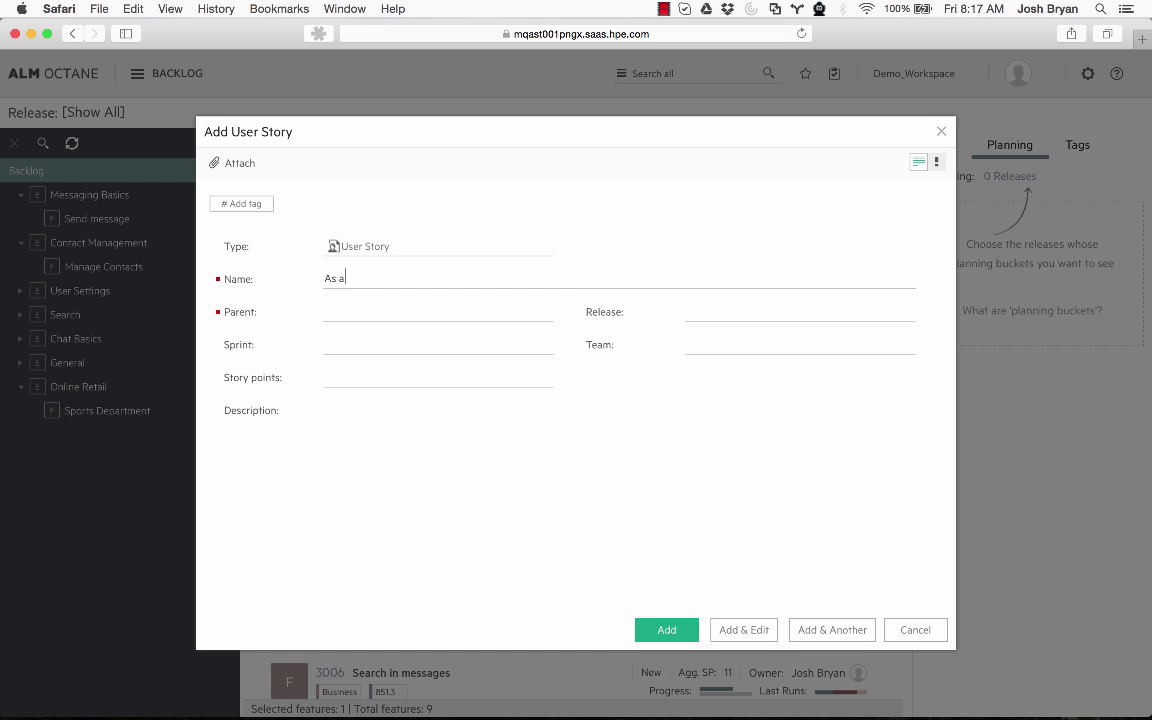
type("user I wa")
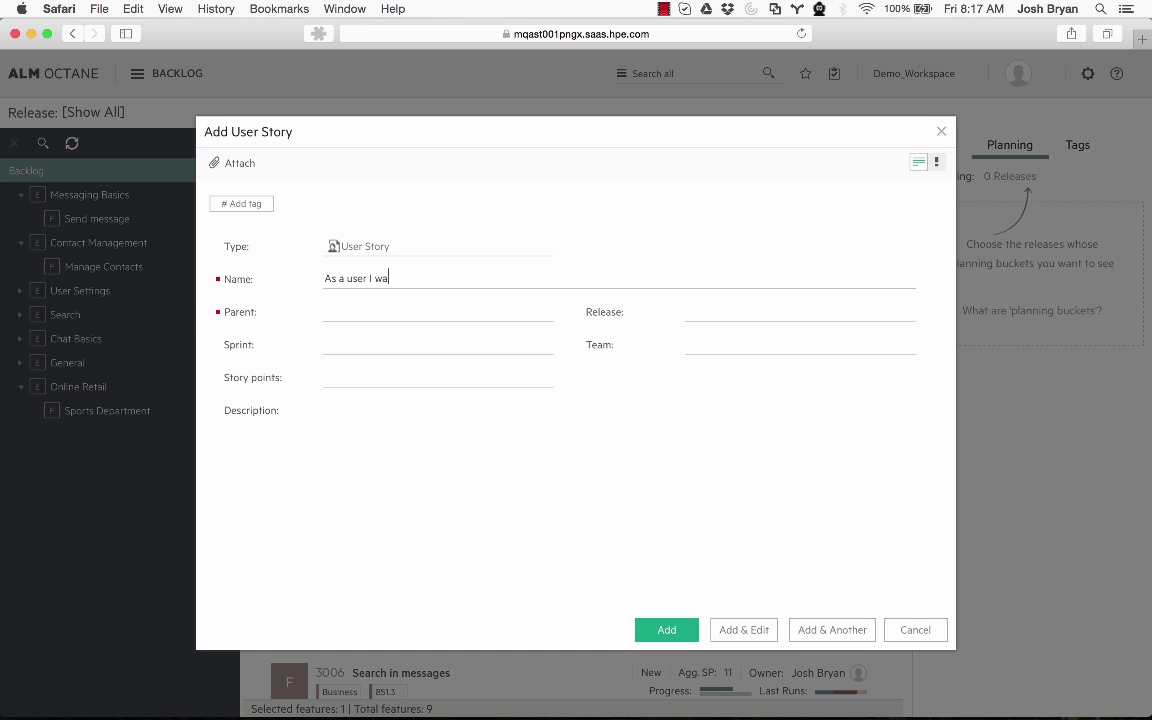
type("nt to be a")
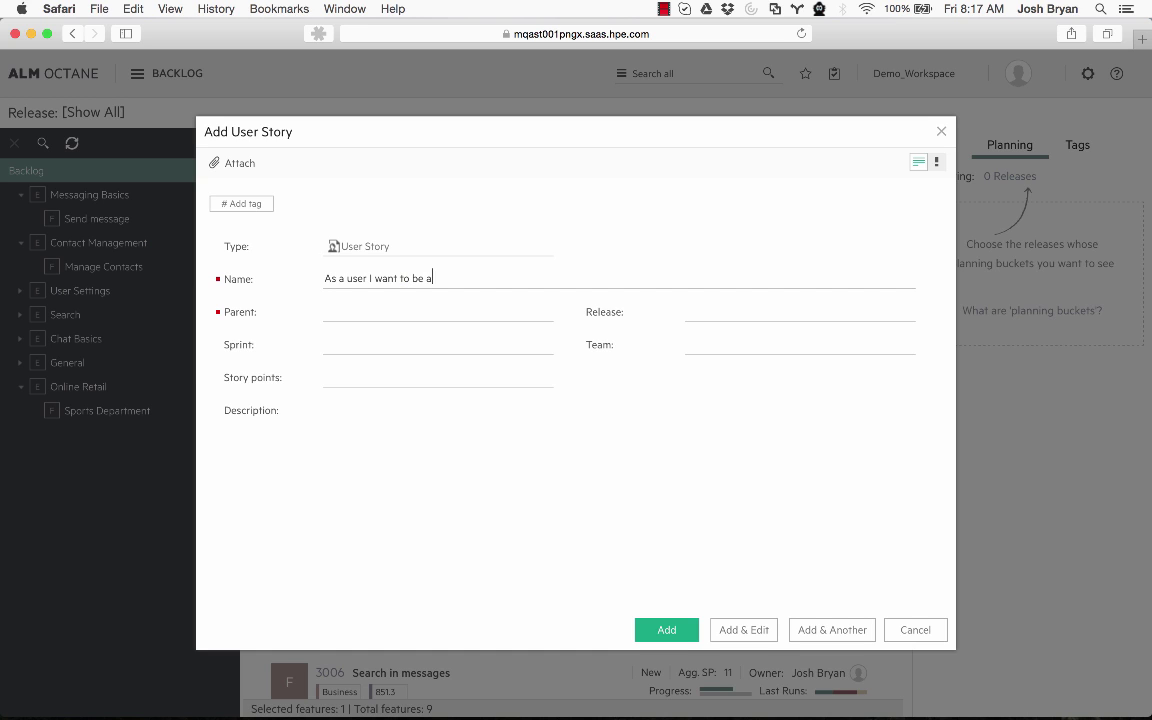
type("ble to search")
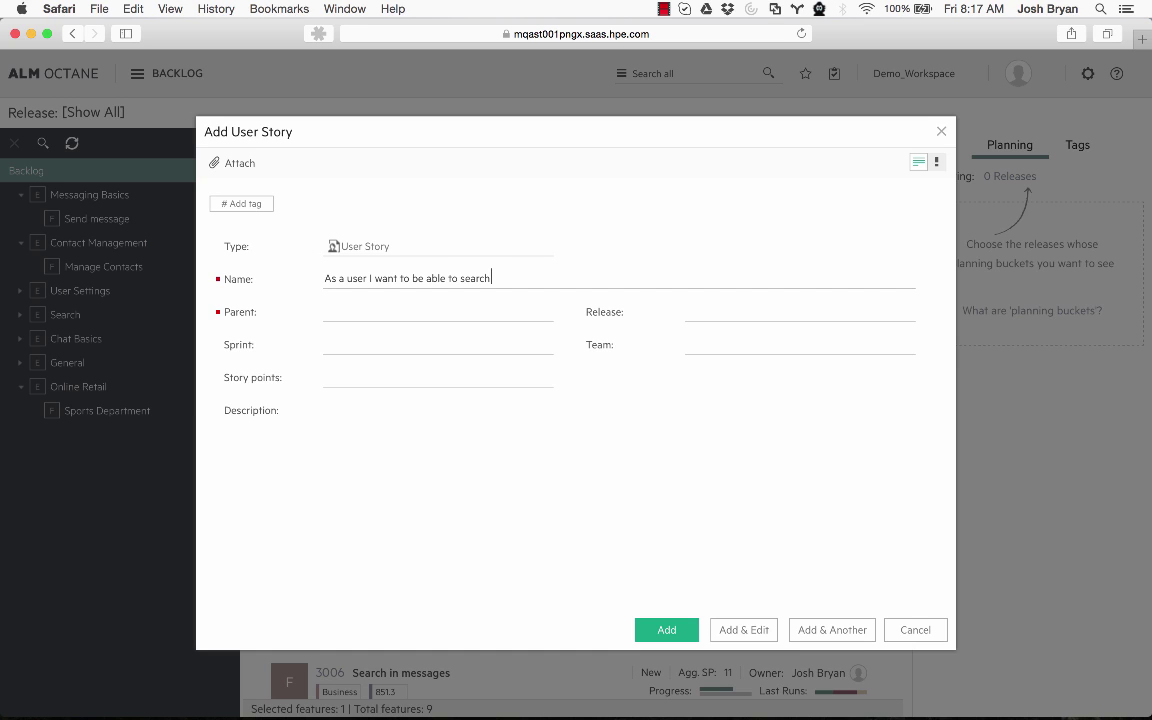
type("by different")
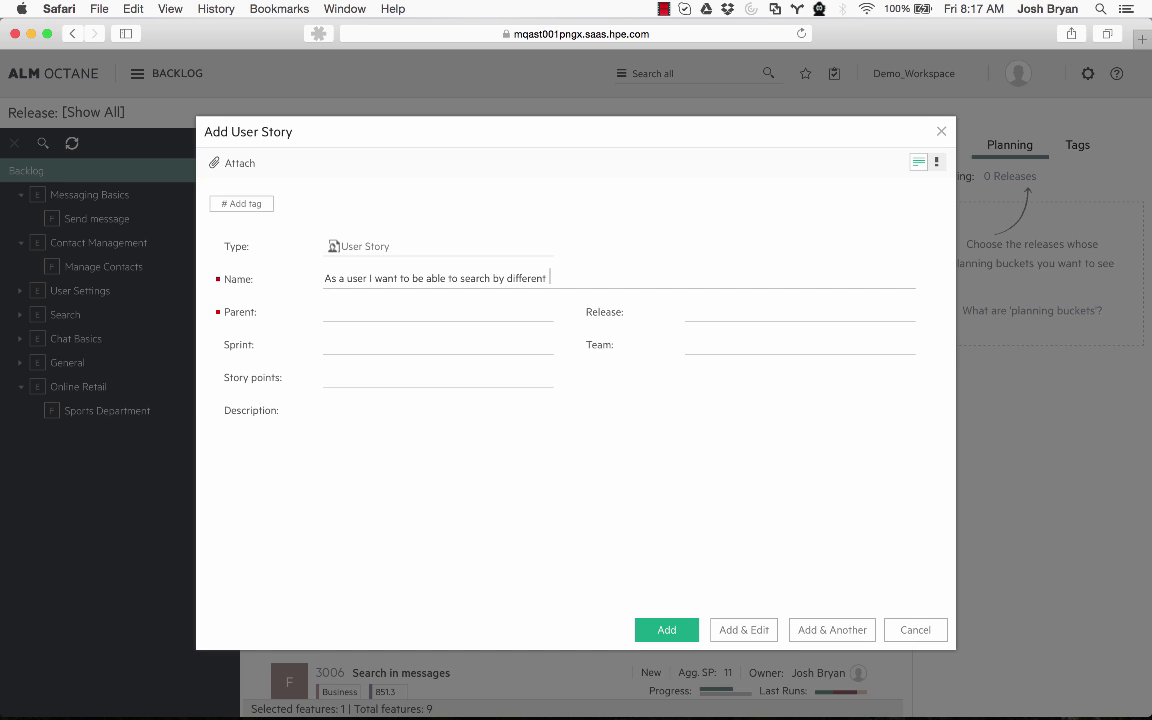
type("teams")
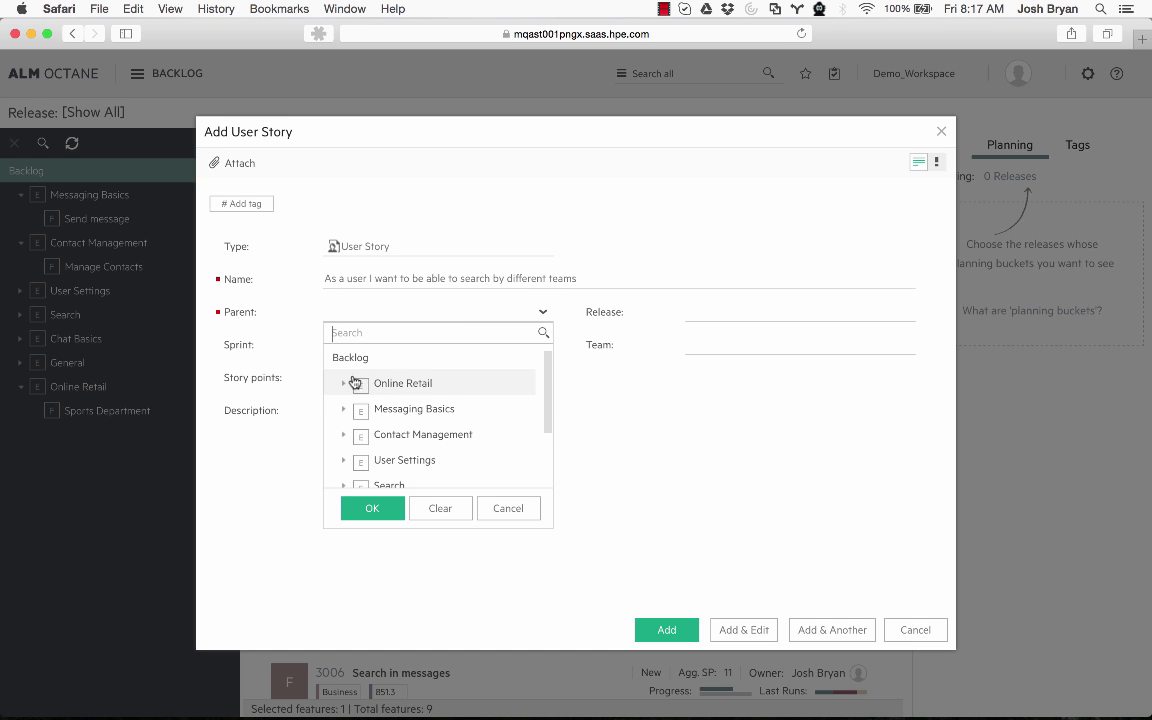
Set parent Sports Department, choose release 851.3, and add the story (ID 2008)
left_click(344, 383)
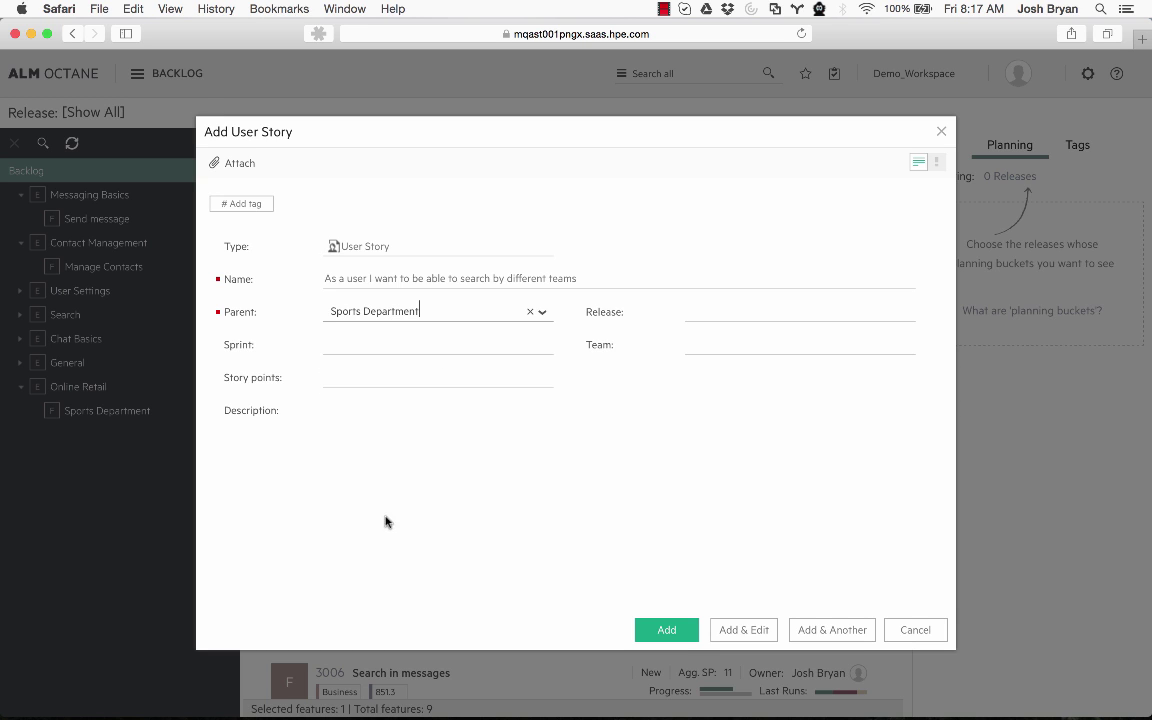
left_click(540, 344)
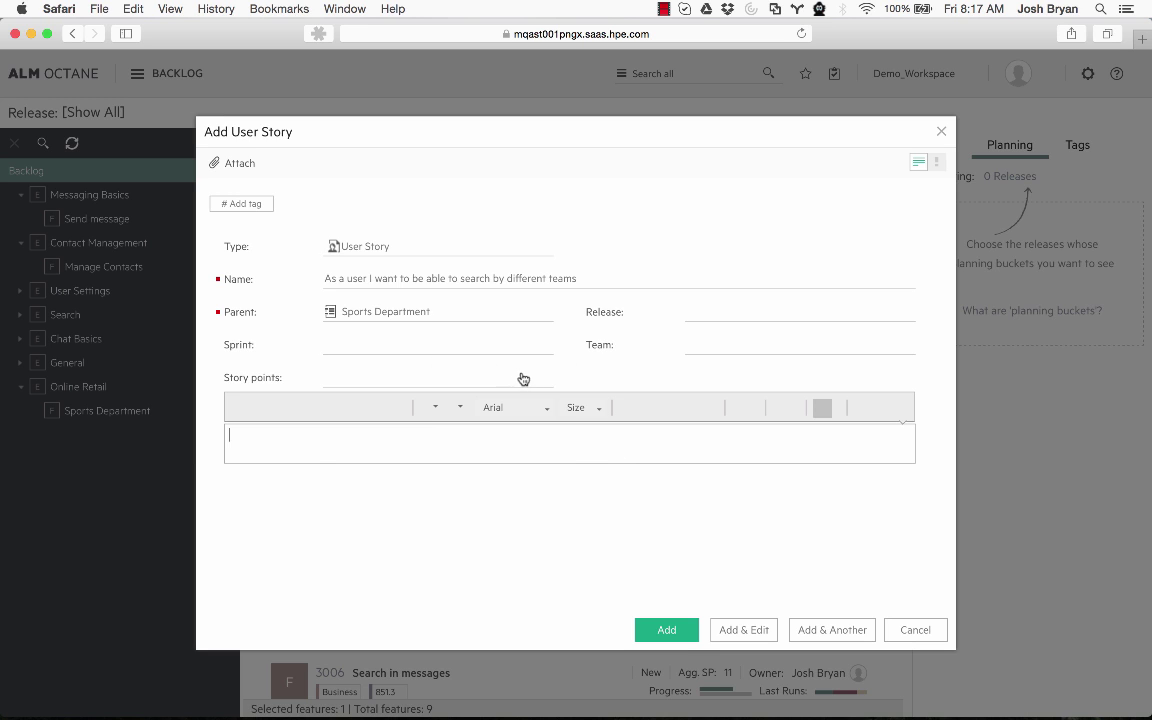
left_click(569, 443)
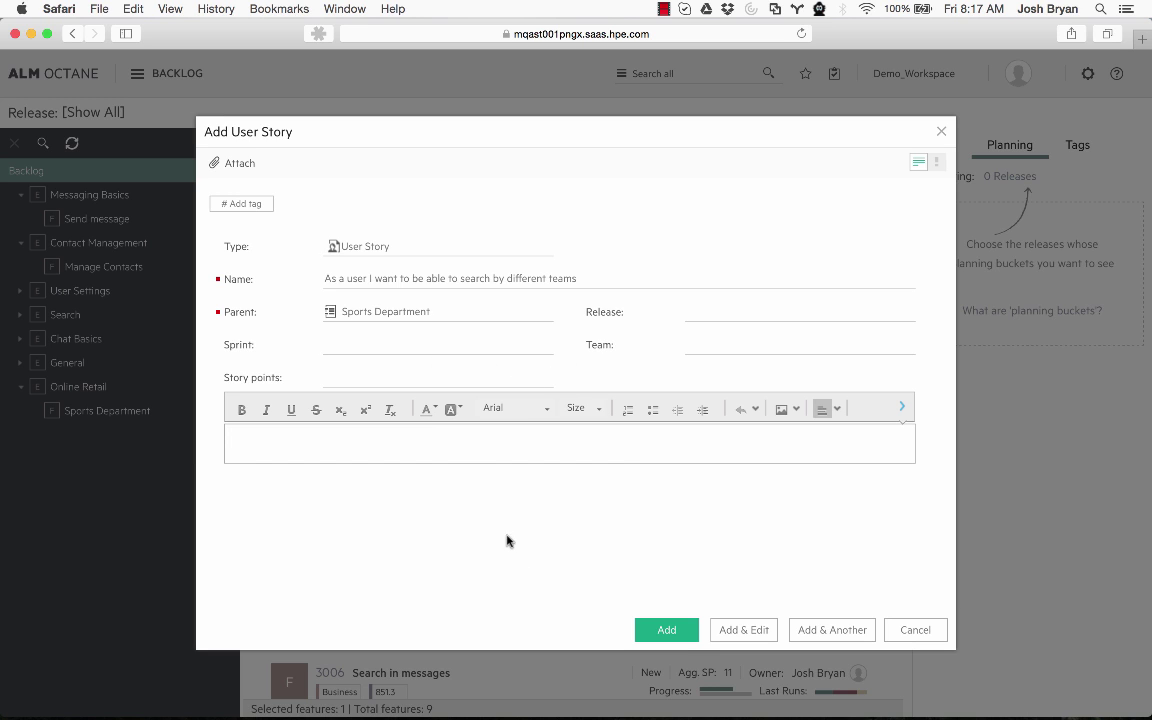
mouse_move(660, 294)
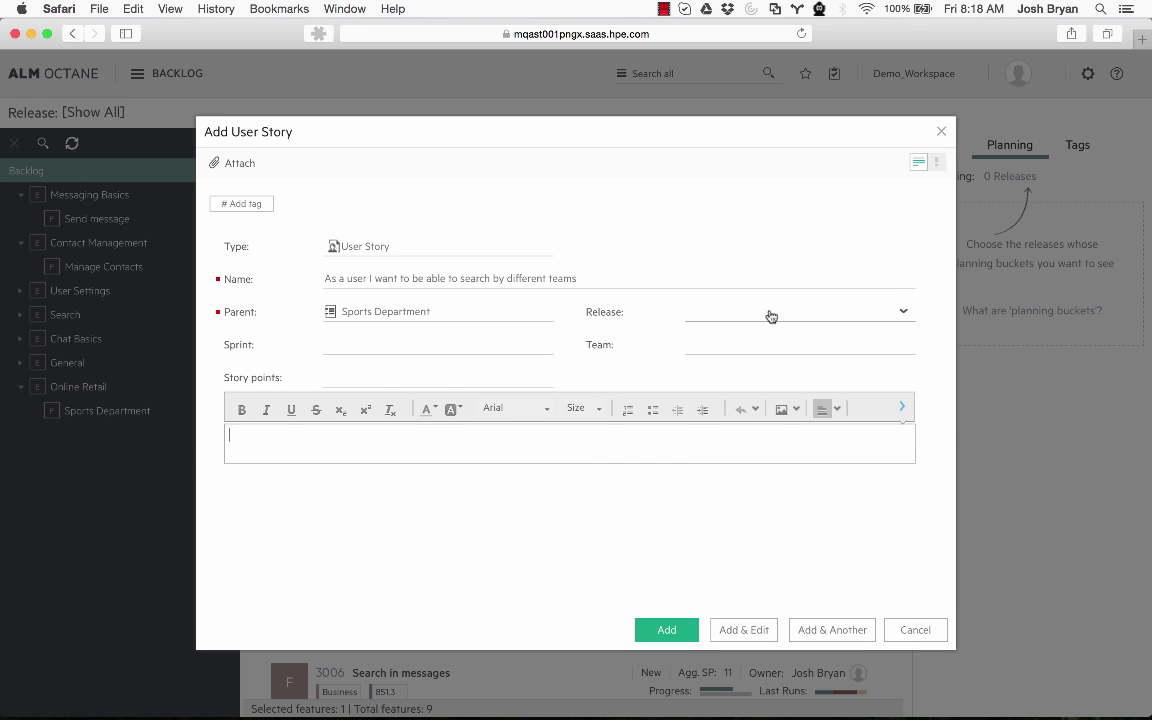
left_click(897, 311)
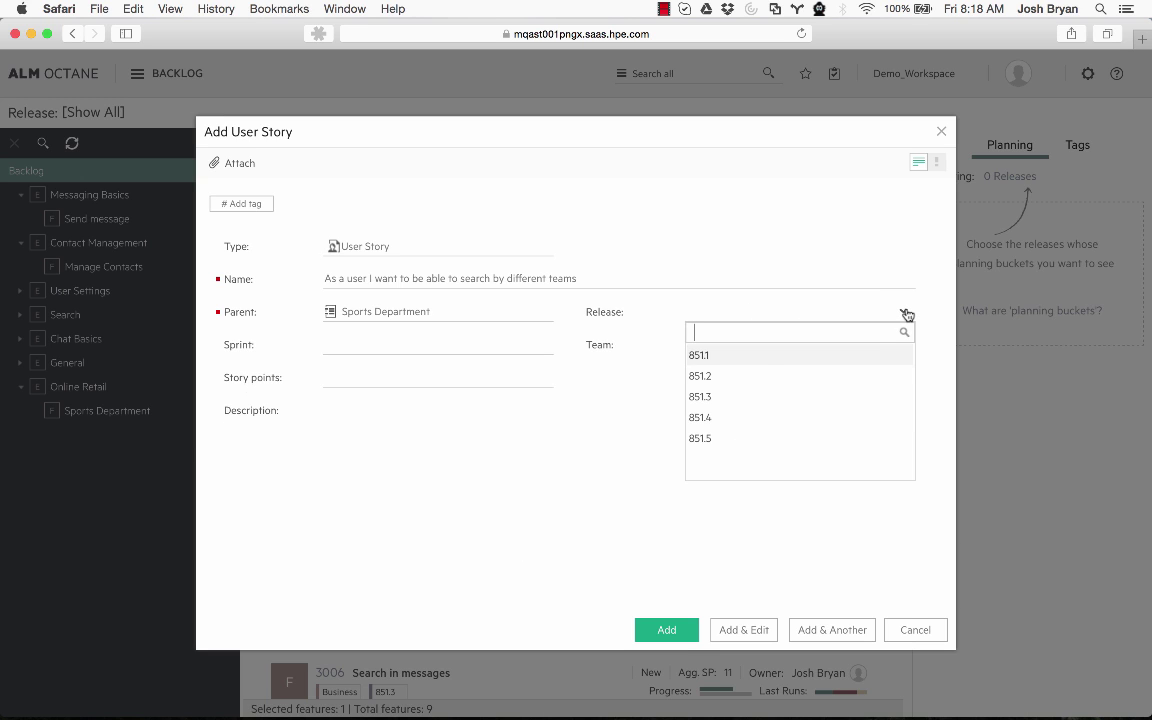
left_click(698, 355)
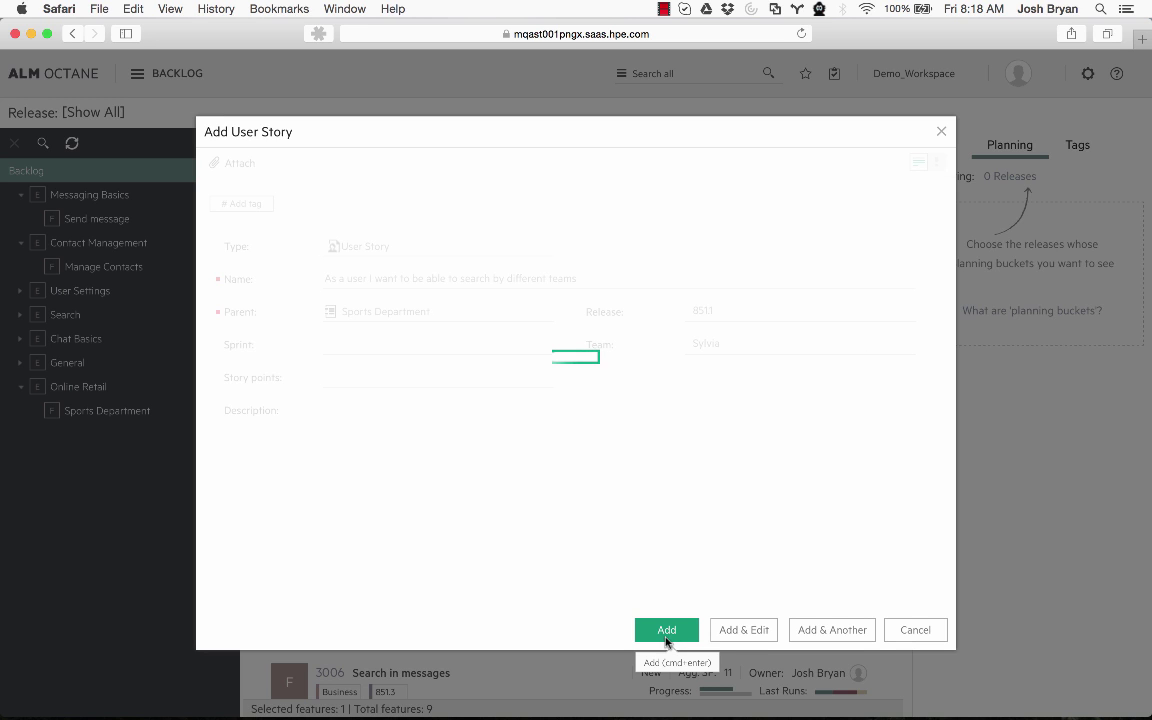
left_click(666, 630)
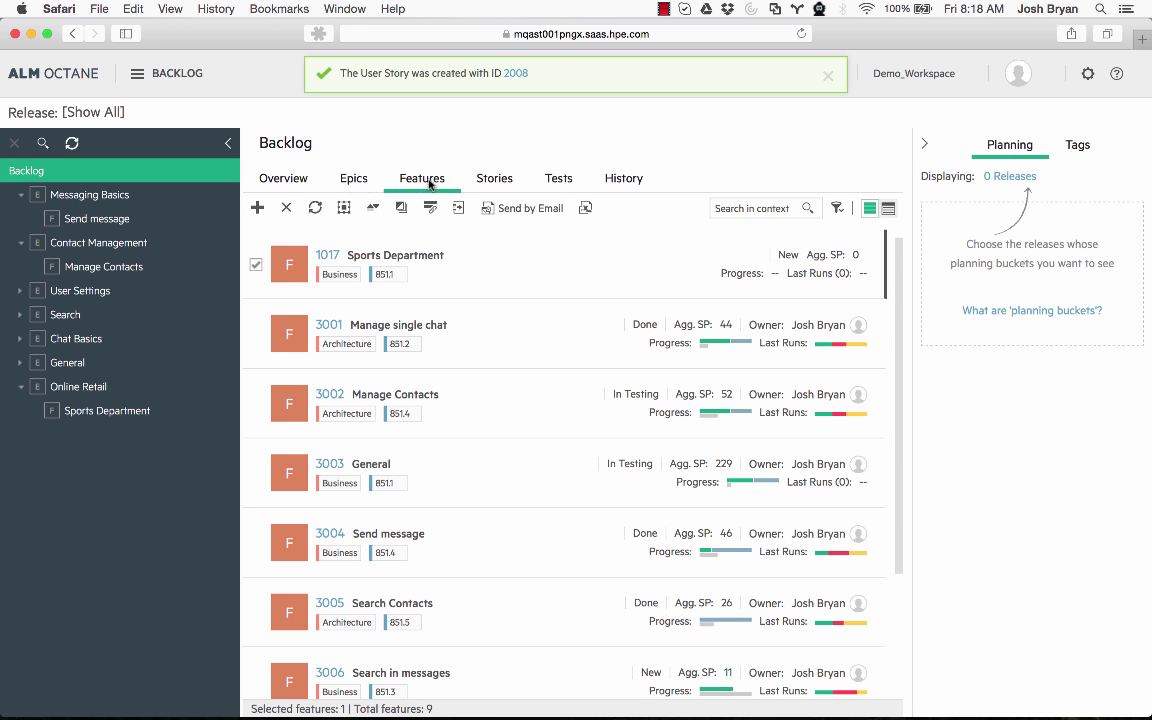
Show the 65-story Stories list with the filter pane opened
left_click(494, 178)
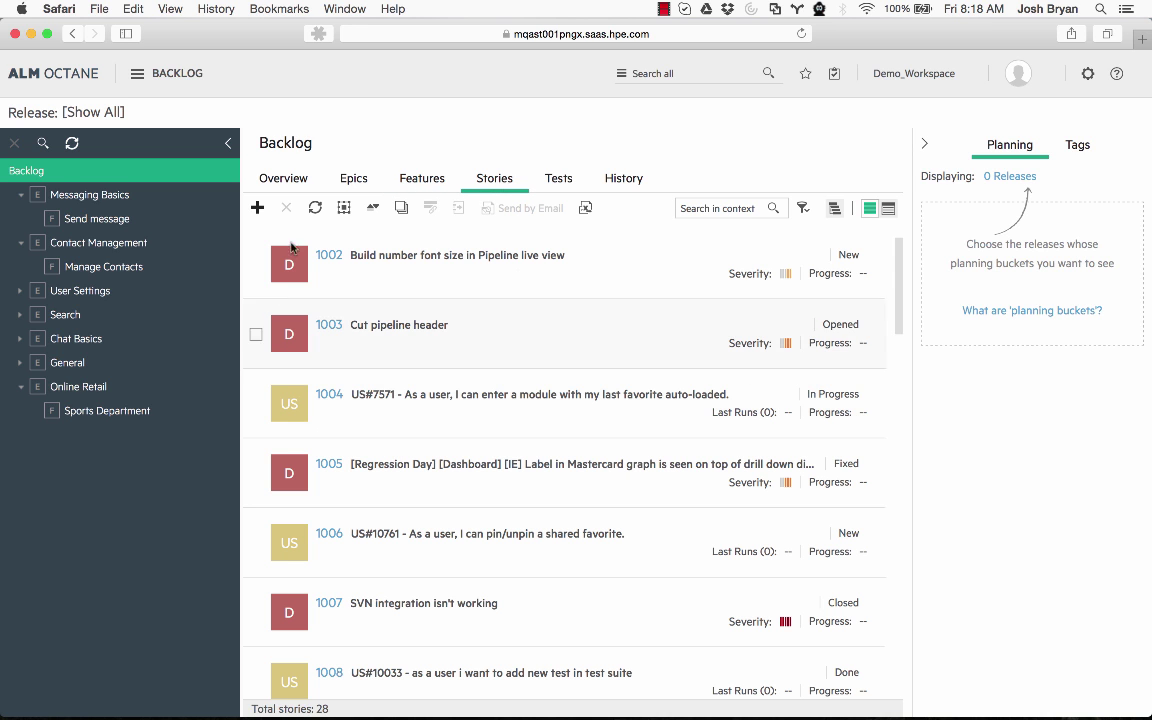
mouse_move(453, 361)
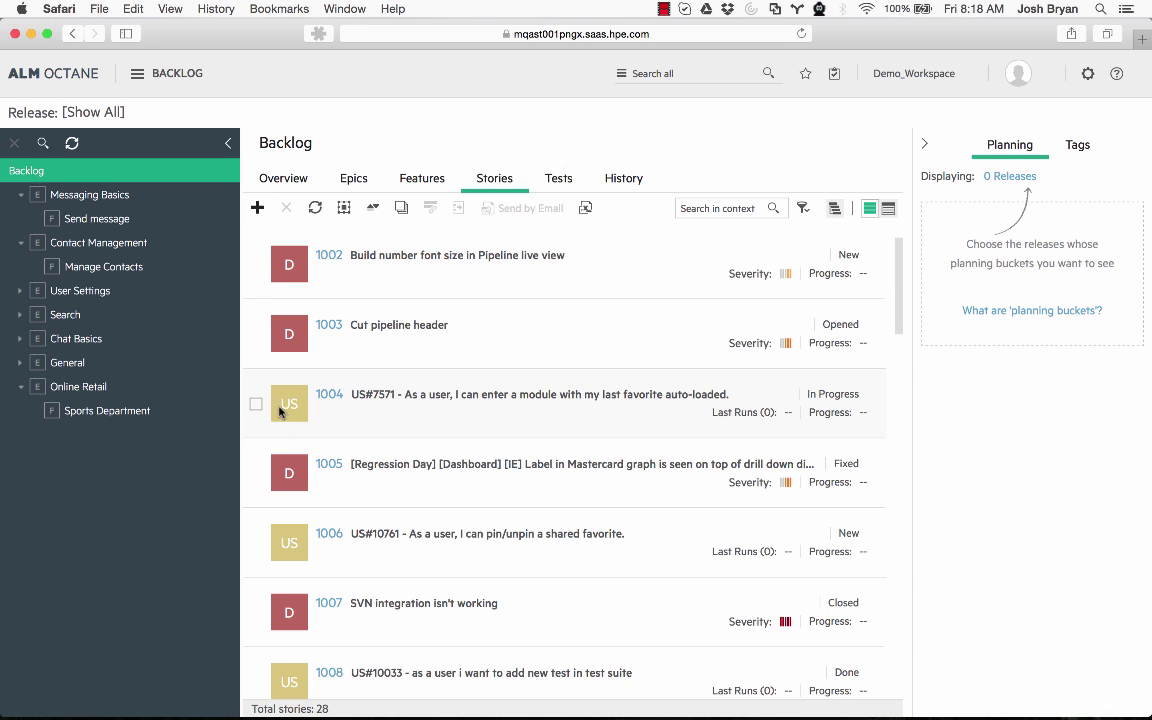
mouse_move(297, 274)
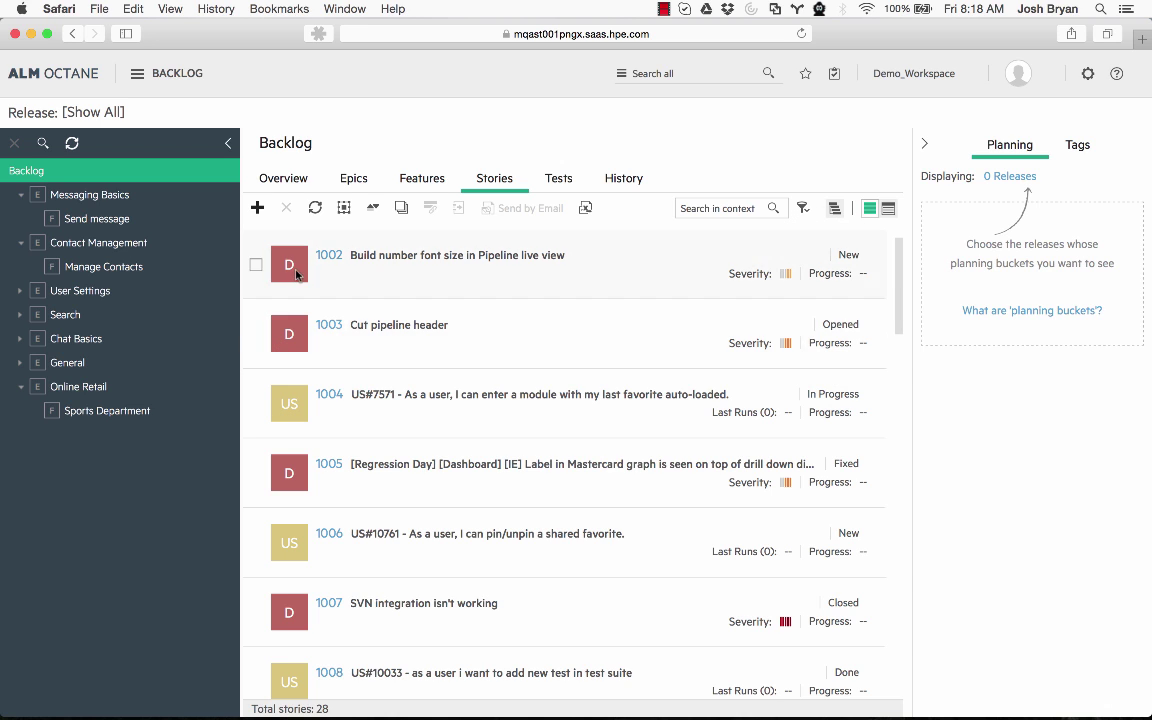
mouse_move(296, 333)
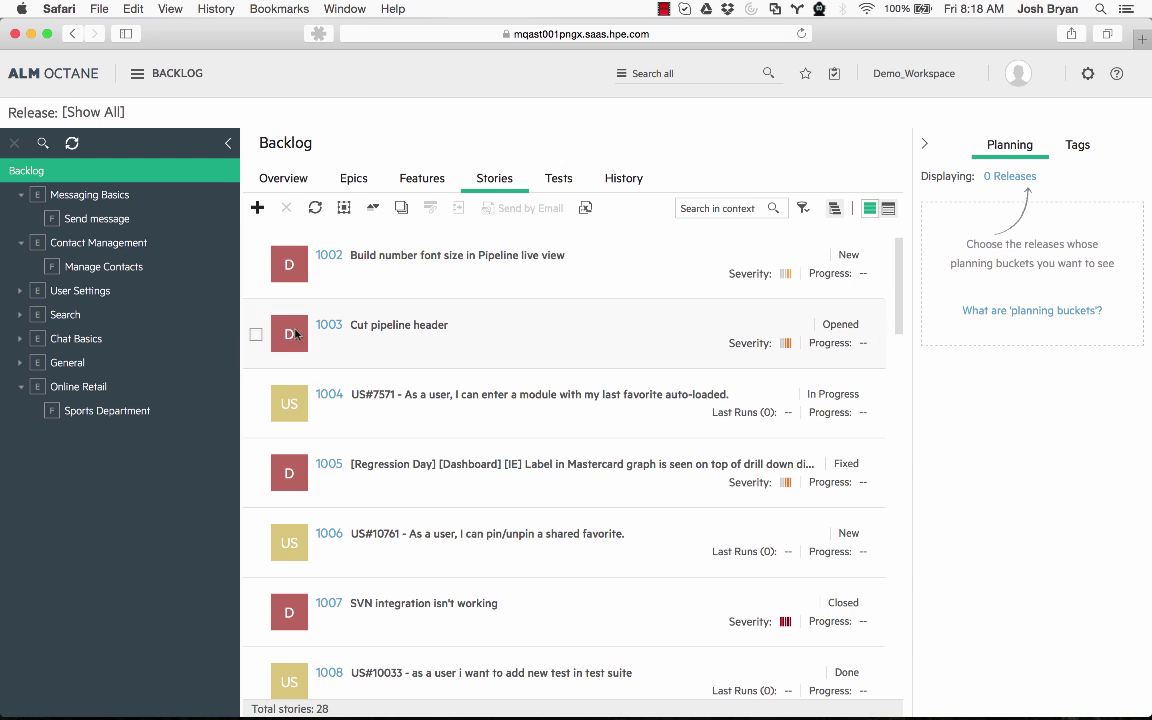
left_click(802, 208)
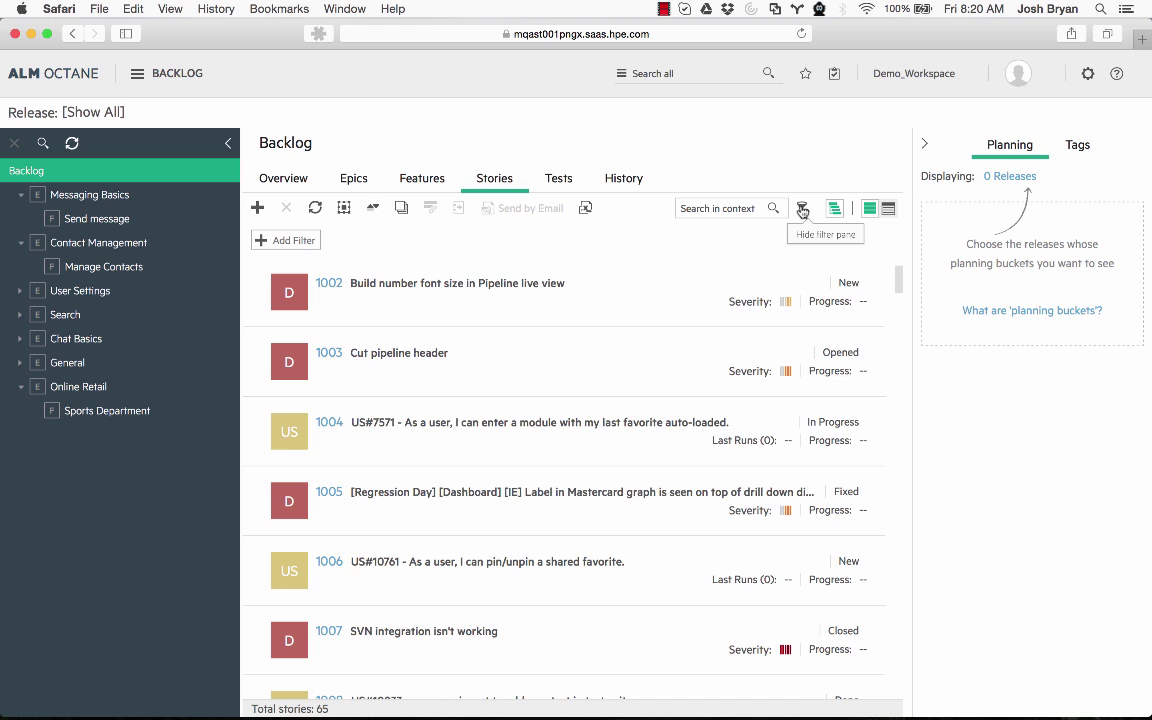
left_click(292, 240)
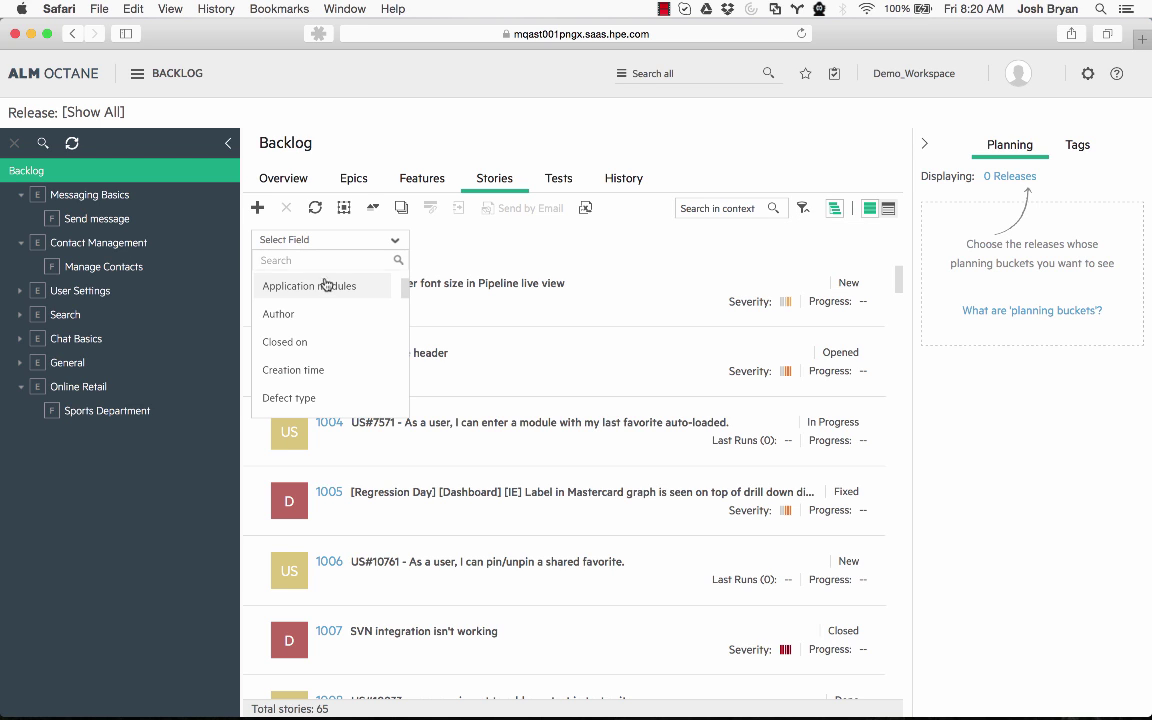
scroll("down", 3)
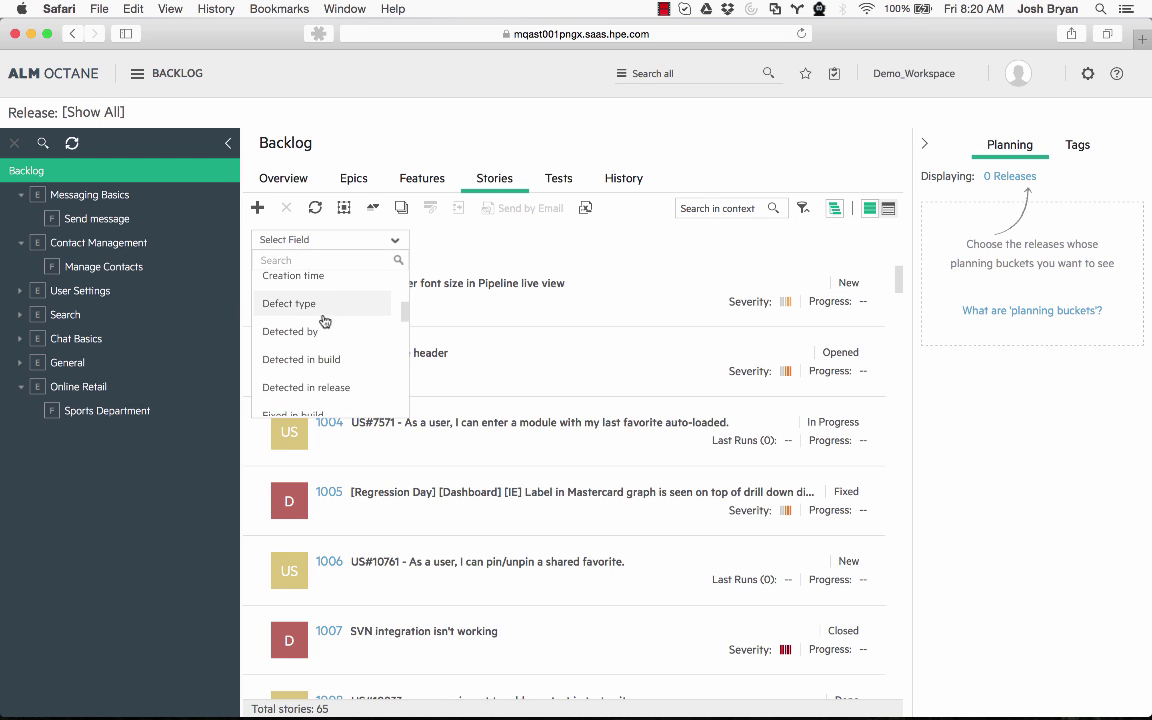
scroll("down", 3)
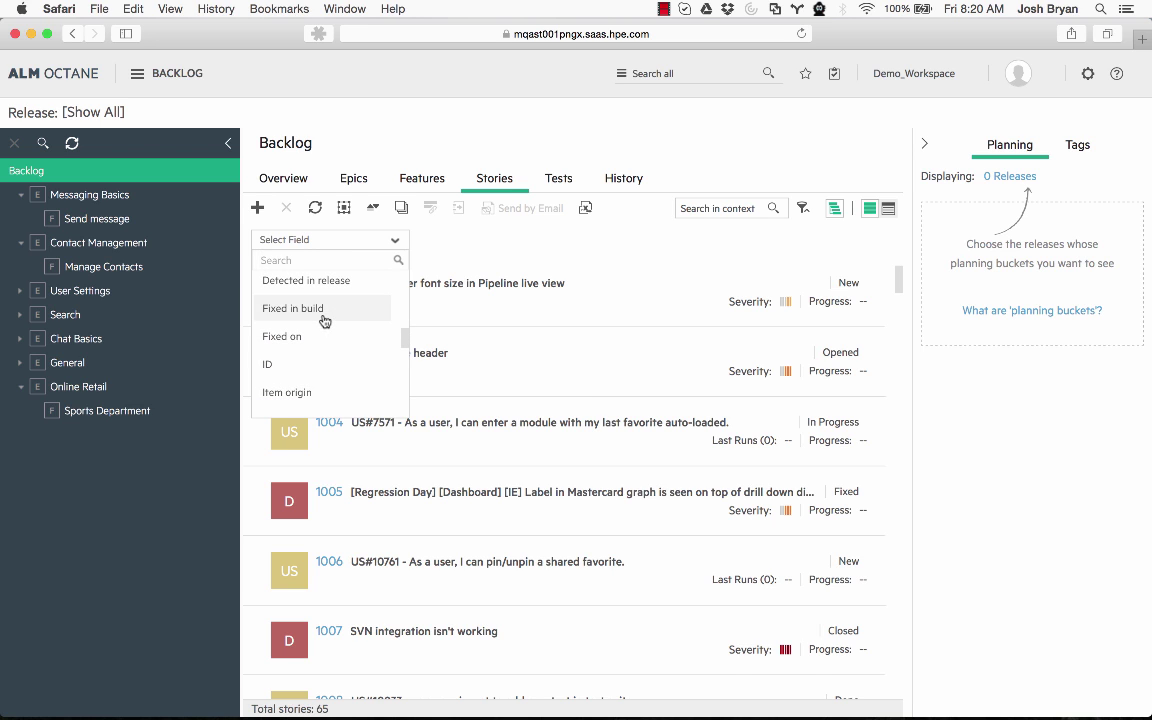
scroll("down", 3)
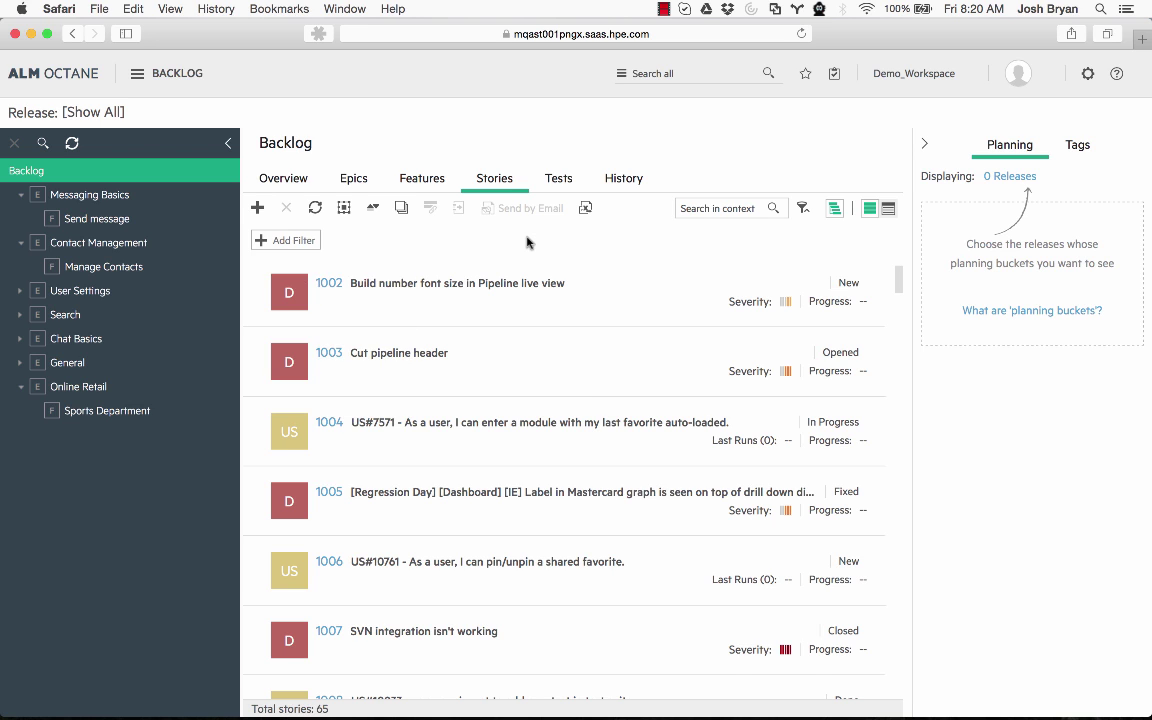
mouse_move(823, 267)
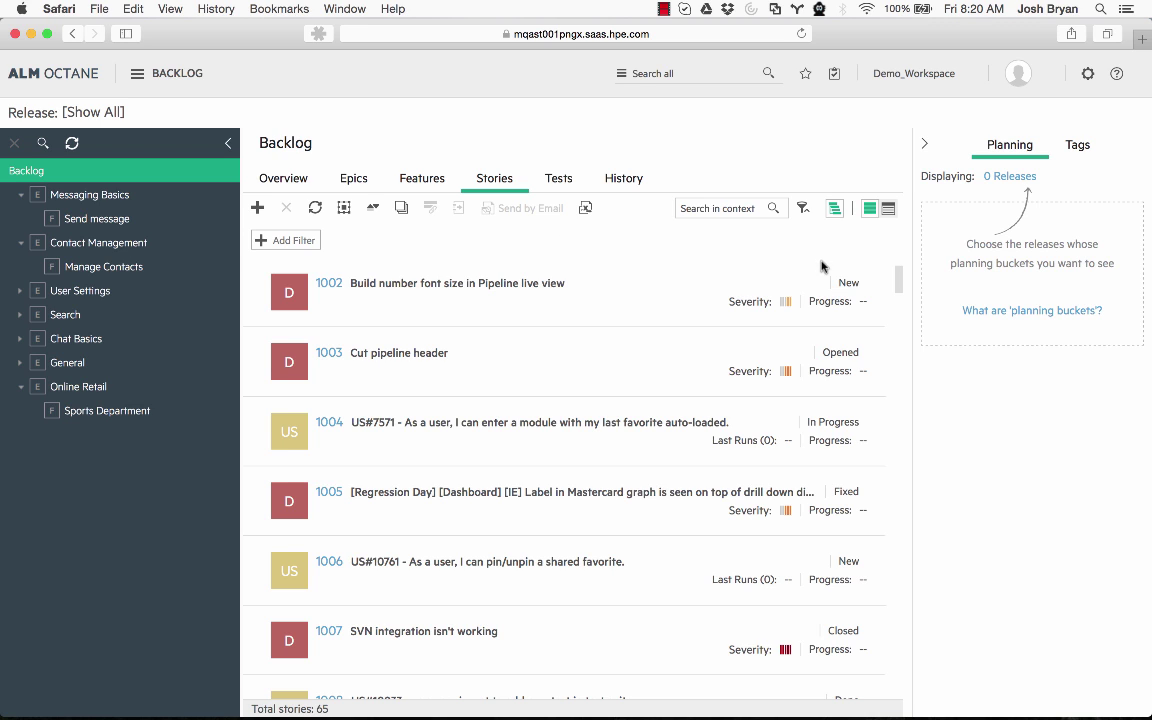
mouse_move(888, 208)
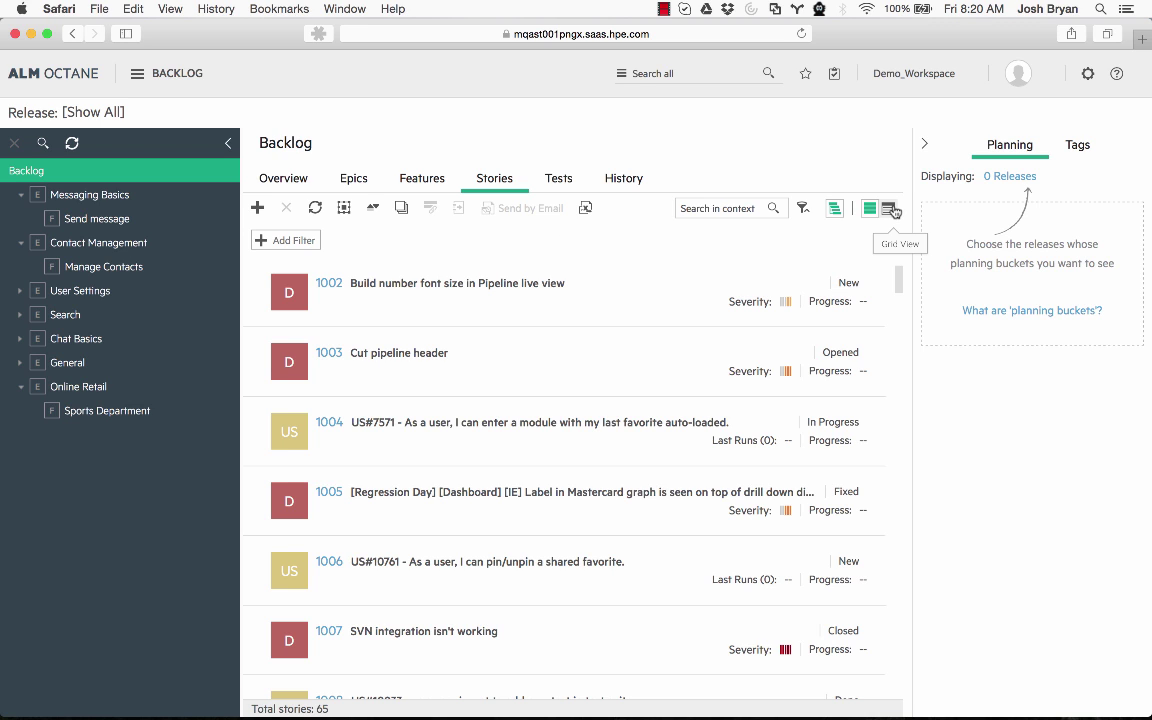
Show the stories as a Grid View table and scroll through it
left_click(869, 208)
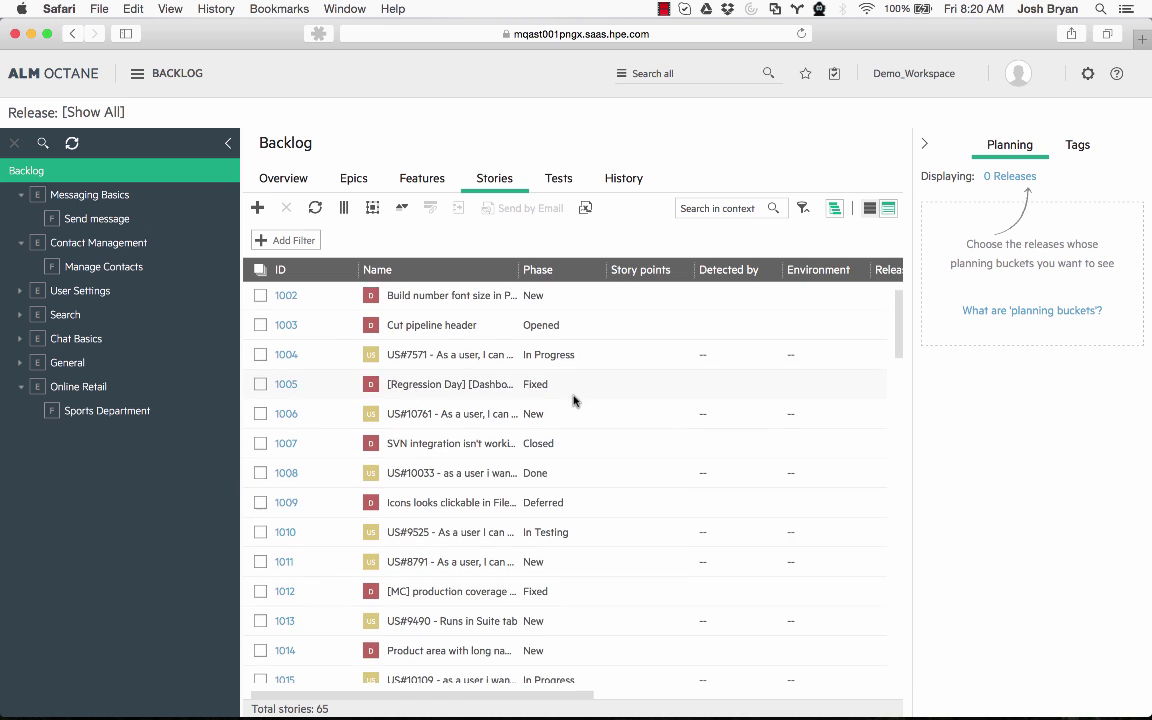
scroll("down", 3)
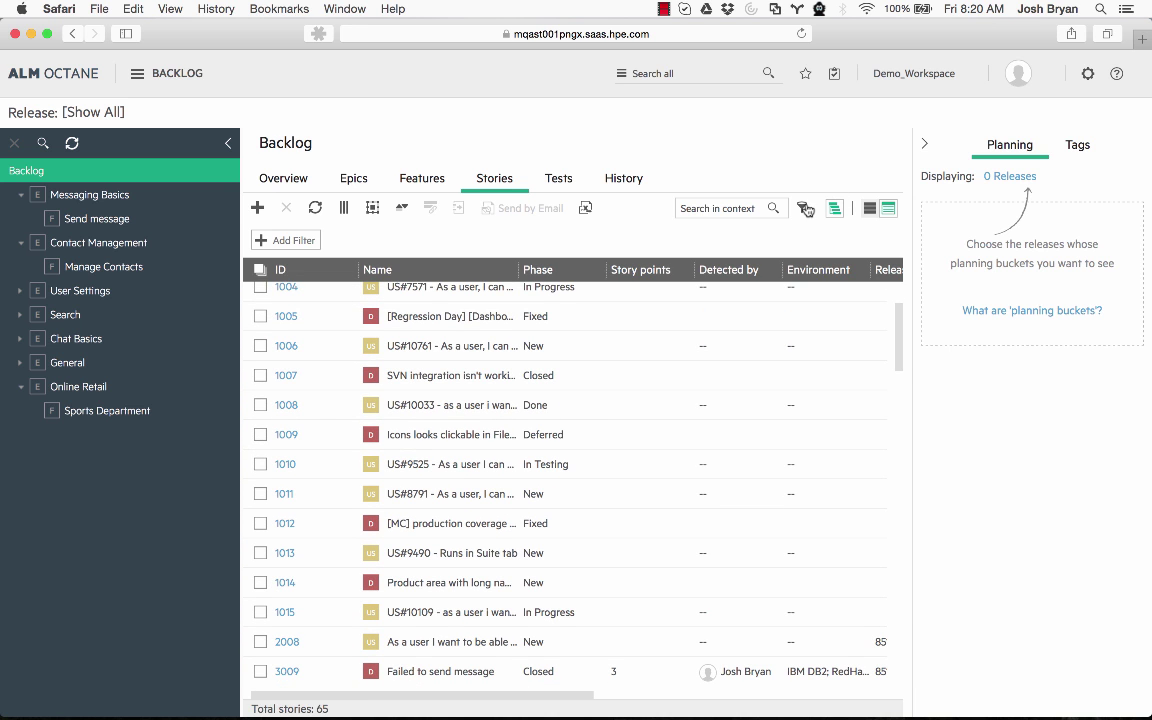
scroll("down", 3)
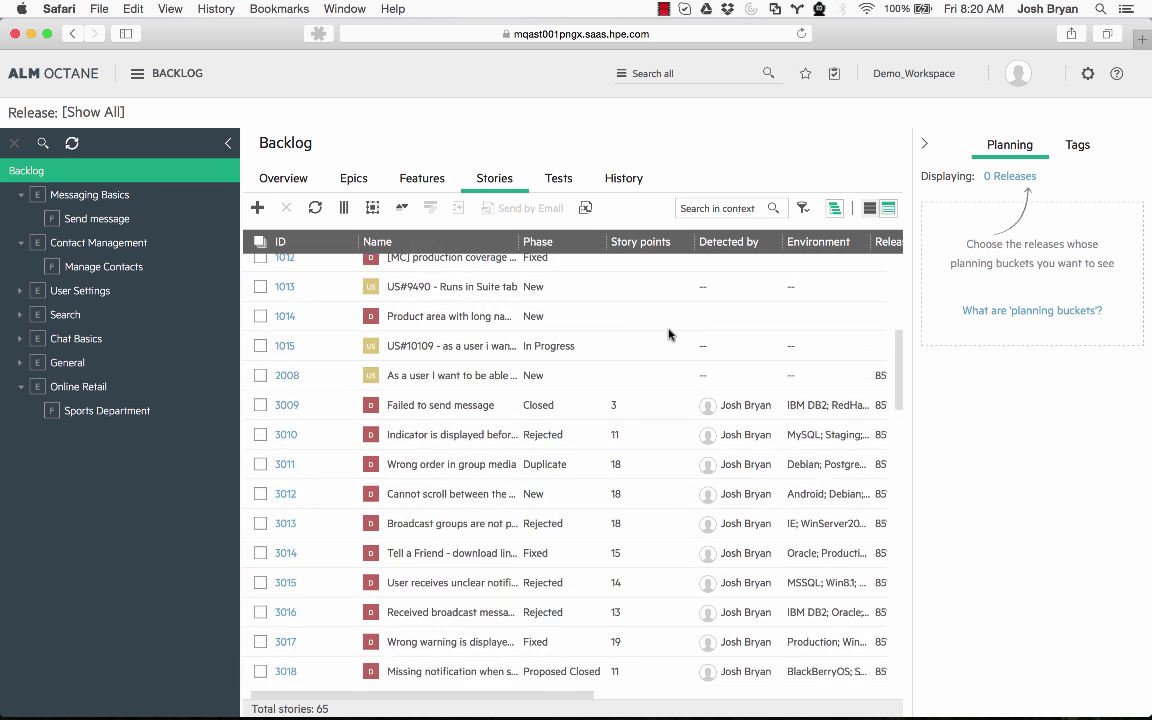
scroll("up", 3)
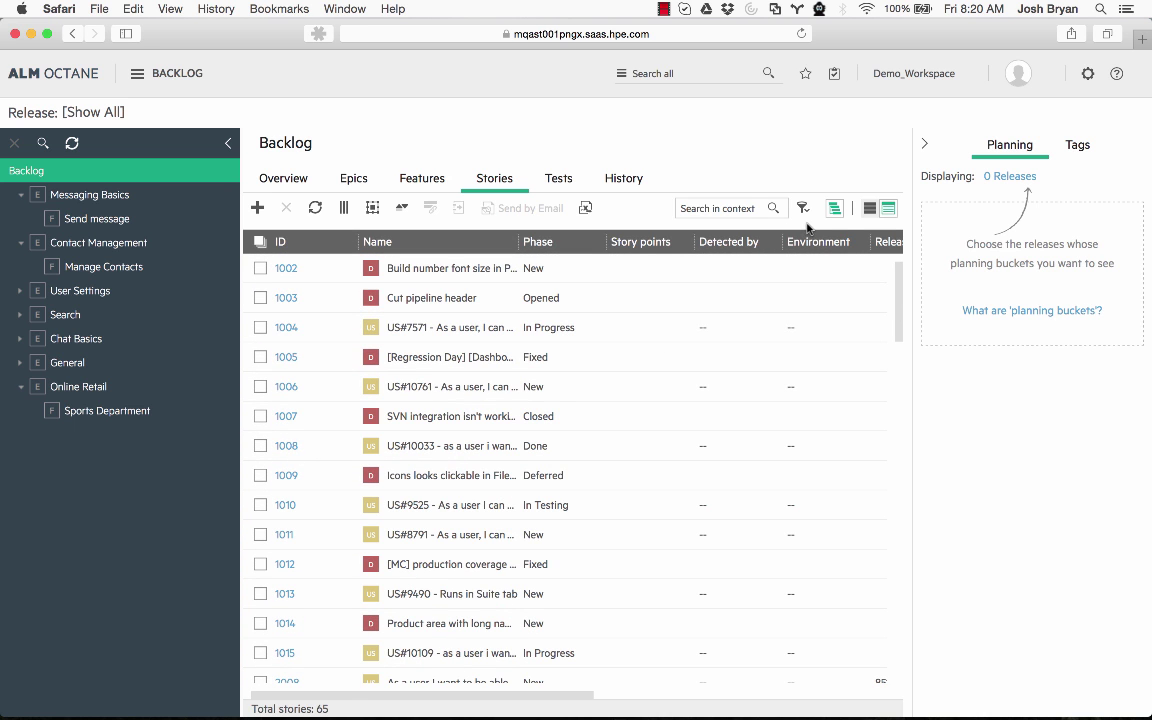
Select story 1007, then view the backlog's 125 tests
left_click(260, 416)
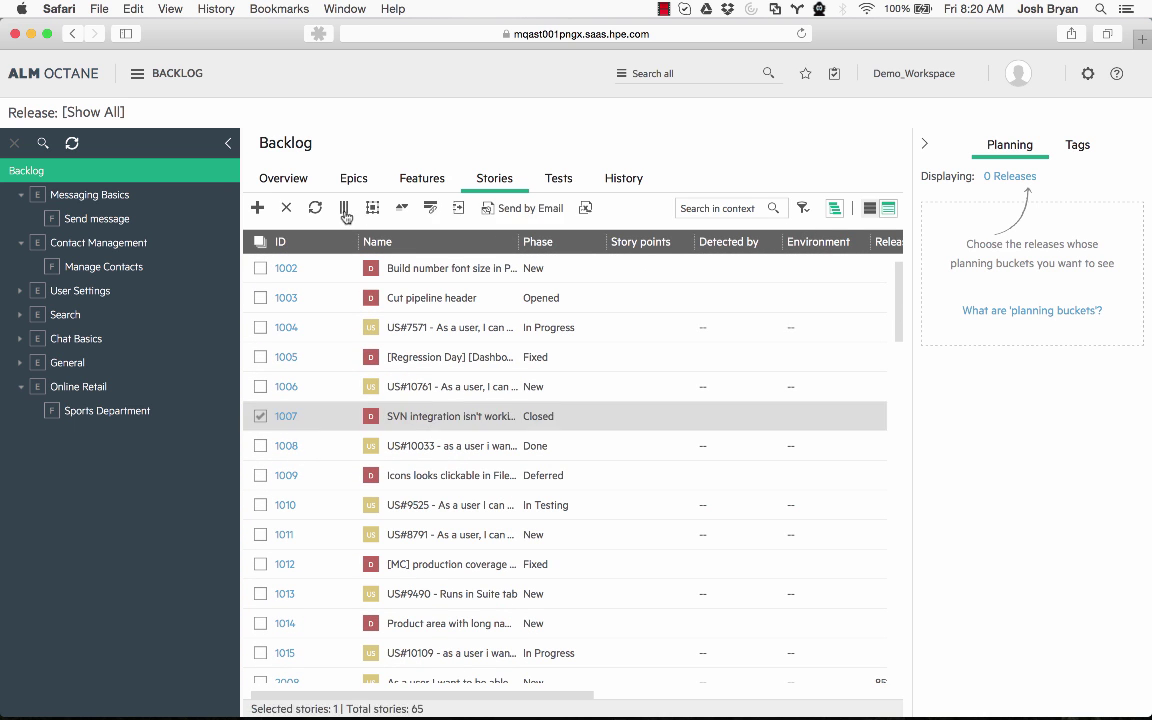
left_click(344, 208)
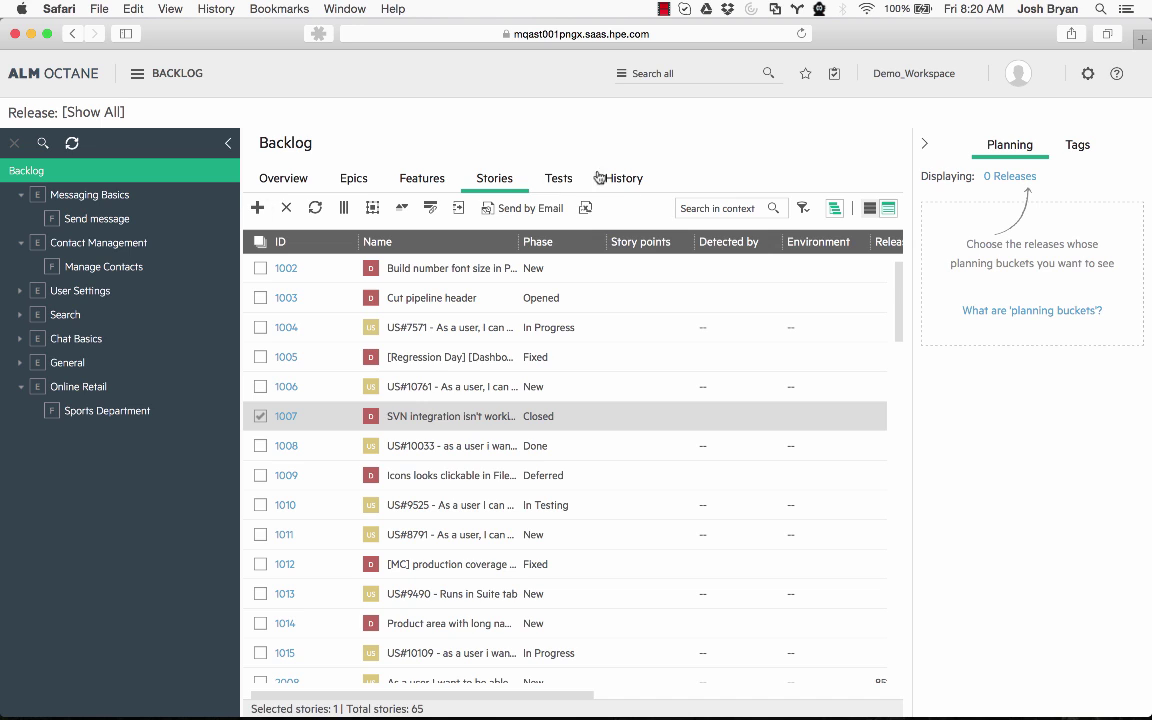
mouse_move(587, 208)
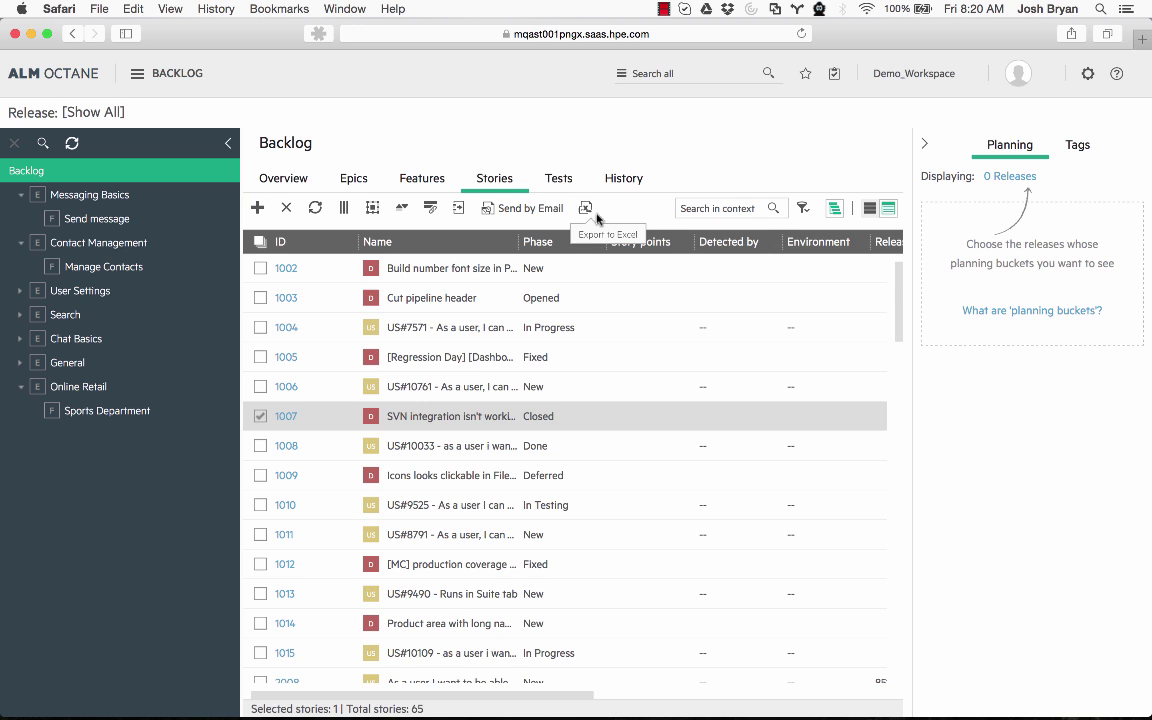
mouse_move(626, 207)
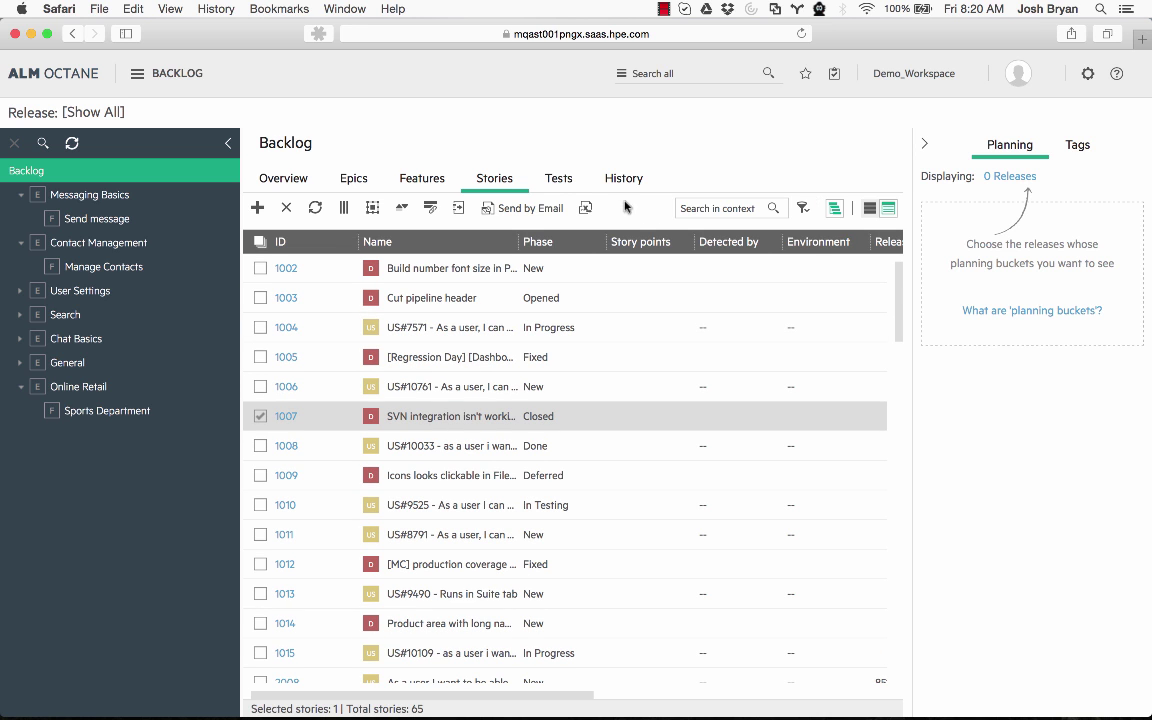
left_click(558, 178)
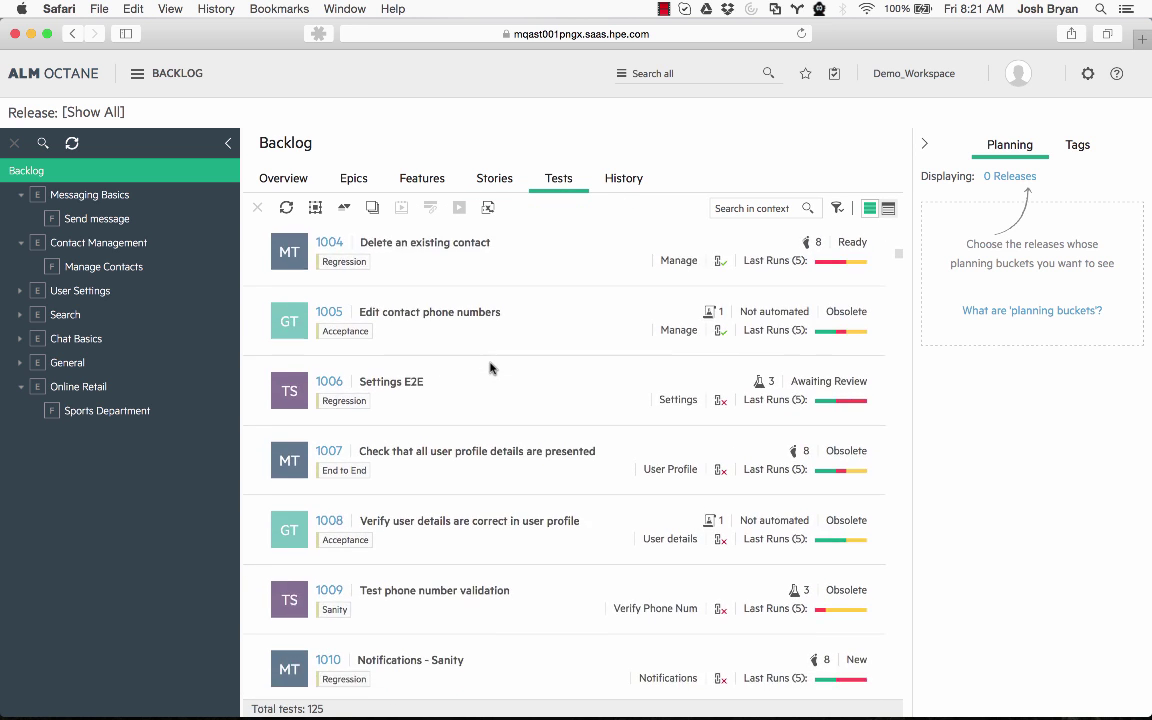
Review the Epics and Features lists, then return to the Stories table
scroll("up", 3)
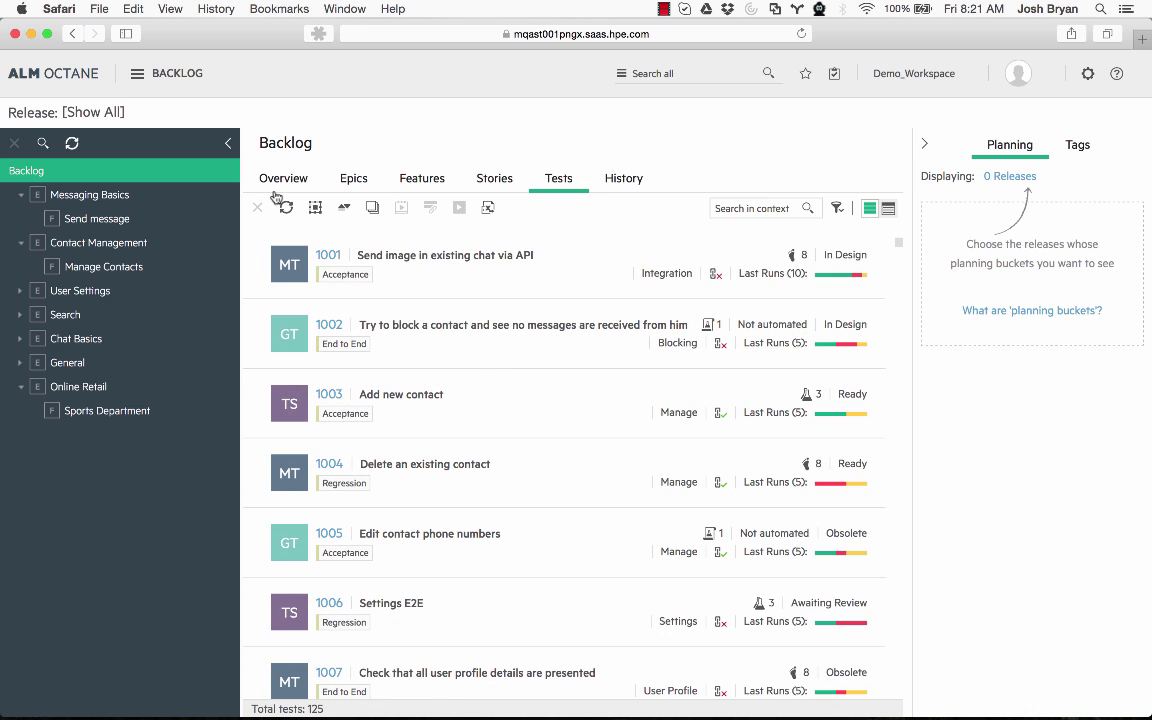
left_click(353, 178)
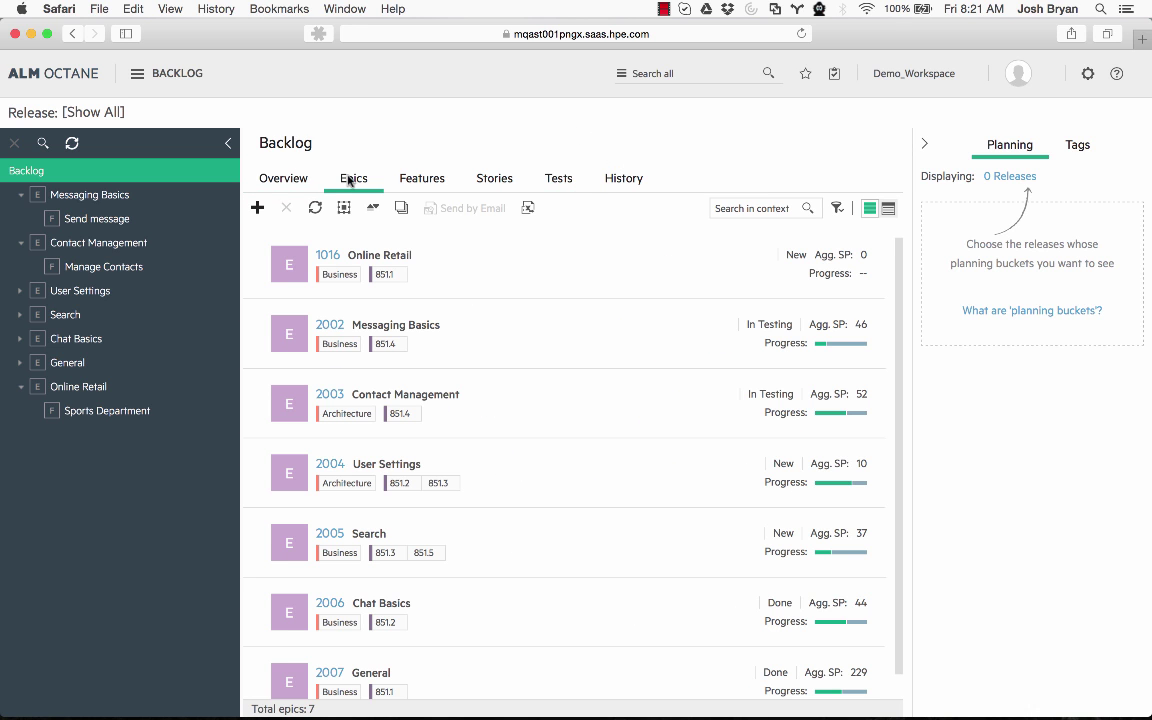
left_click(421, 178)
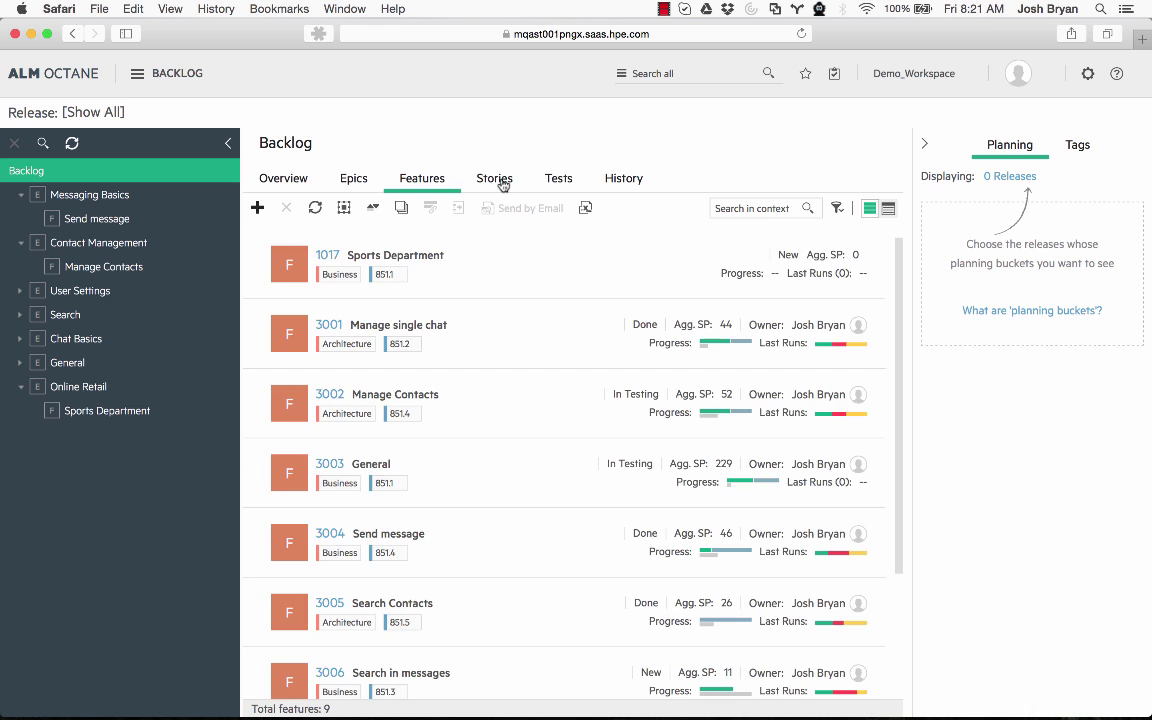
left_click(494, 178)
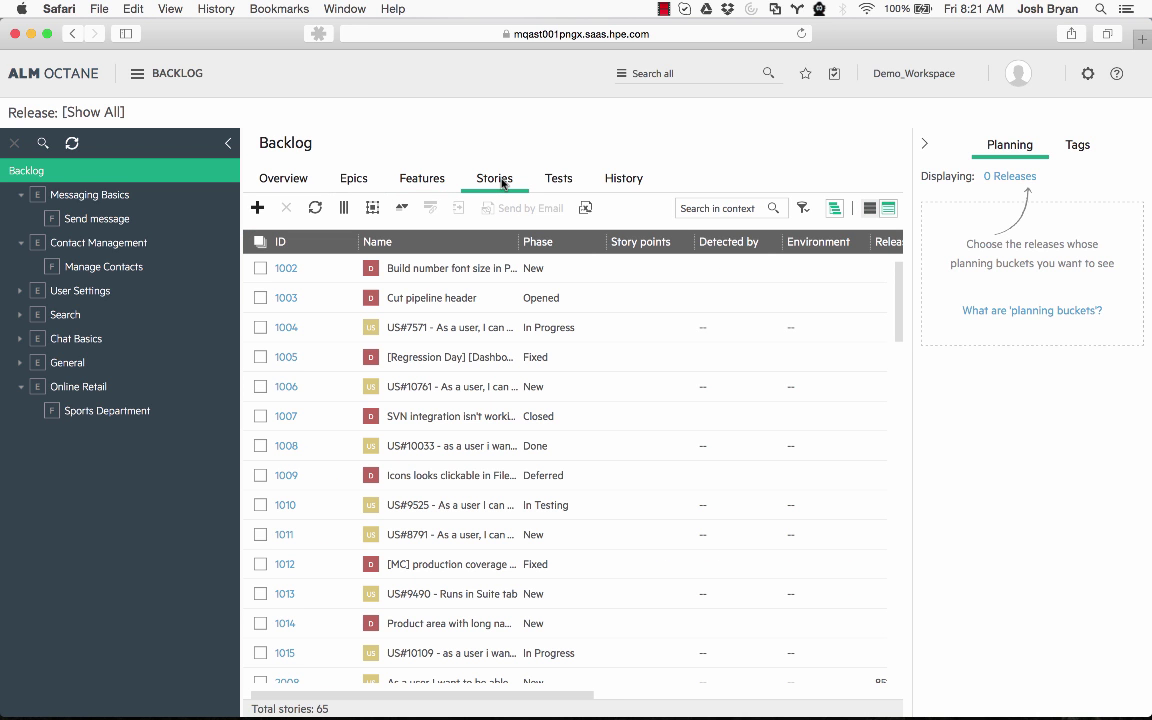
mouse_move(357, 187)
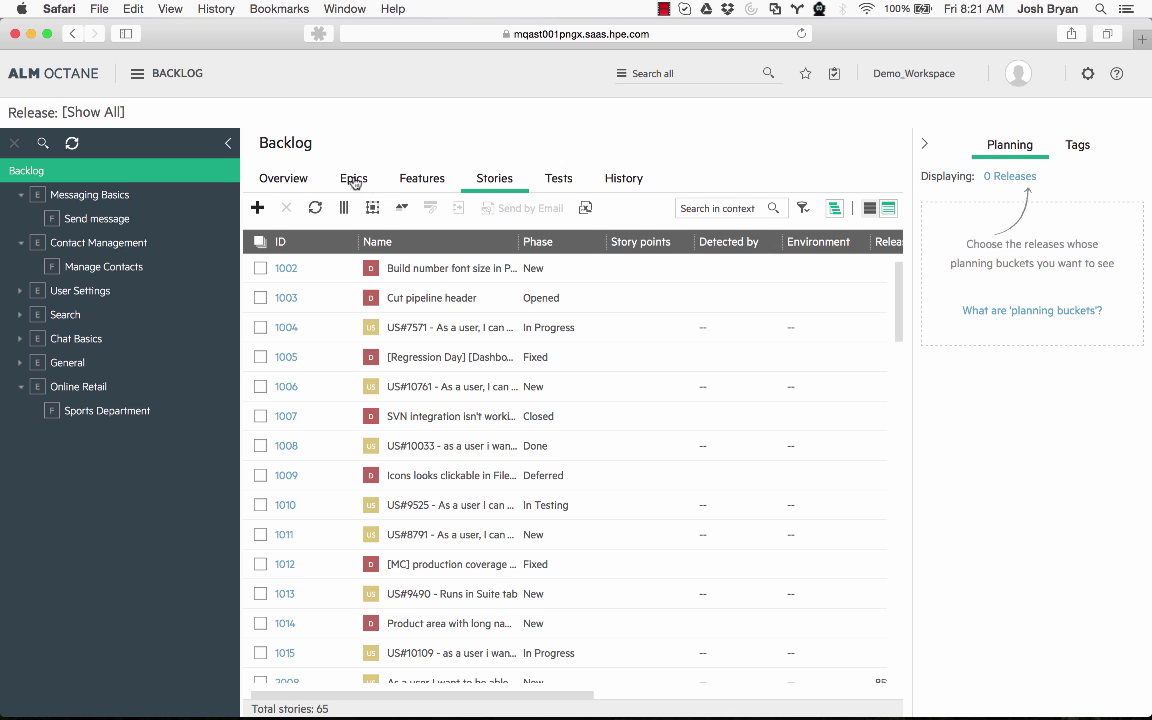
mouse_move(559, 184)
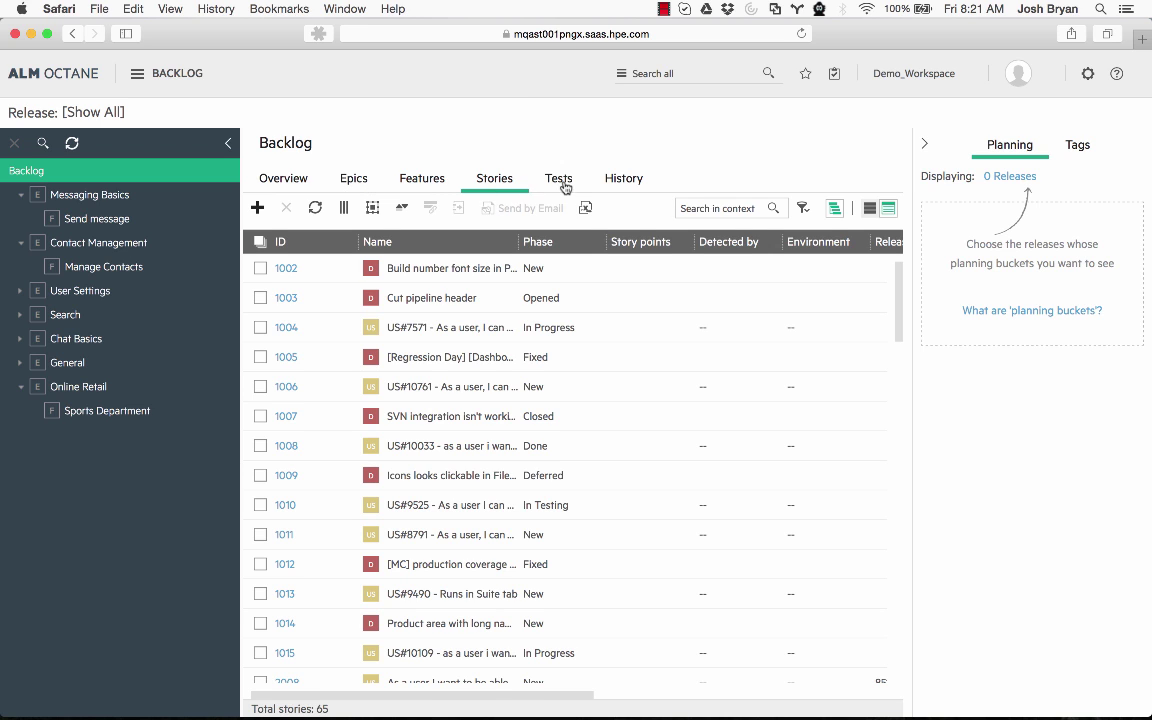